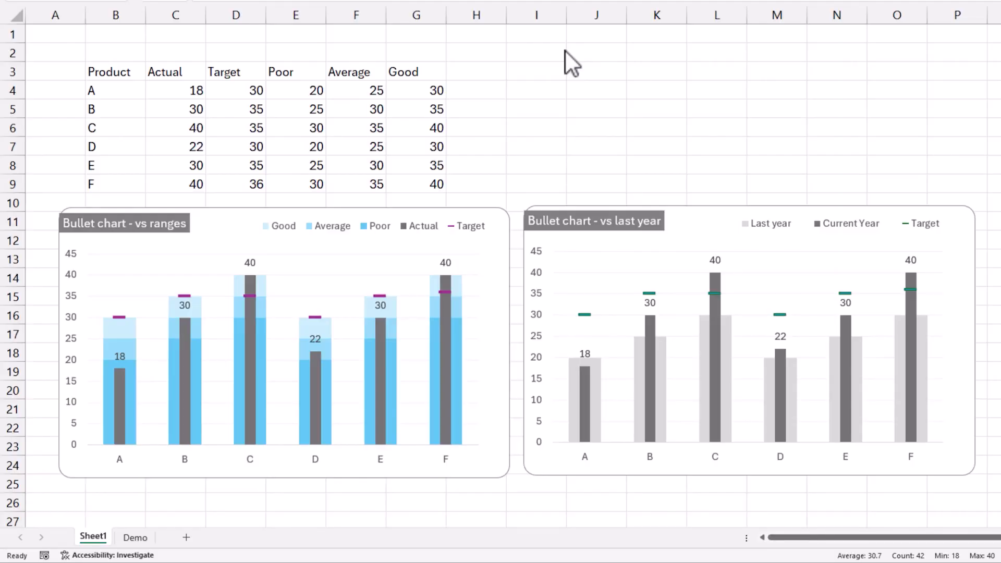
mouse_move(237, 229)
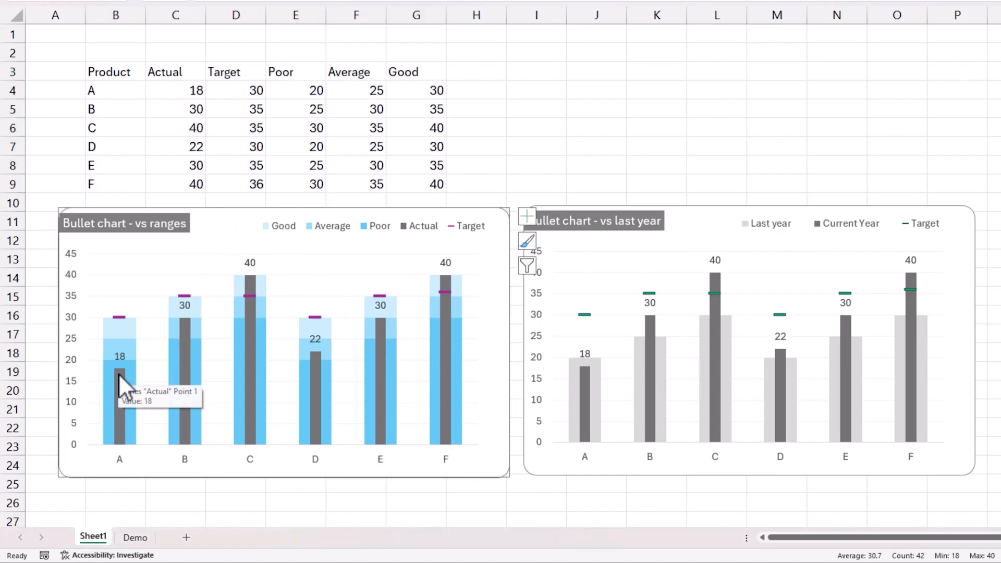
mouse_move(124, 332)
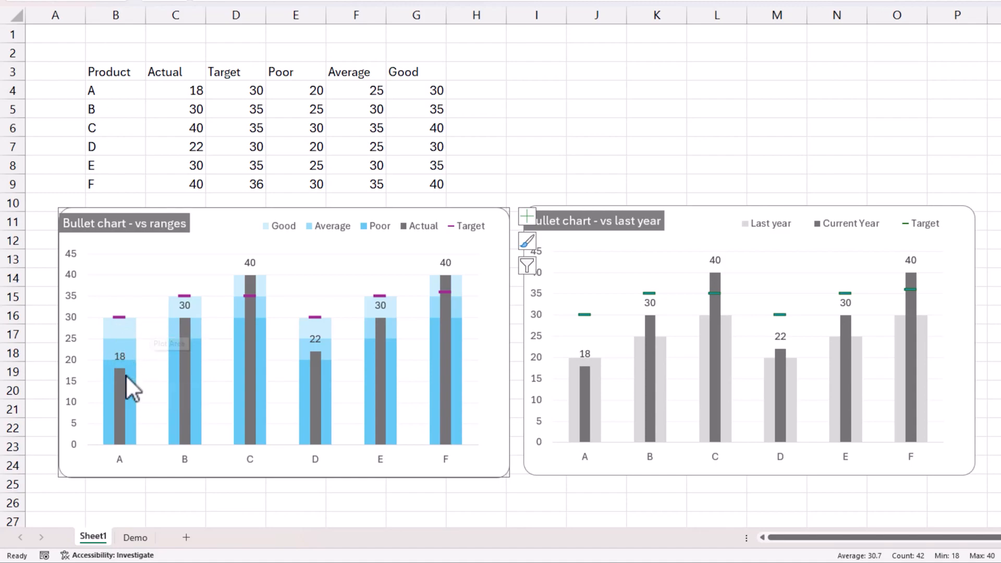
mouse_move(131, 383)
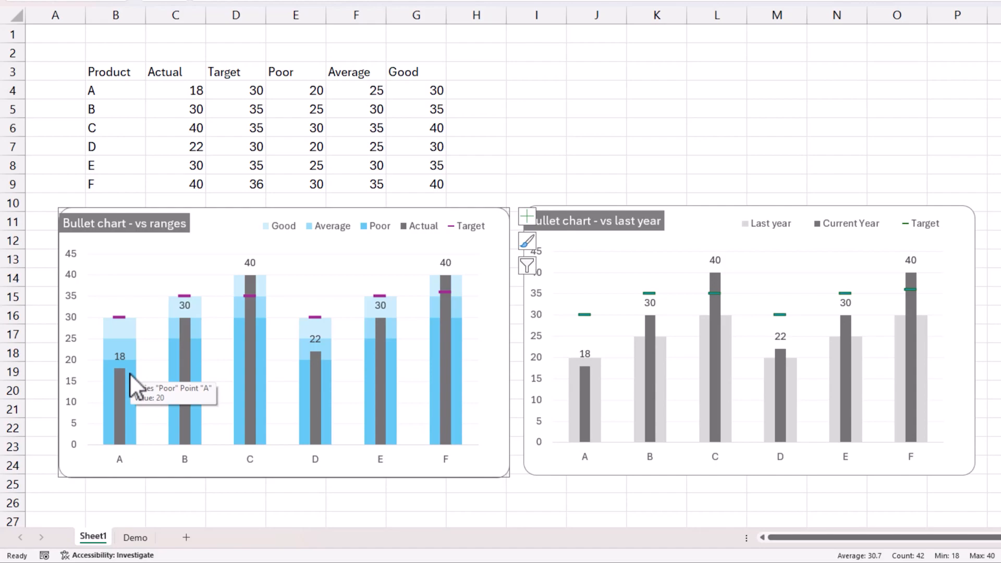
mouse_move(137, 361)
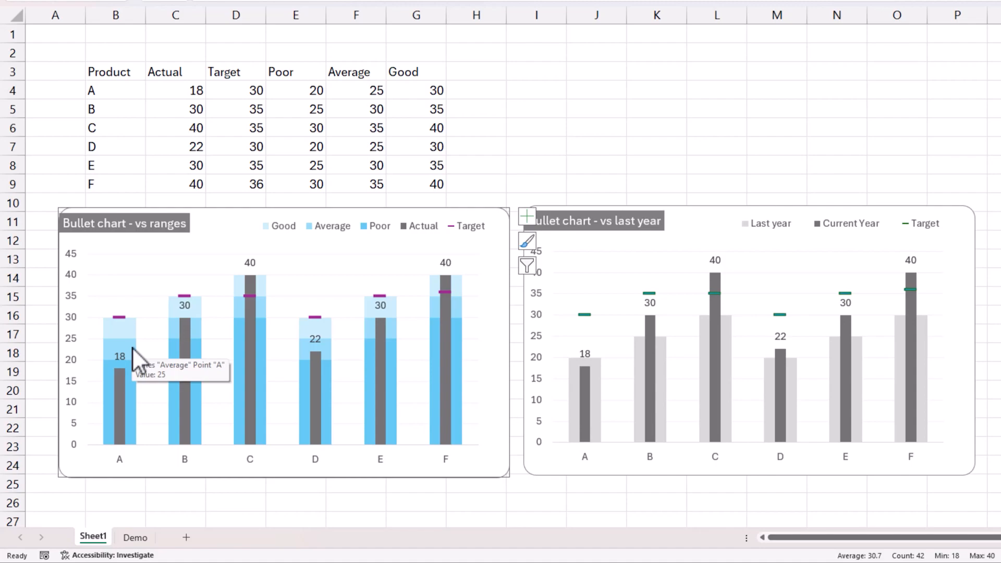
mouse_move(138, 338)
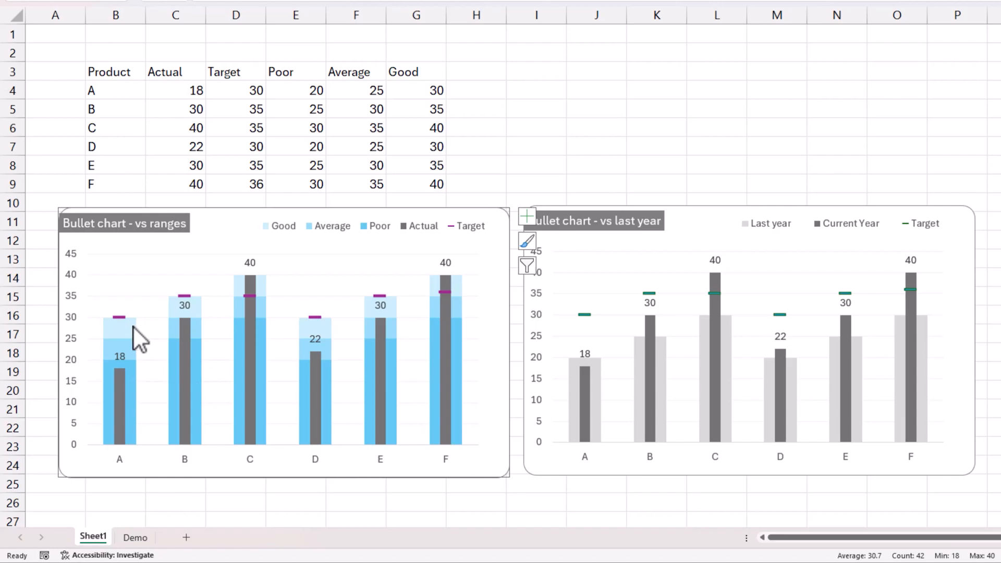
mouse_move(121, 323)
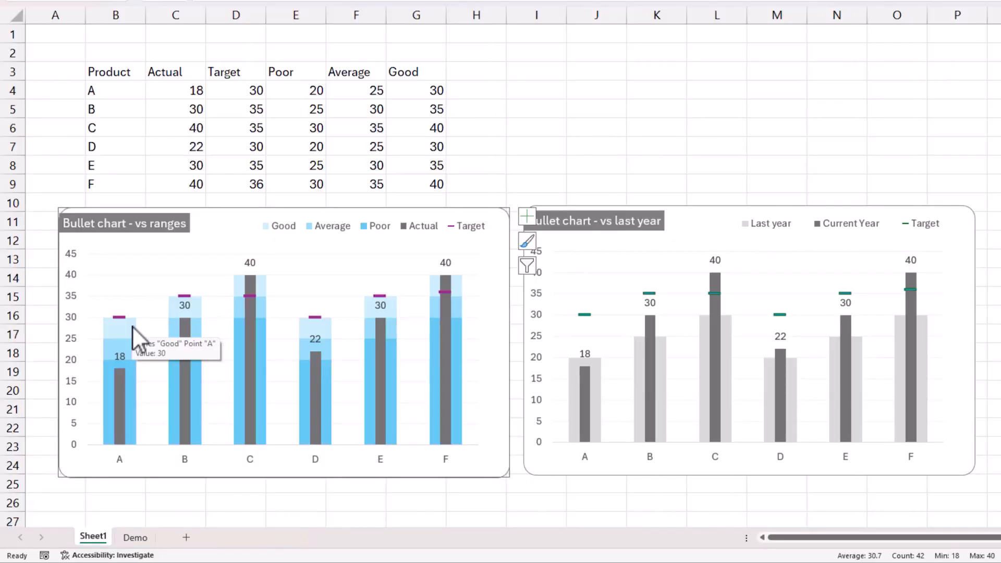
mouse_move(740, 204)
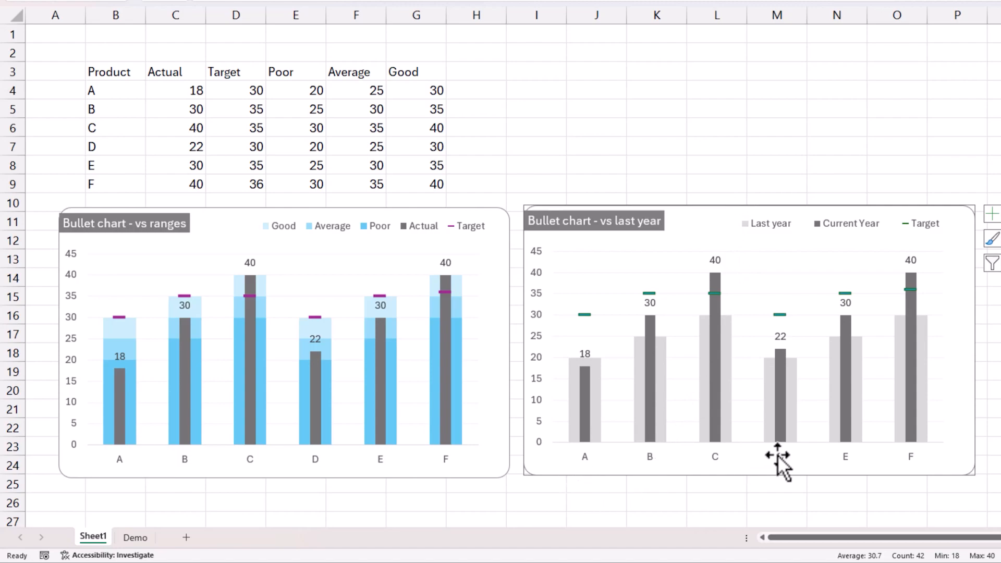
mouse_move(601, 400)
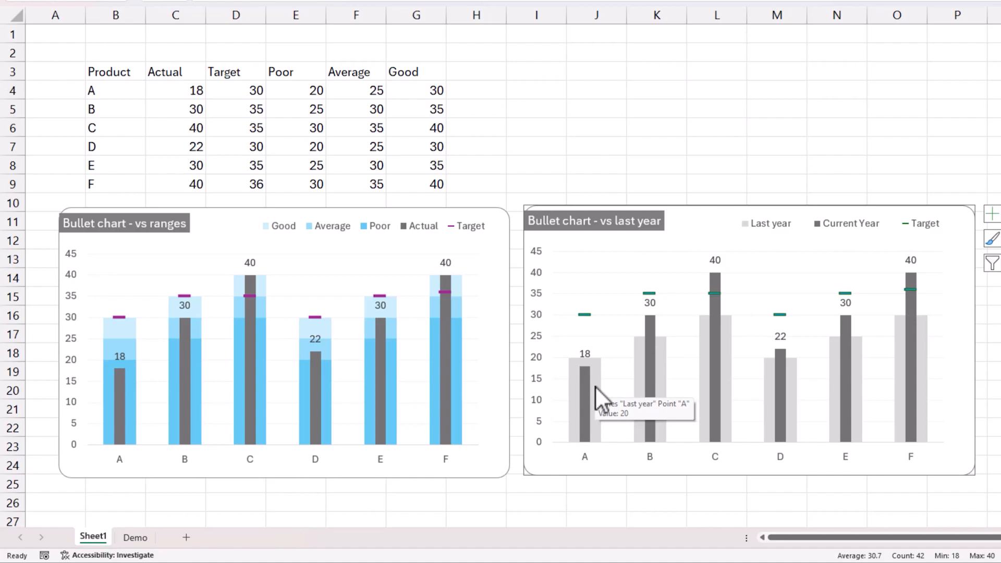
mouse_move(587, 355)
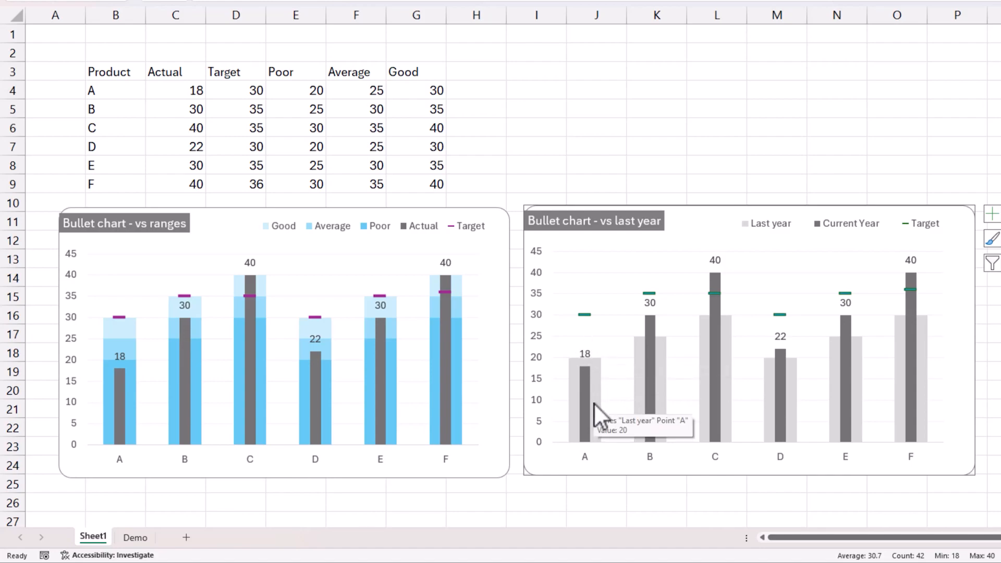
mouse_move(600, 399)
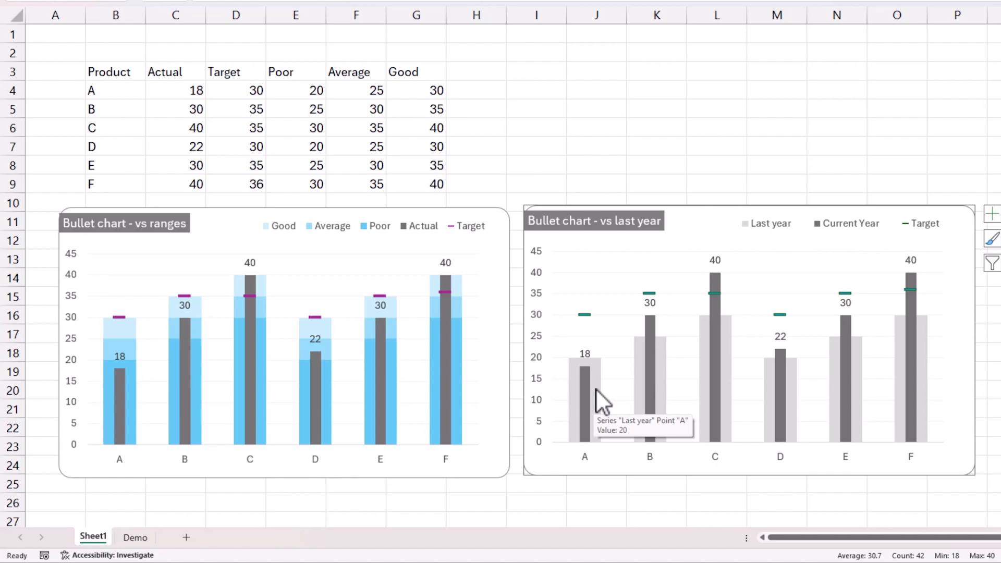
mouse_move(591, 329)
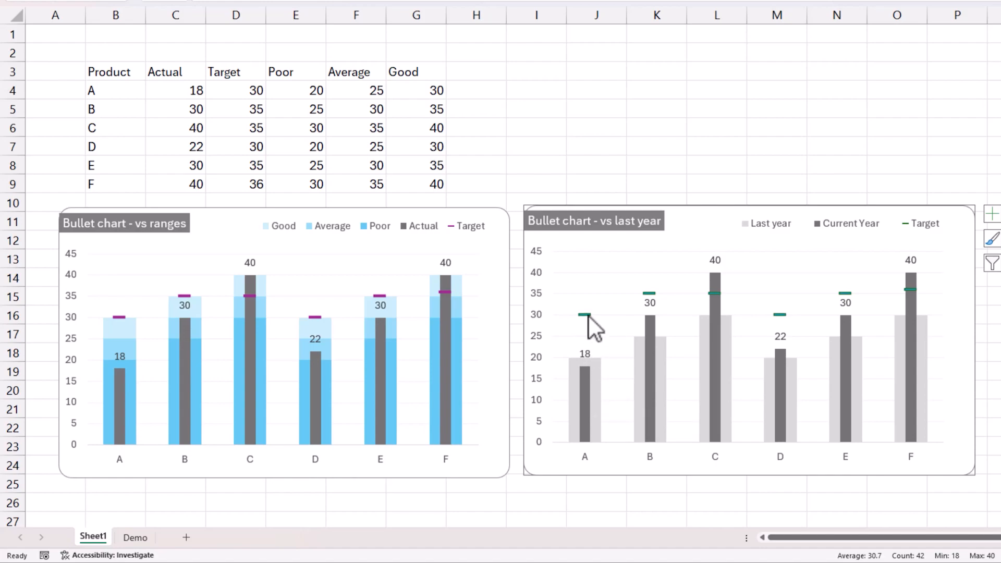
mouse_move(584, 316)
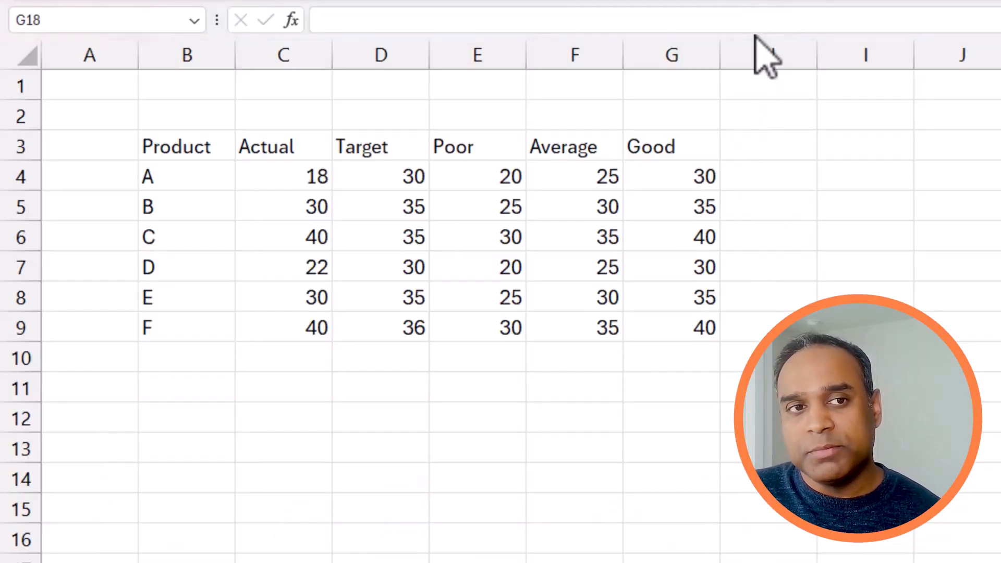
mouse_move(288, 230)
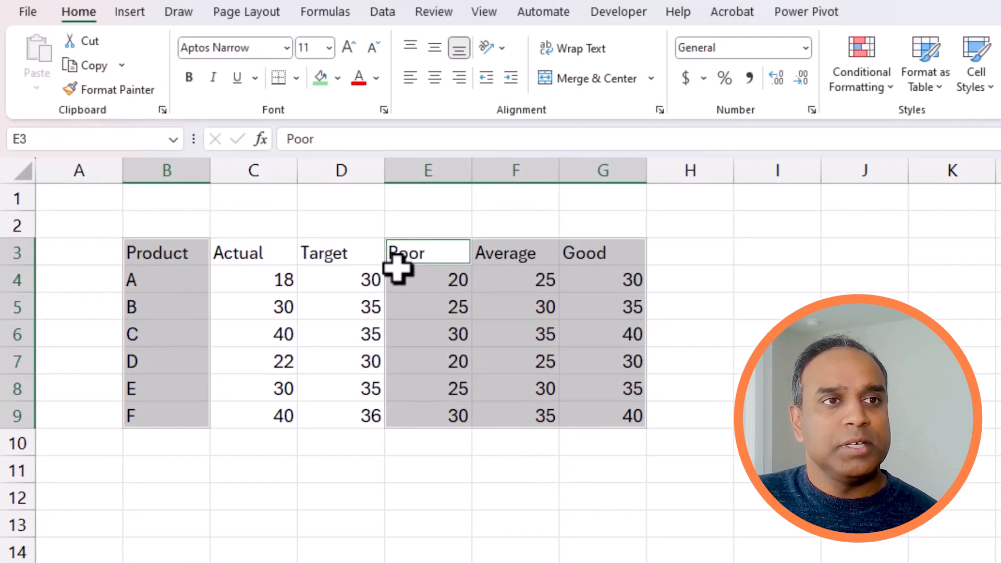
Step: Bring up the Insert Column or Bar Chart types for the selected product and range columns
click(130, 11)
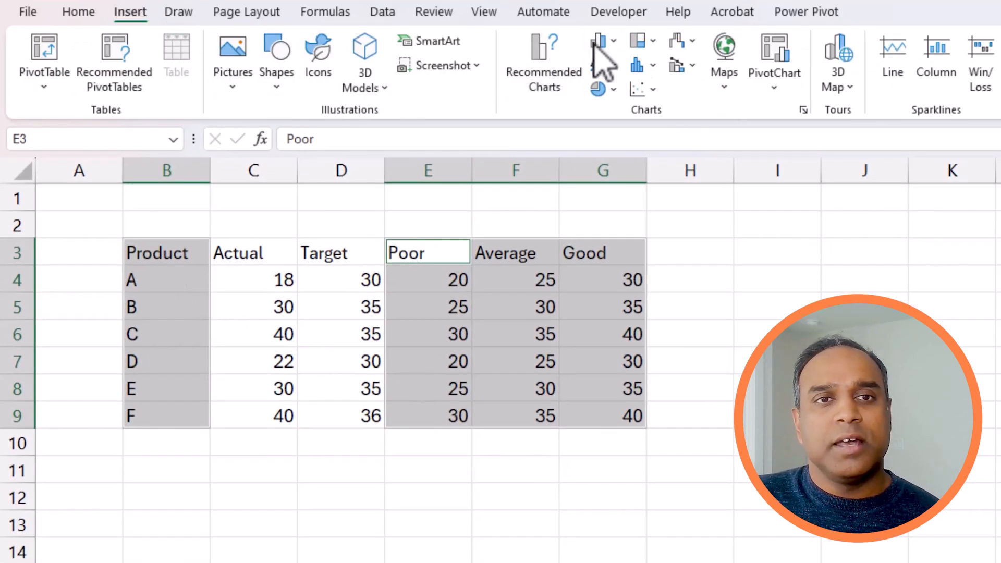
click(599, 41)
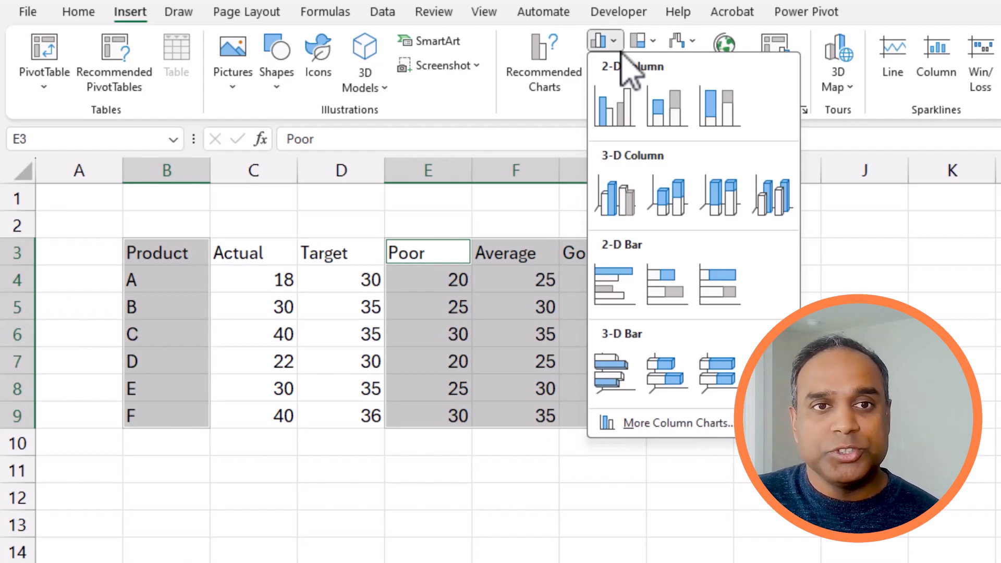
Step: Insert a 2-D Clustered Column chart, place it below the table, and set Series Overlap to 100%
click(615, 105)
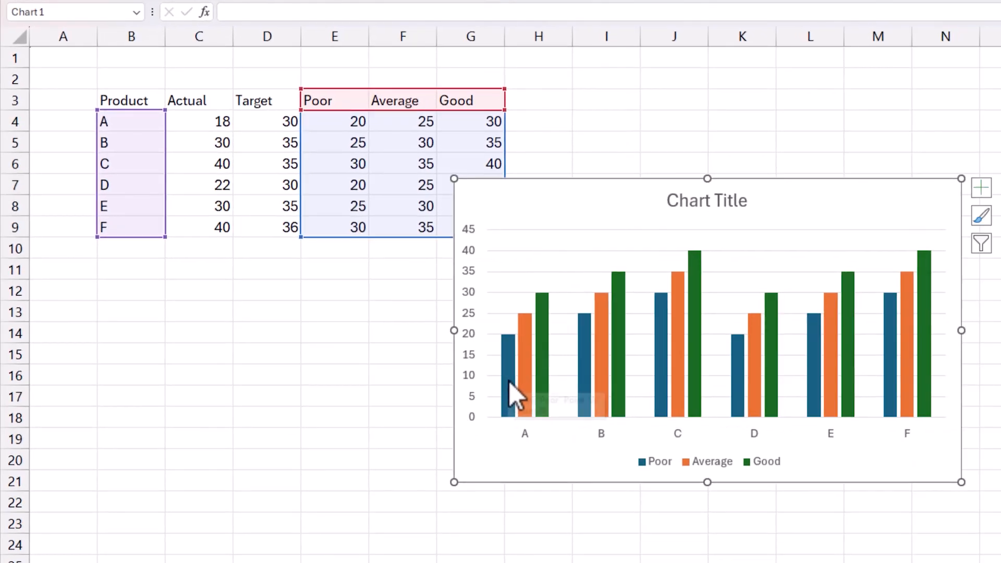
mouse_move(562, 405)
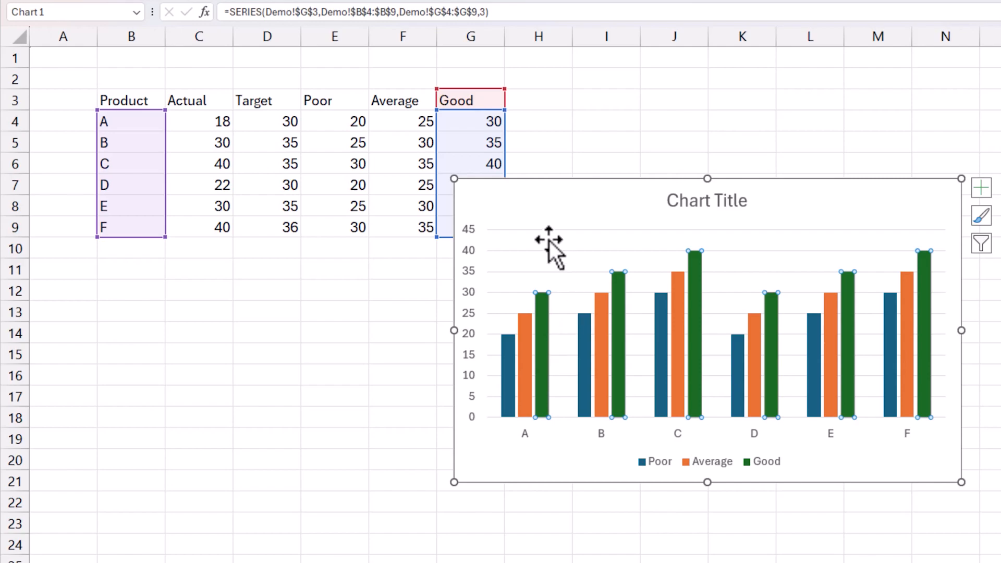
drag(707, 331, 434, 400)
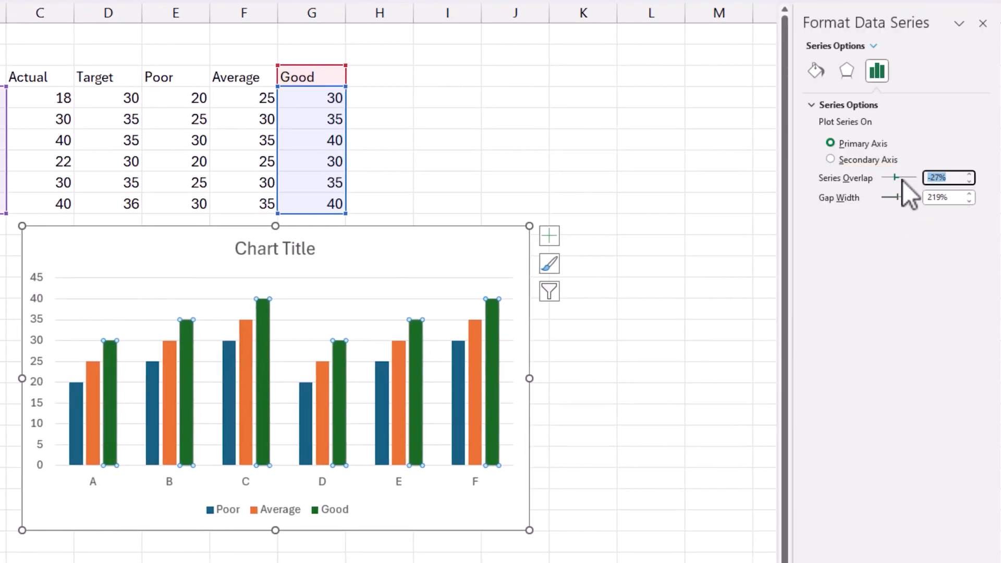
drag(881, 178, 914, 178)
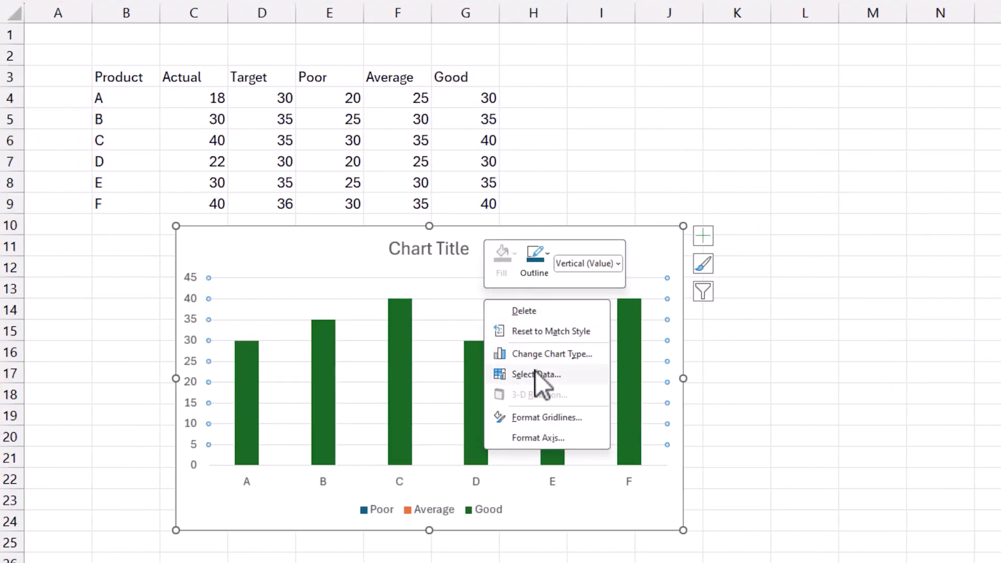
Step: In Select Data, reorder the series to Good, Average, Poor so all three bands show
click(536, 375)
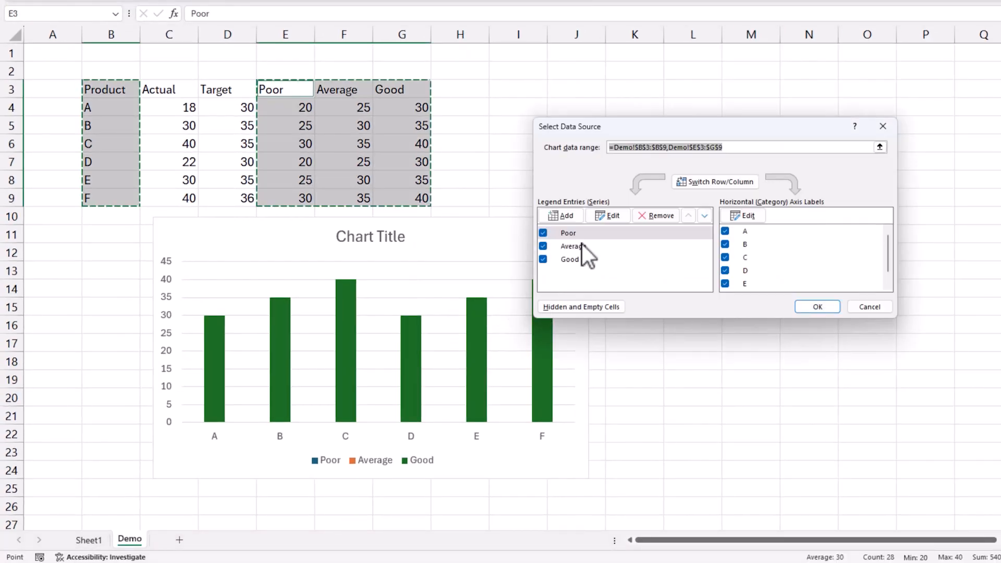
click(568, 233)
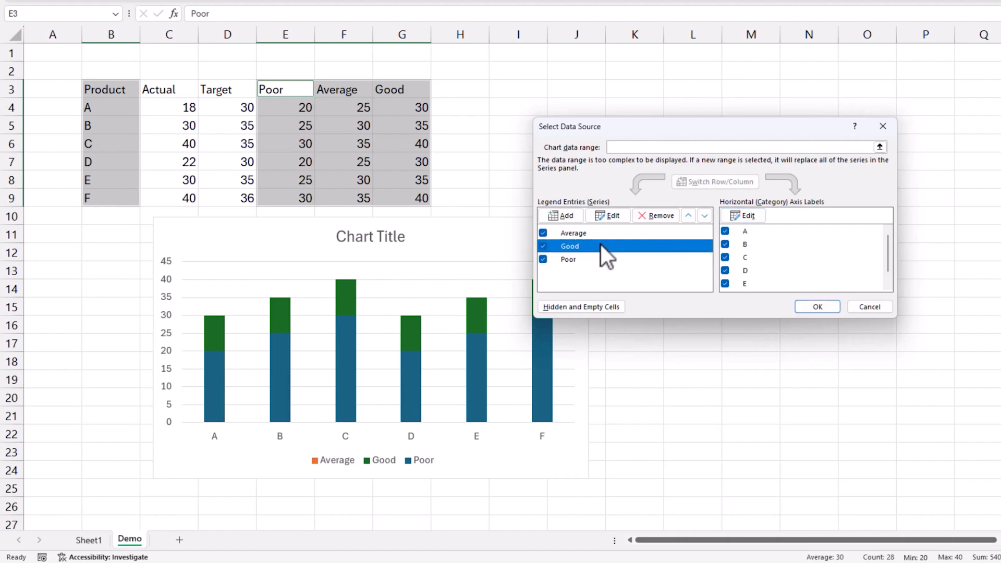
mouse_move(588, 255)
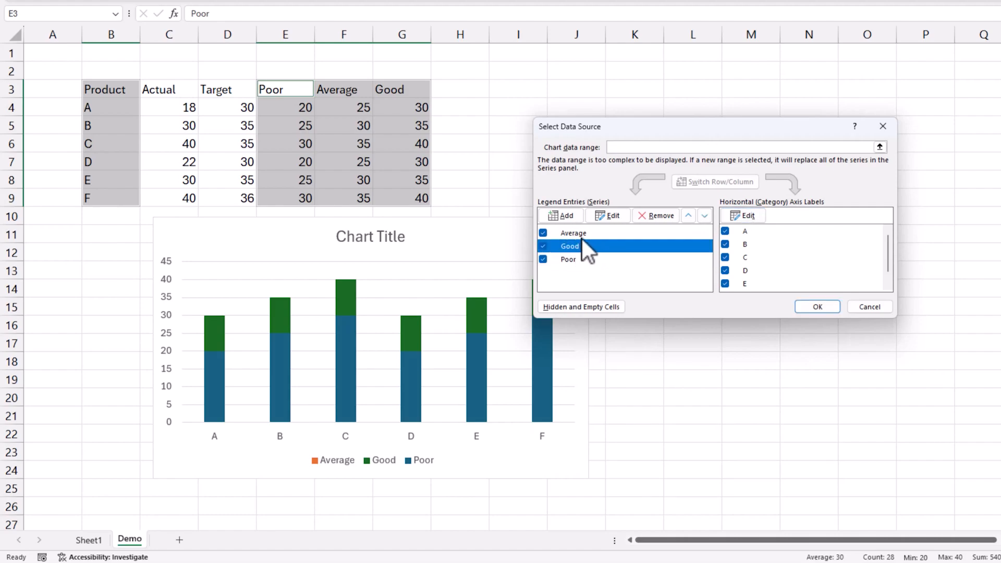
click(705, 215)
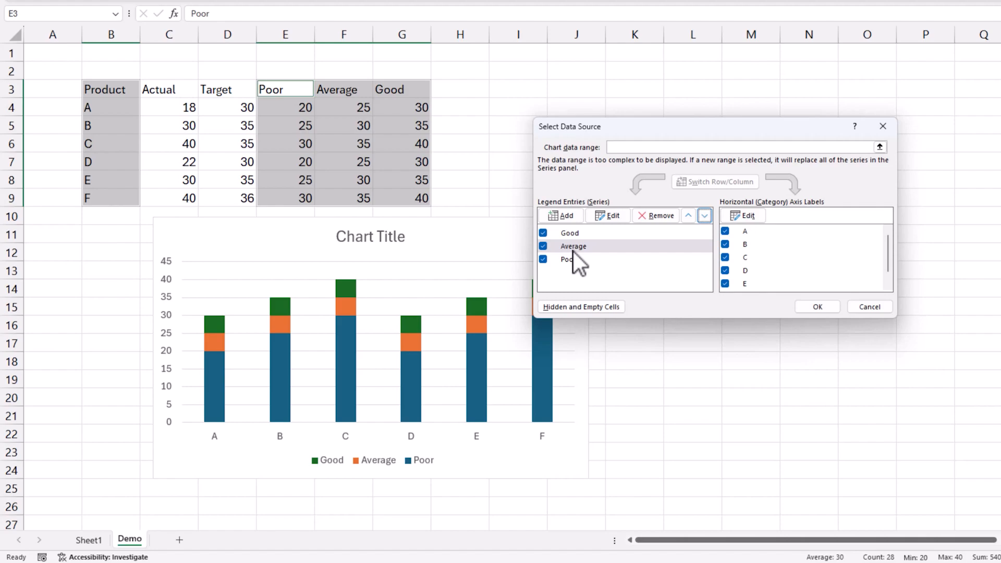
mouse_move(524, 261)
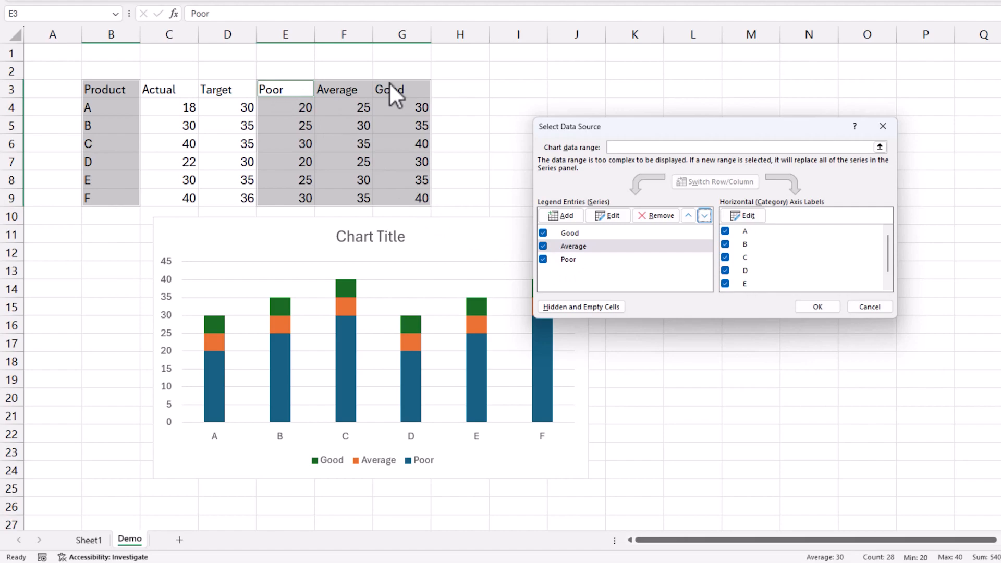
mouse_move(305, 358)
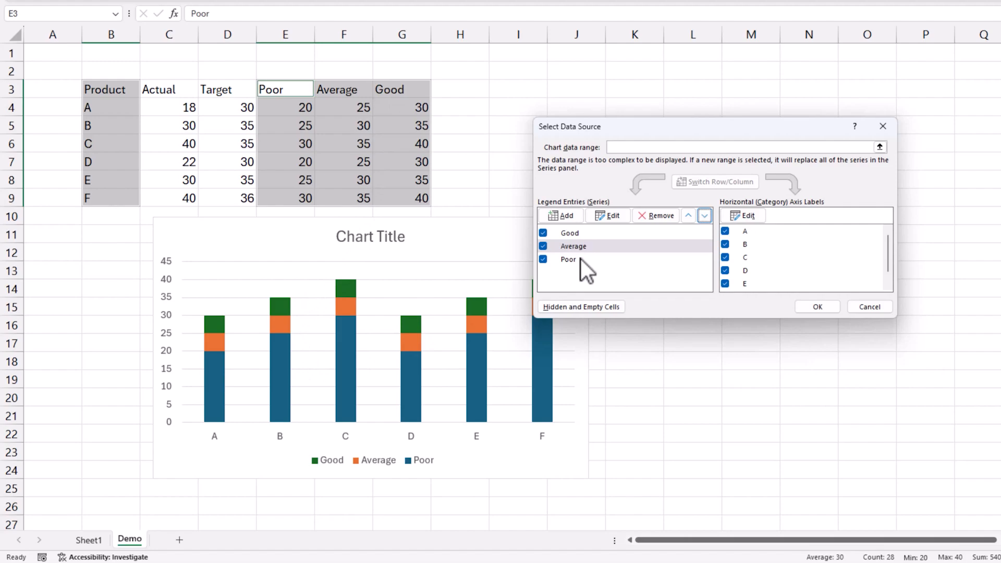
click(567, 260)
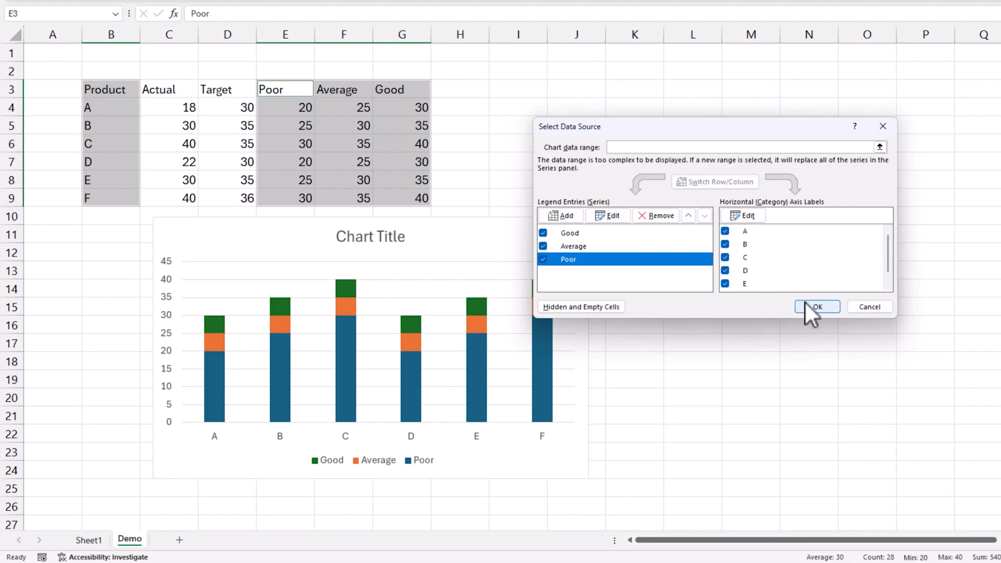
click(817, 306)
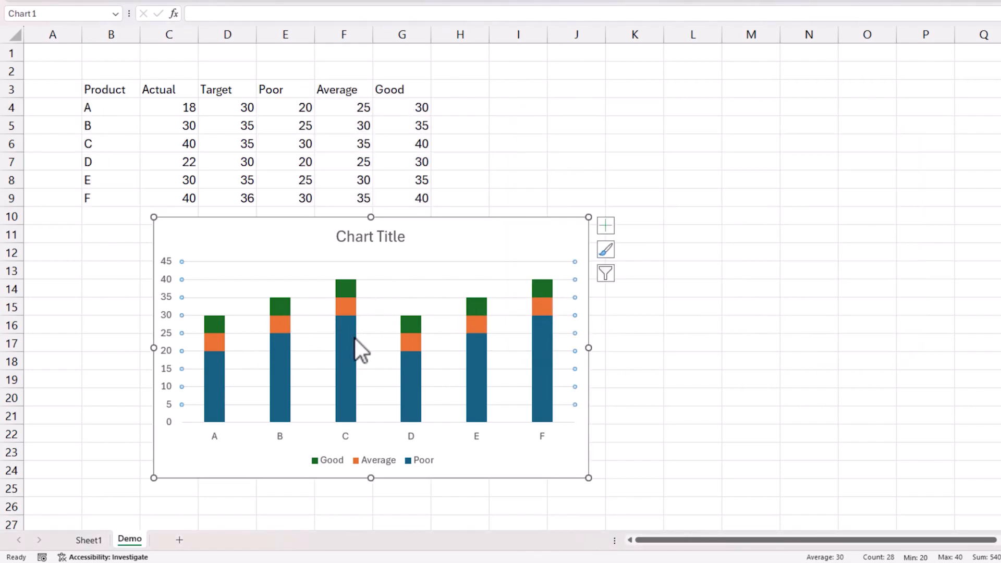
Step: Give the Poor, Average and Good bands solid blue fills, darkest for Poor and lightest for Good
click(345, 345)
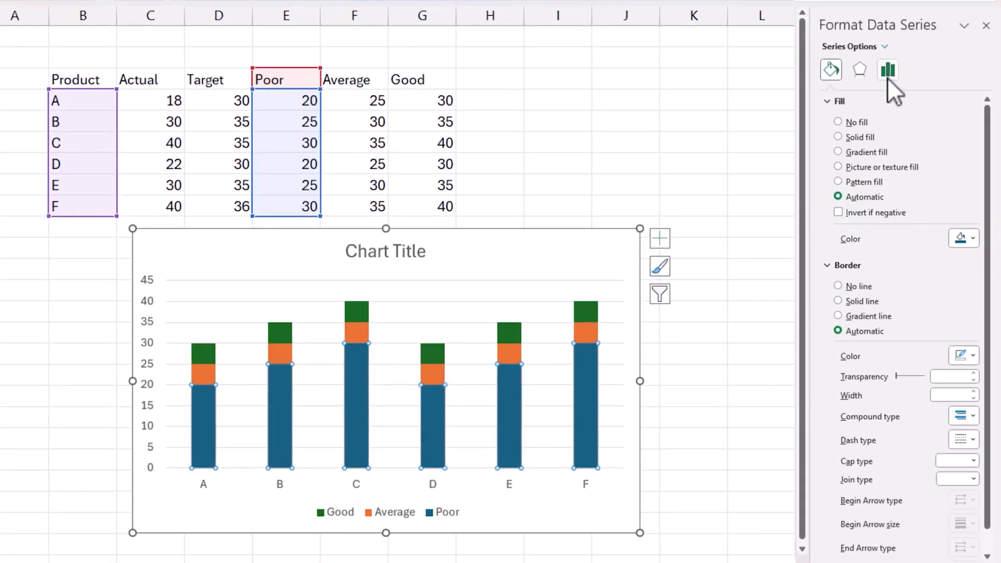
click(839, 137)
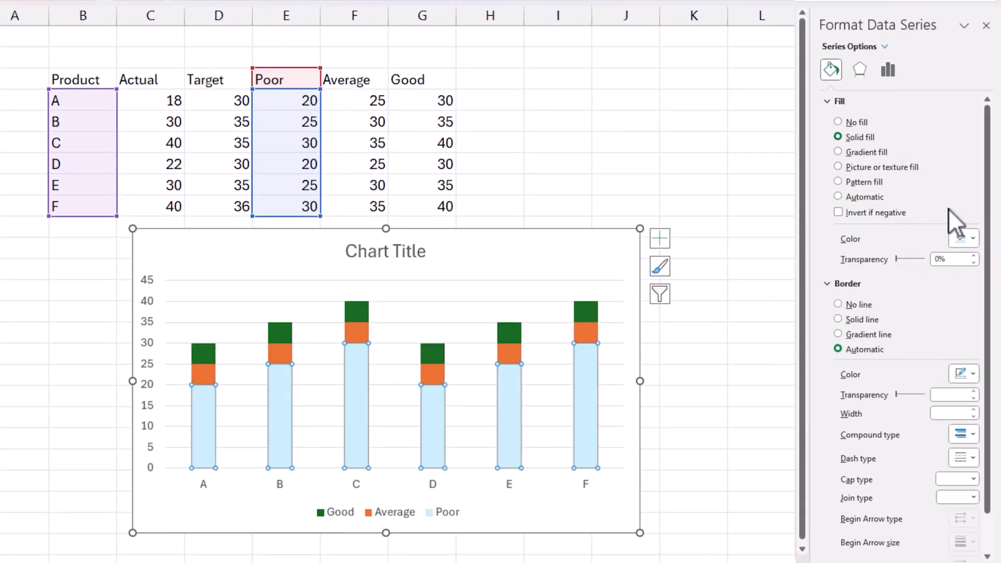
click(960, 238)
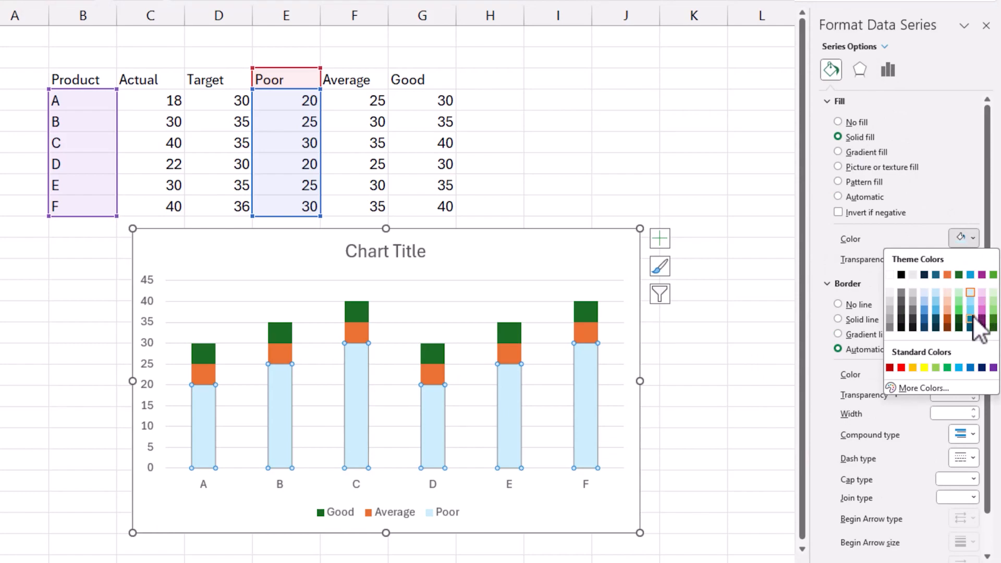
mouse_move(971, 310)
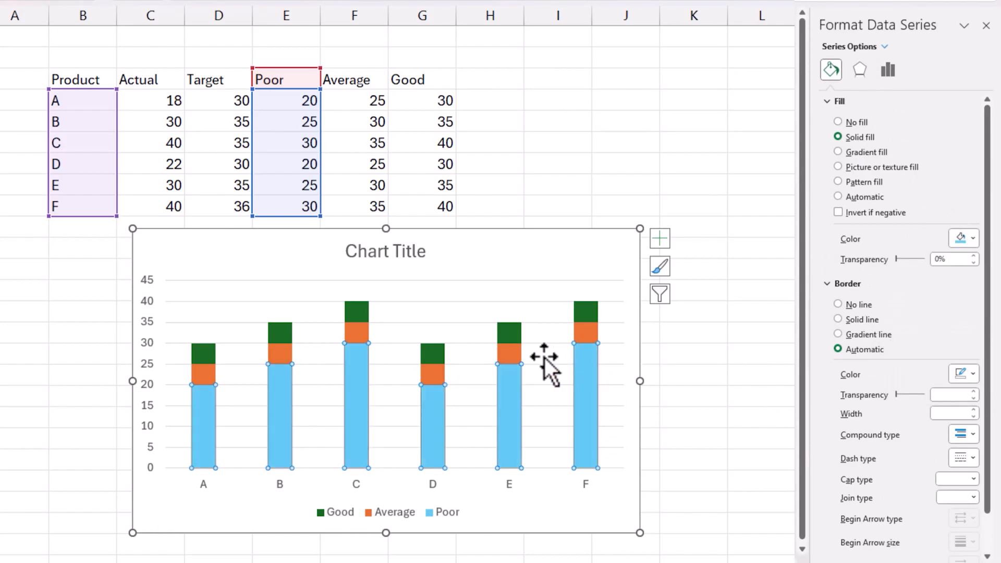
click(973, 238)
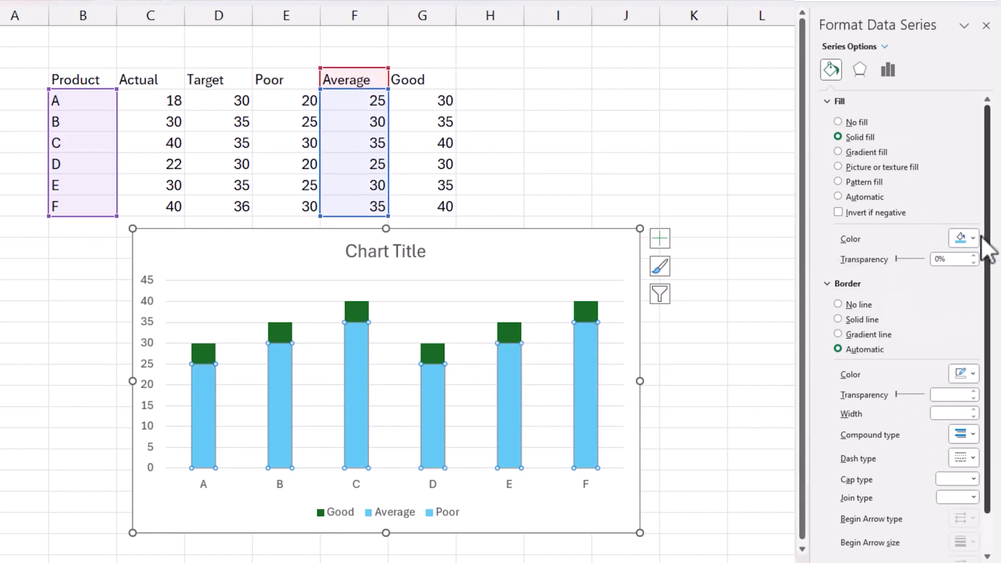
click(960, 238)
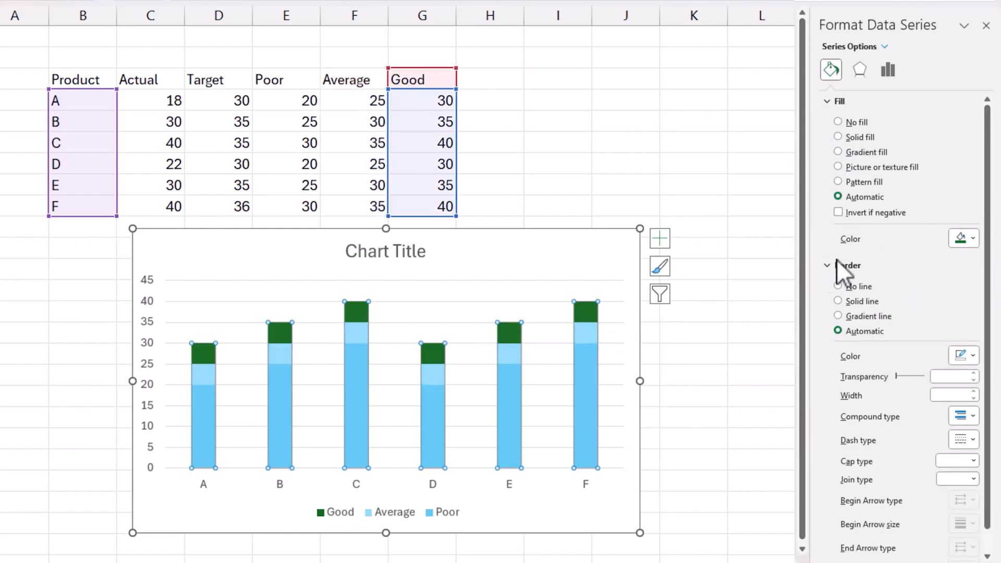
click(973, 238)
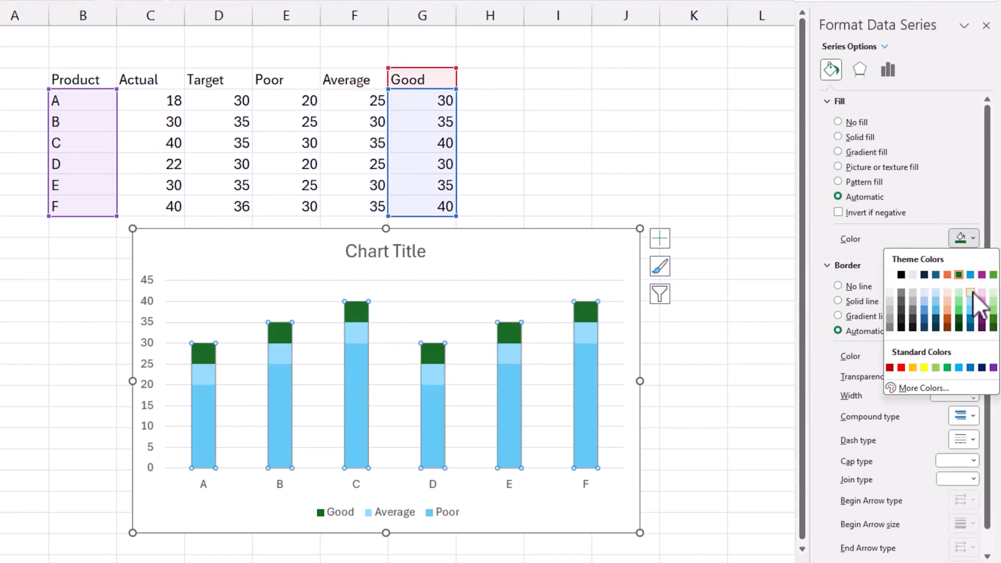
click(972, 295)
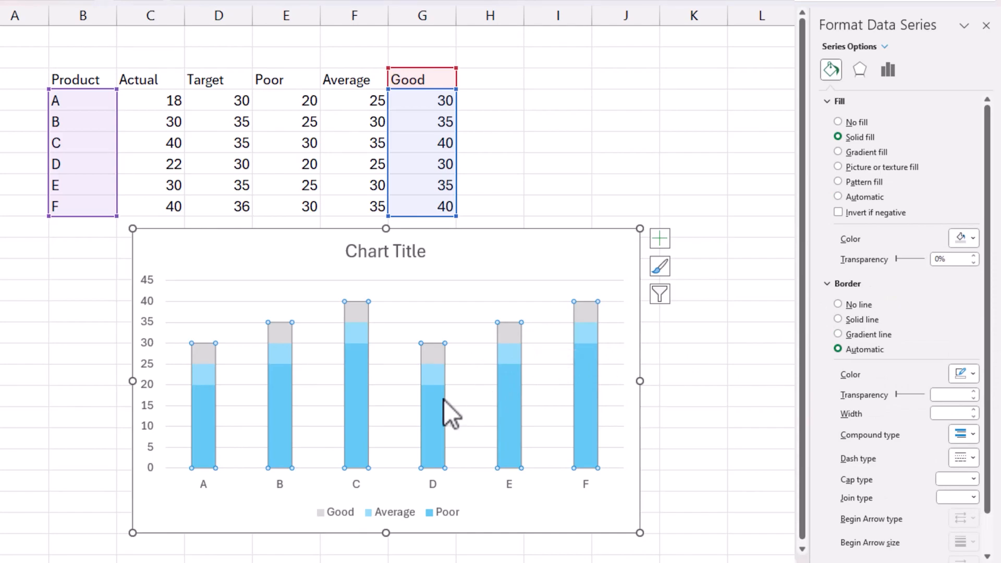
click(969, 237)
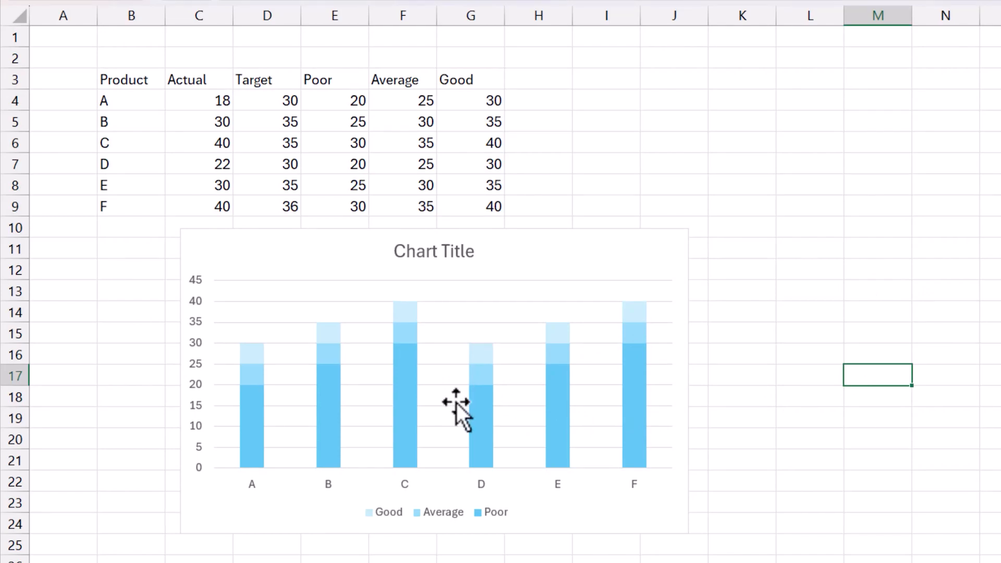
mouse_move(454, 396)
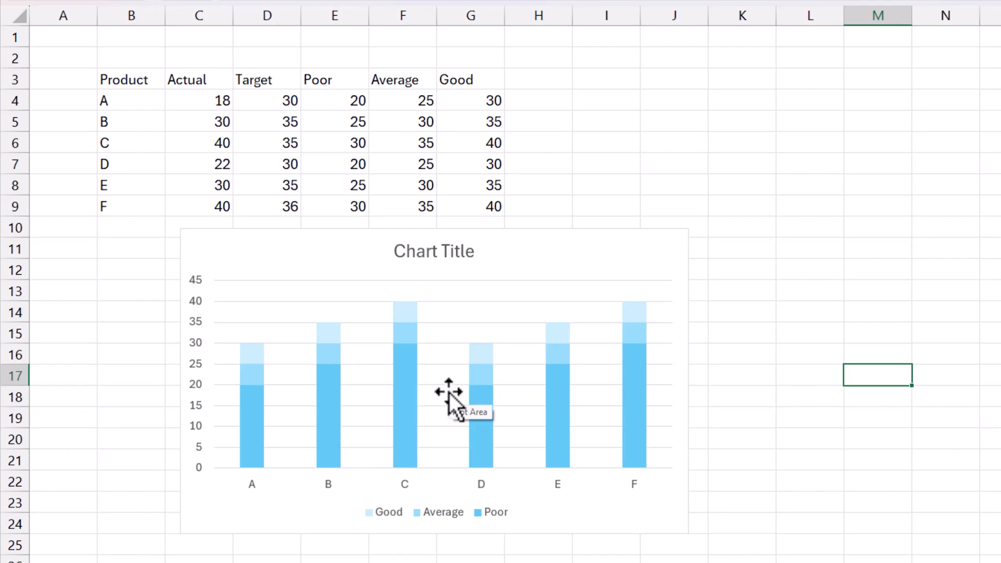
mouse_move(409, 402)
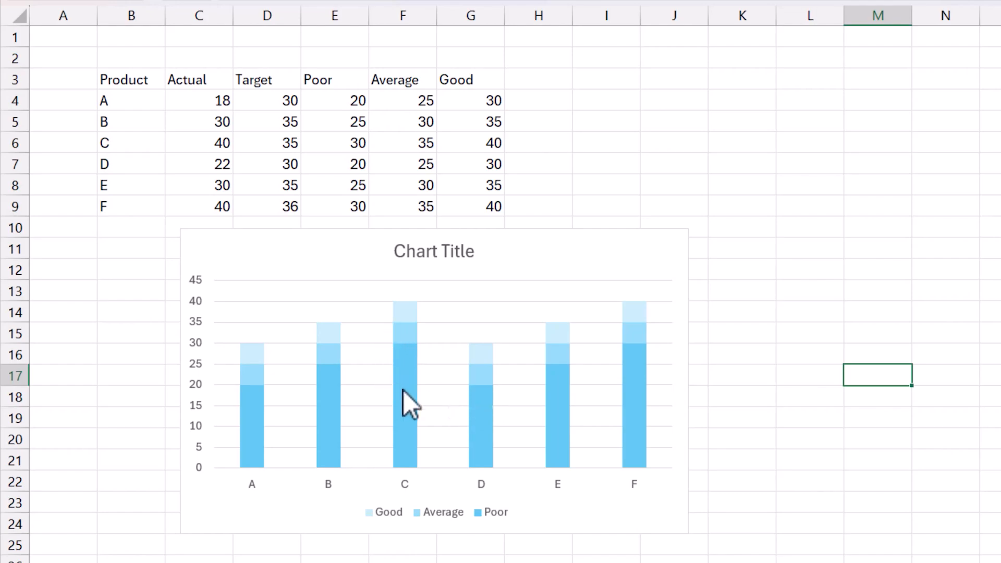
mouse_move(409, 331)
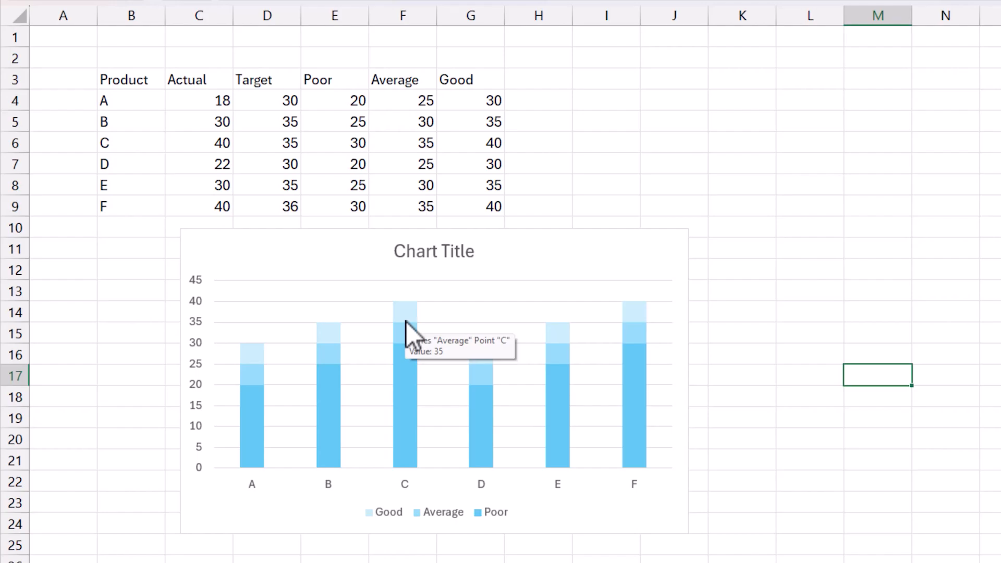
Step: Add an Actual series named from C3 with values C4:C9 via Select Data
right_click(409, 332)
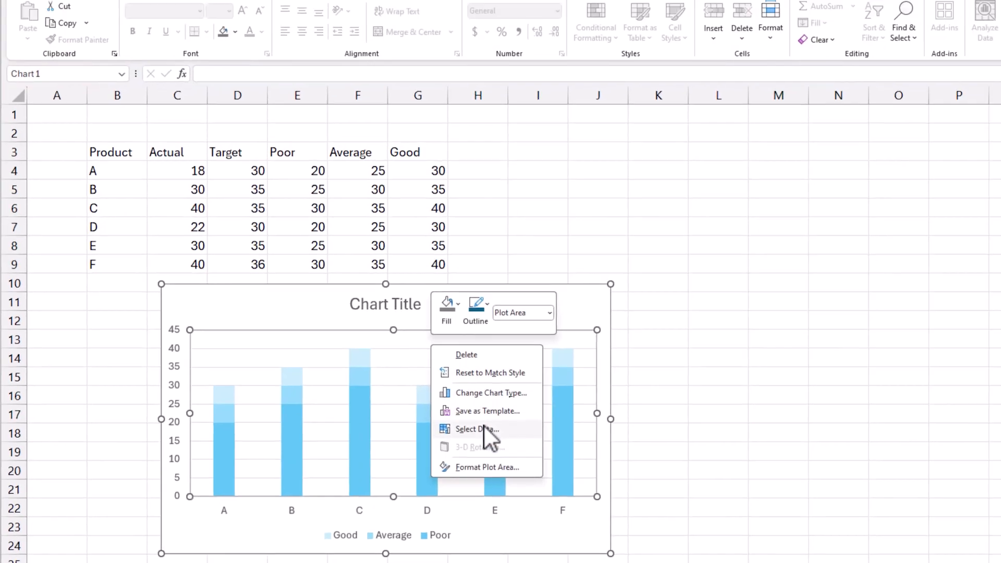
click(476, 429)
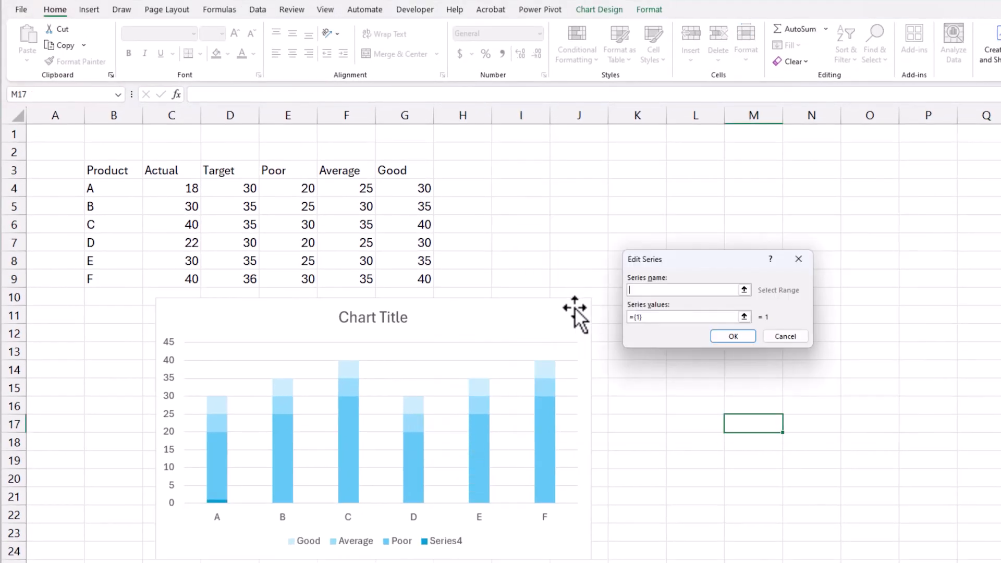
click(170, 170)
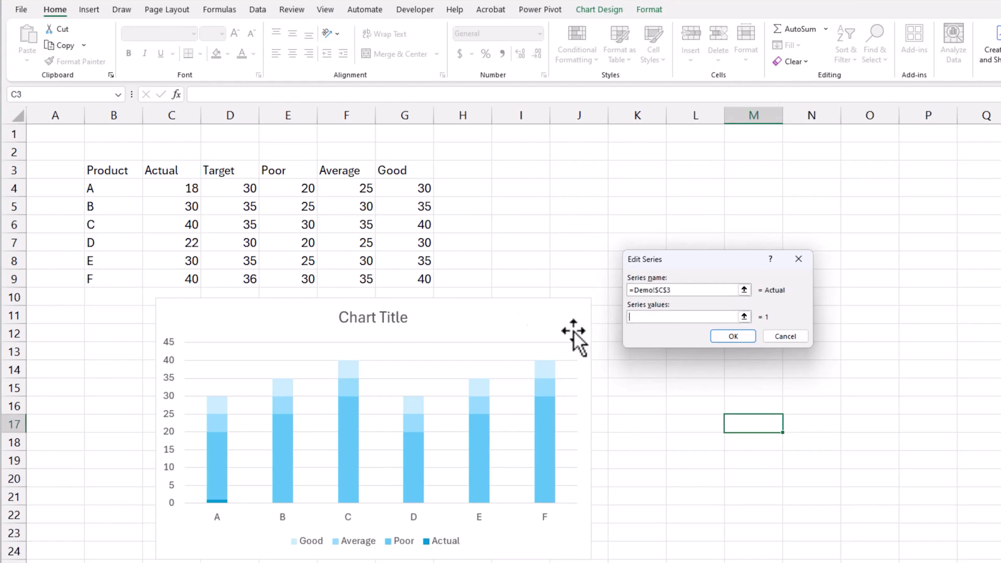
drag(171, 188, 171, 280)
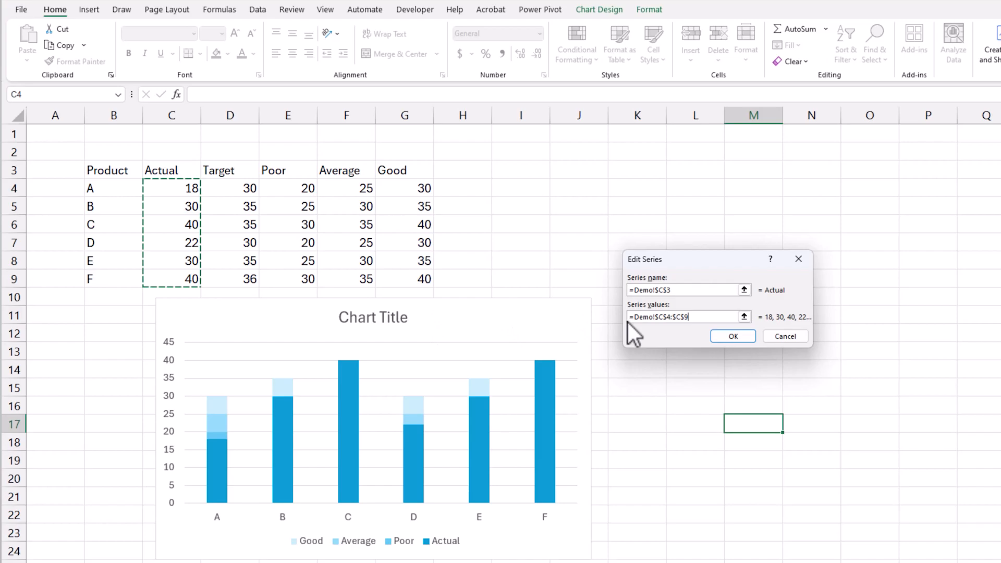
click(732, 336)
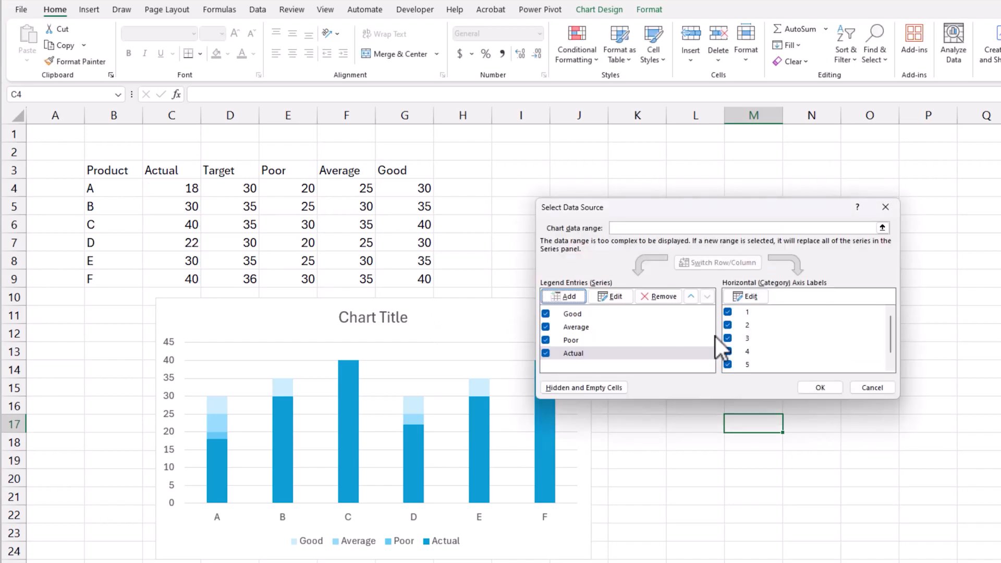
Step: Set the horizontal axis labels to the product names in B4:B9
click(749, 295)
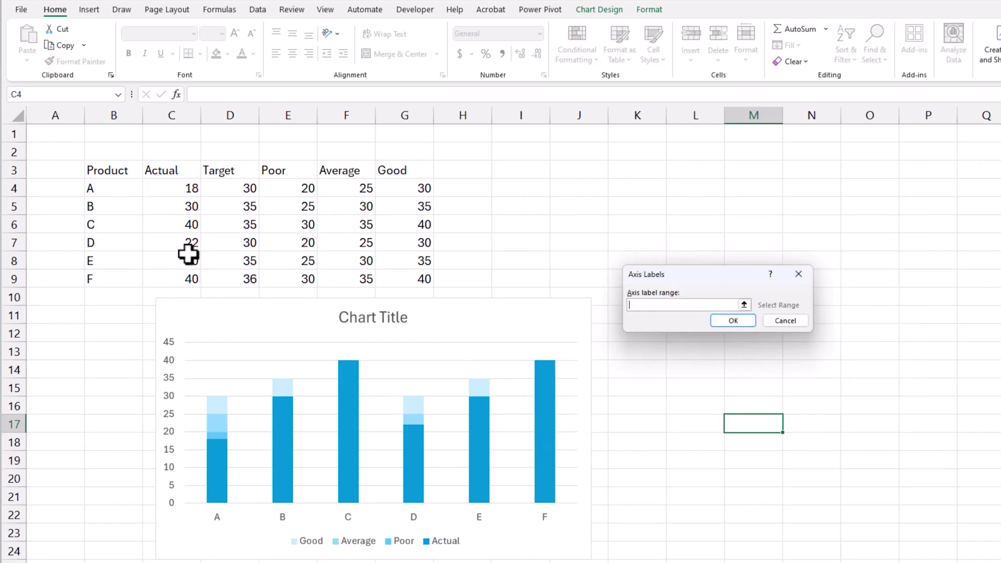
drag(90, 188, 90, 278)
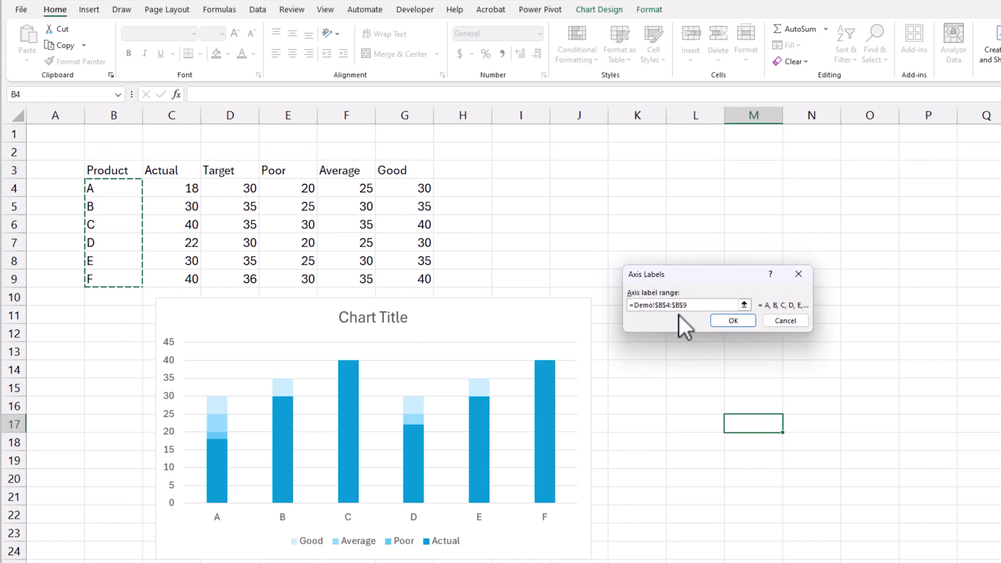
click(732, 321)
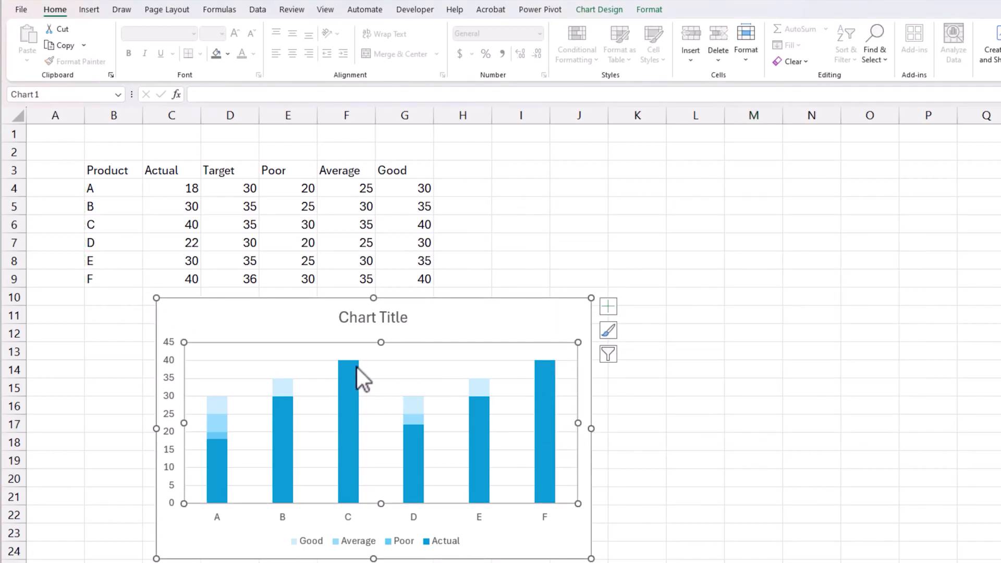
Step: Move the Actual series onto the secondary axis through Change Series Chart Type
right_click(347, 383)
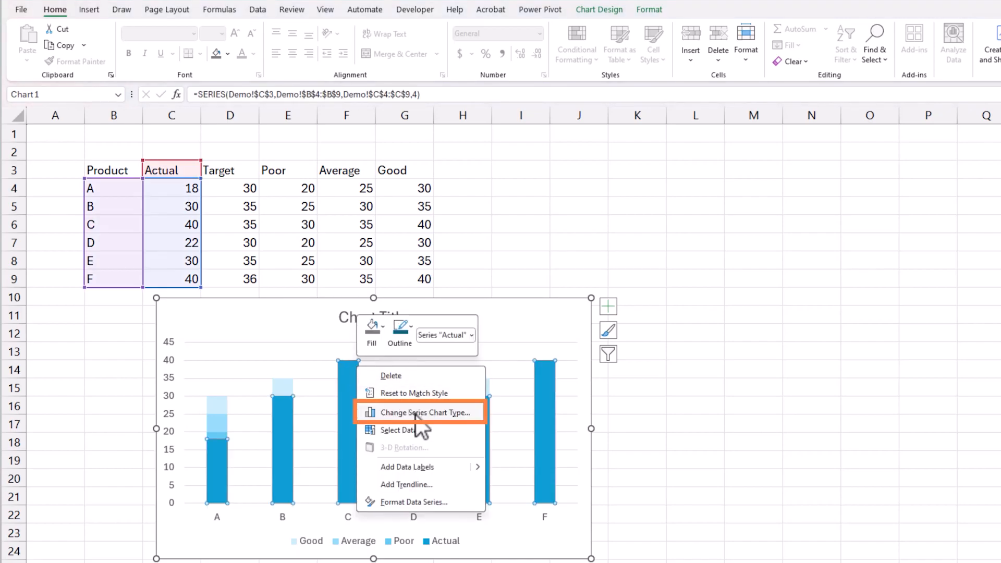
click(426, 412)
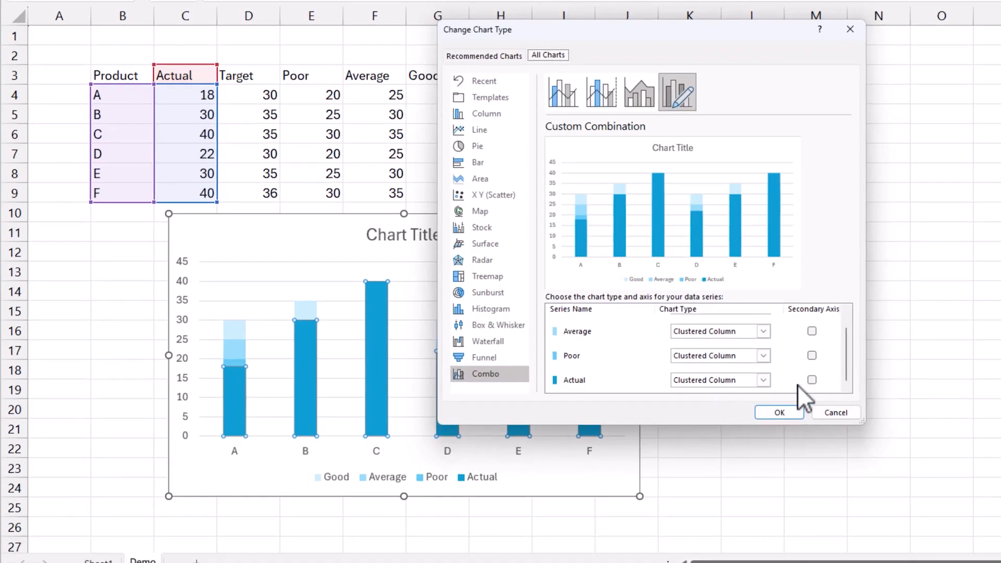
click(811, 379)
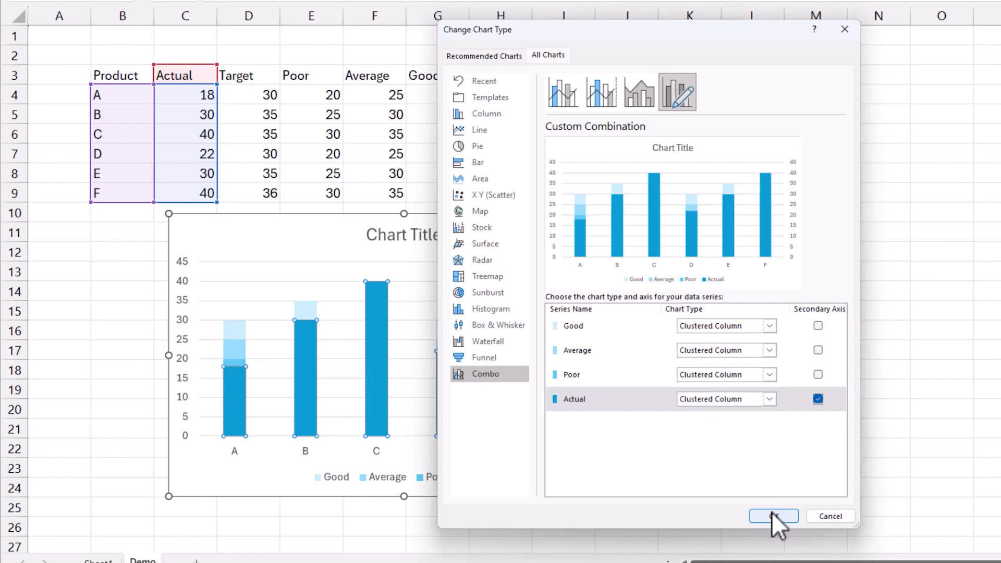
click(773, 516)
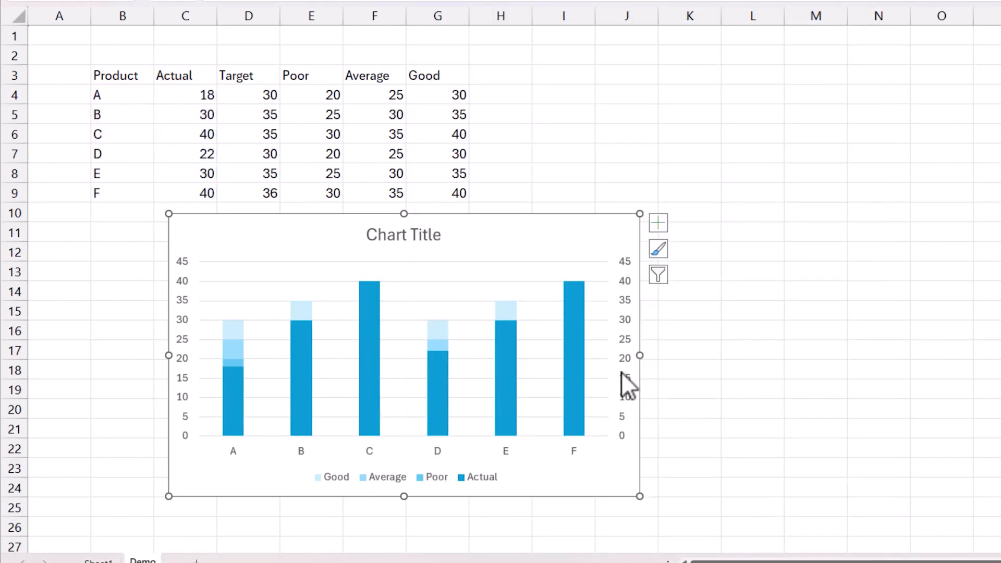
mouse_move(551, 313)
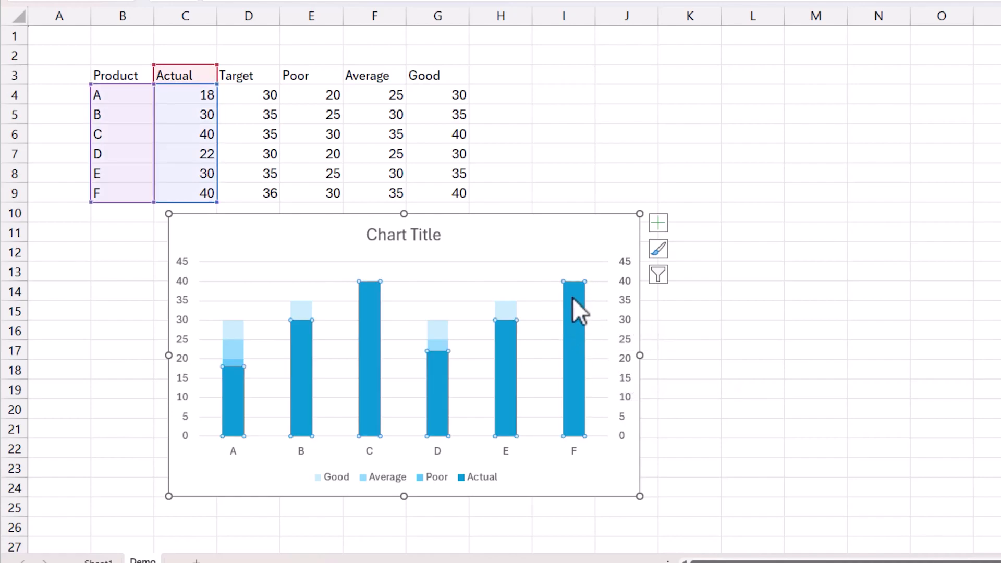
mouse_move(520, 349)
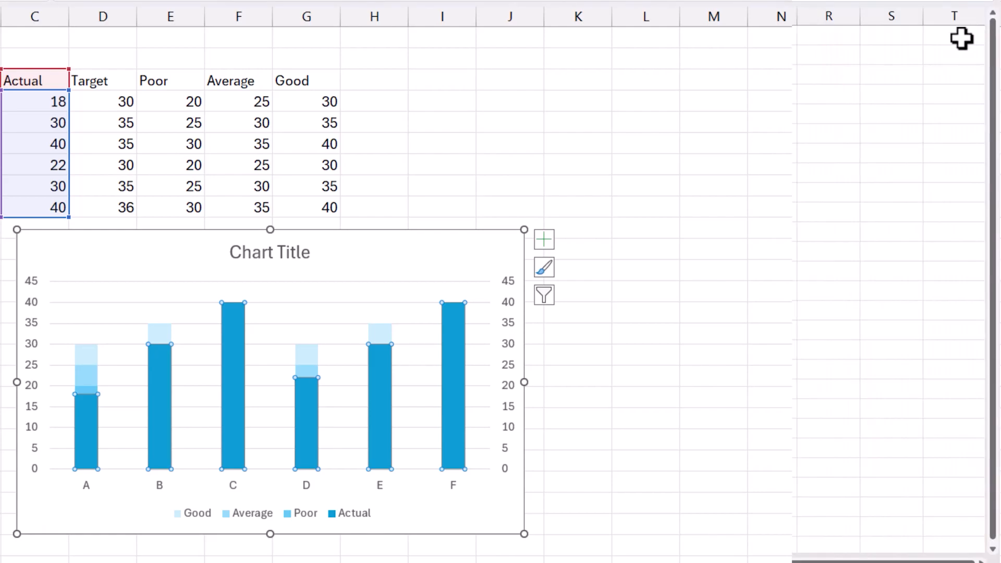
mouse_move(445, 246)
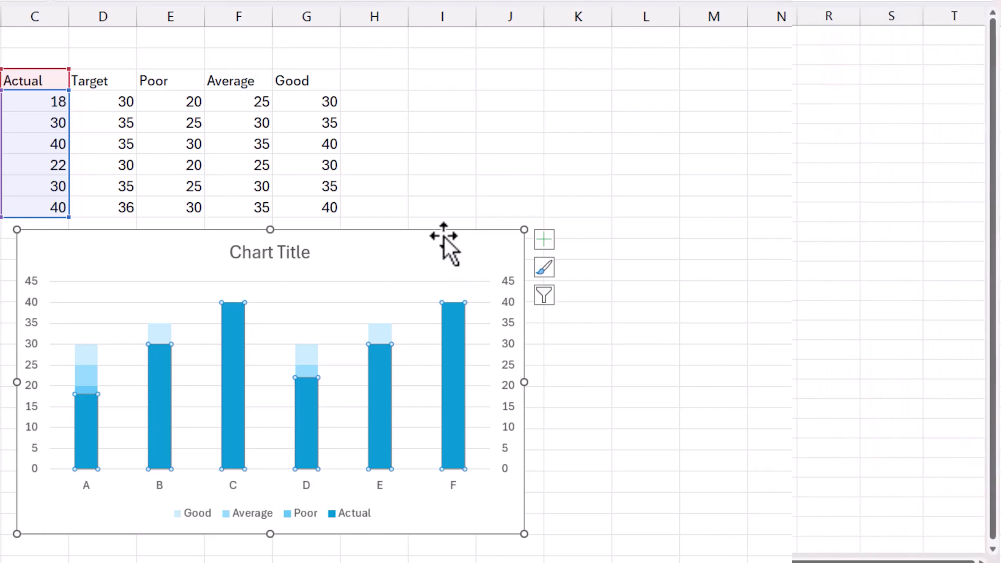
Step: Bring up the Format Chart Area pane with Ctrl+1
key(ctrl+1)
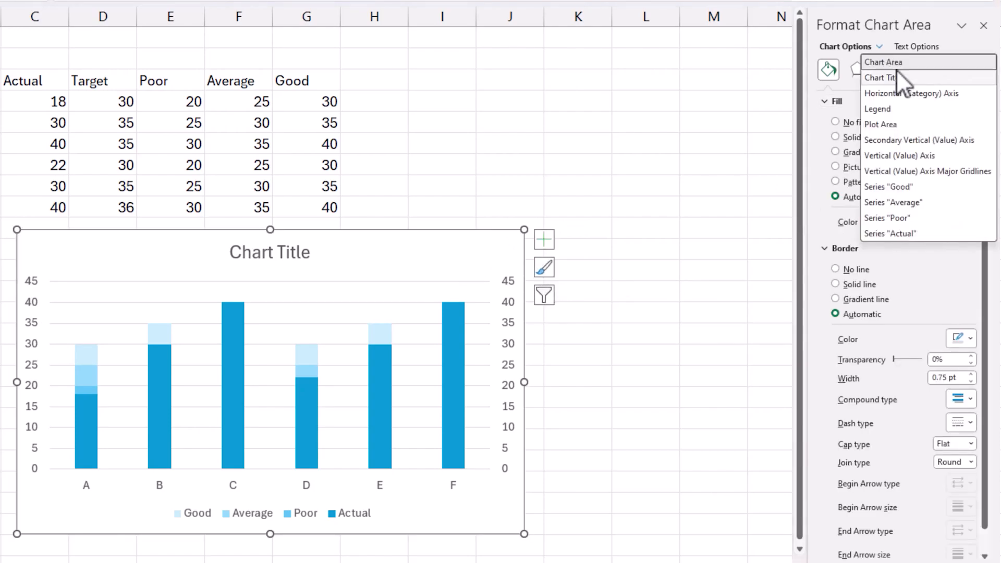
mouse_move(919, 232)
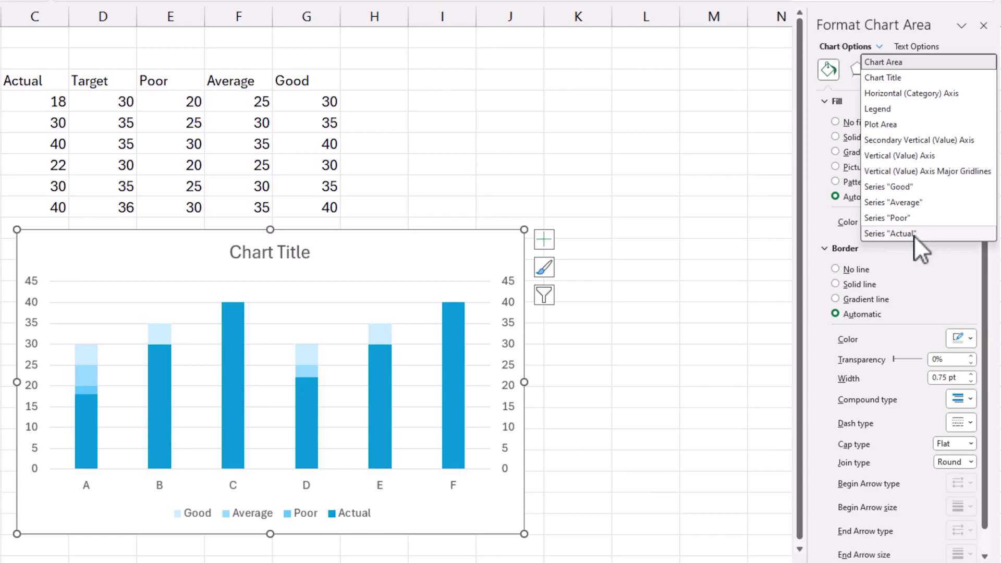
Step: Set the Actual series' Gap Width to 500% in Series Options so its bars turn narrow
click(889, 233)
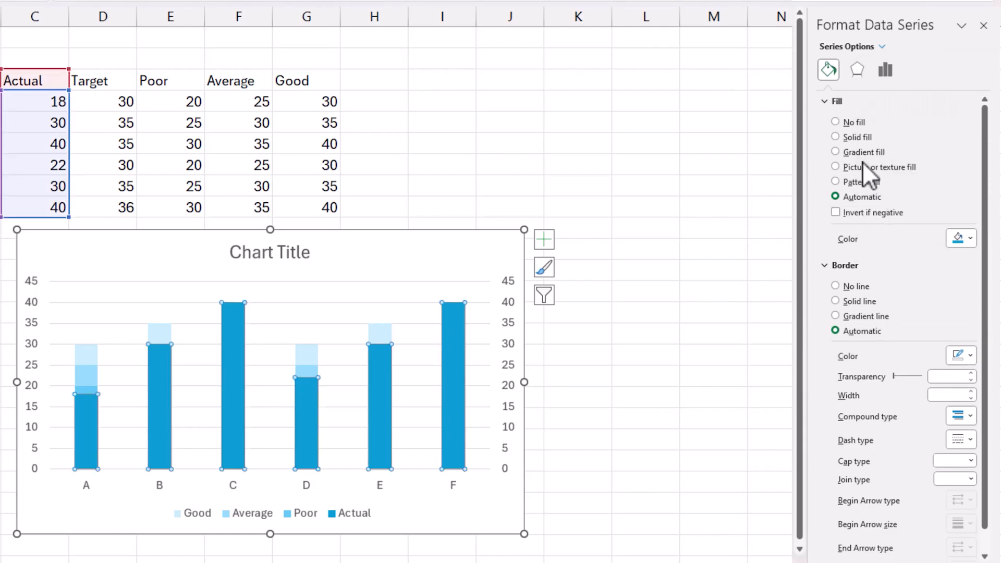
click(886, 70)
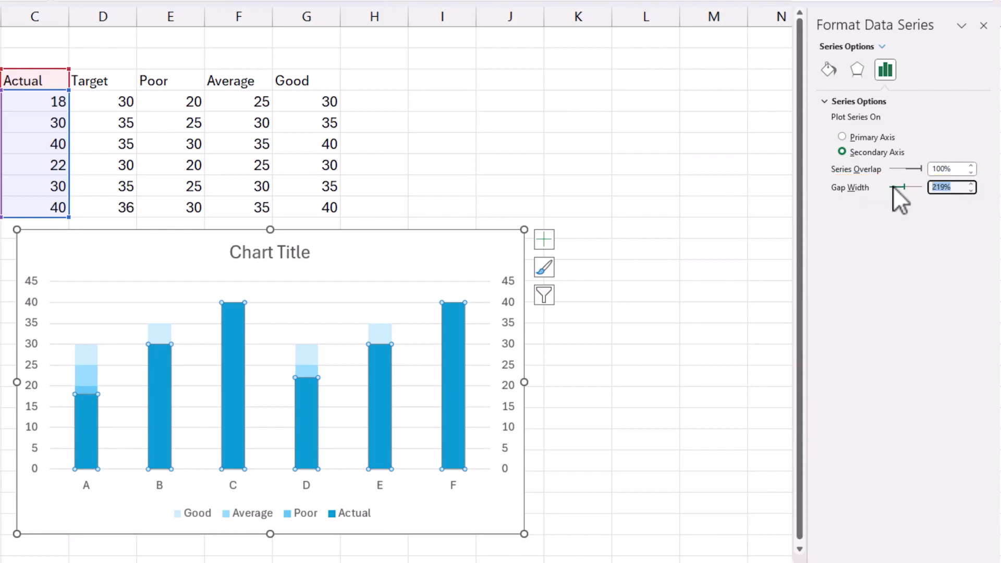
text(5)
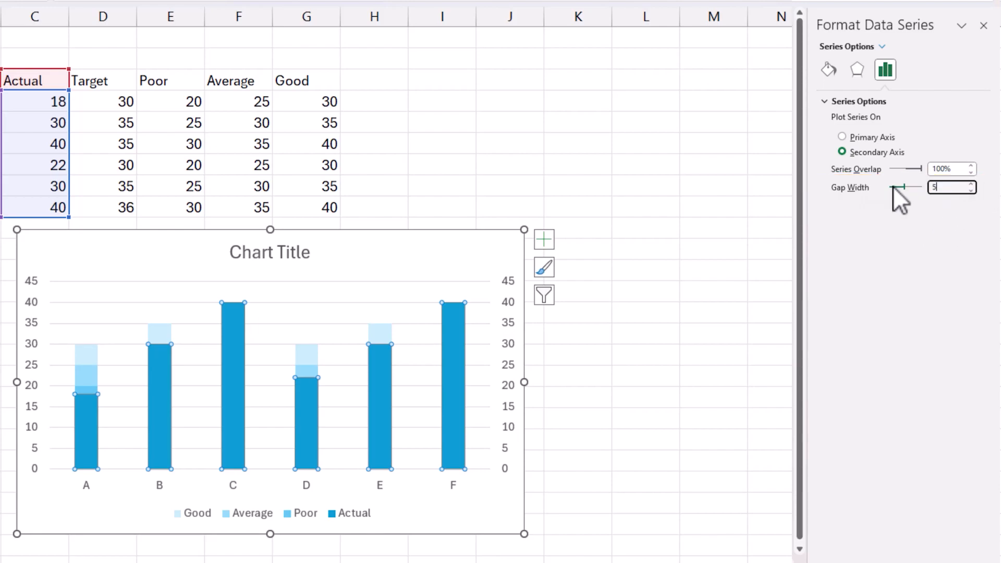
text(500%)
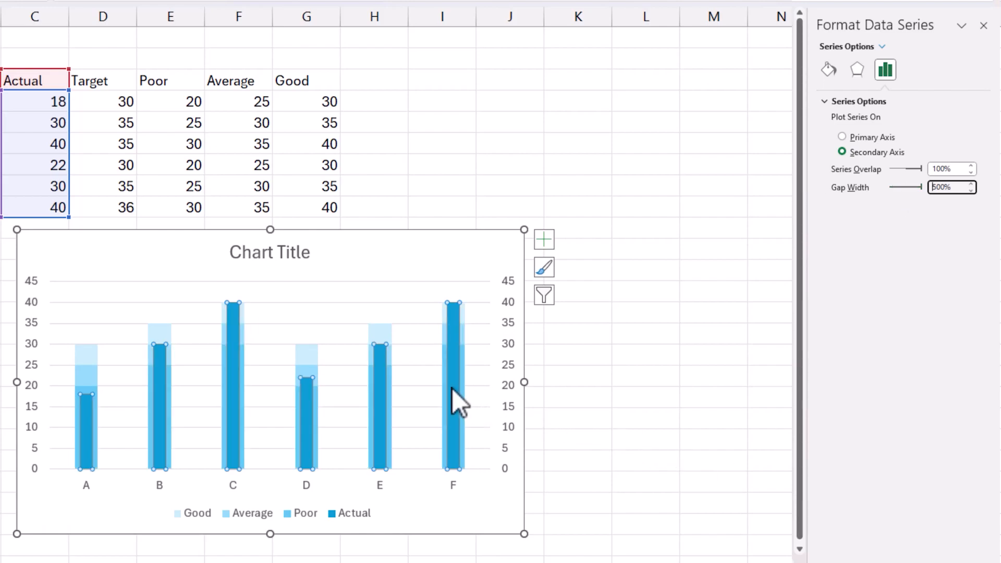
mouse_move(465, 383)
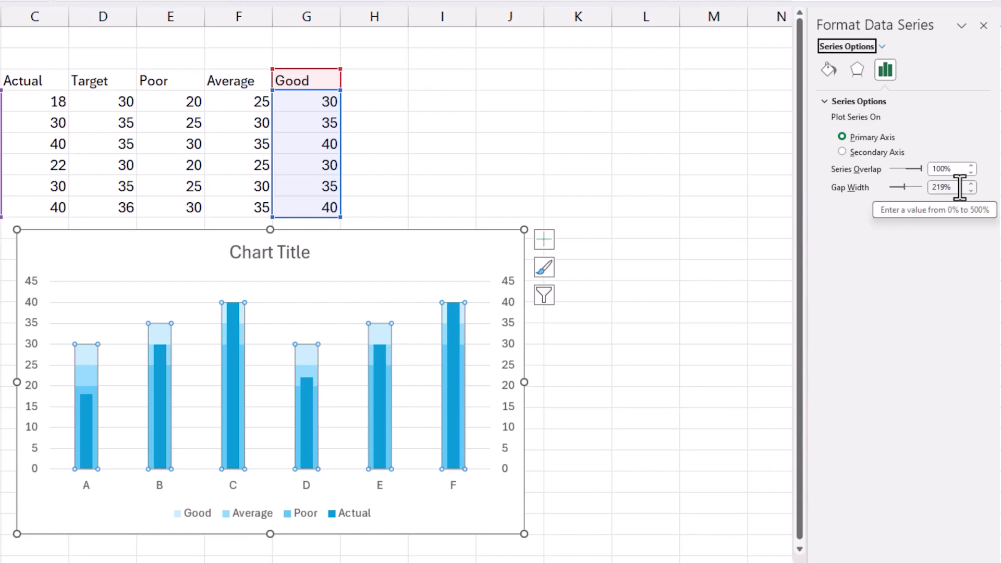
text(1)
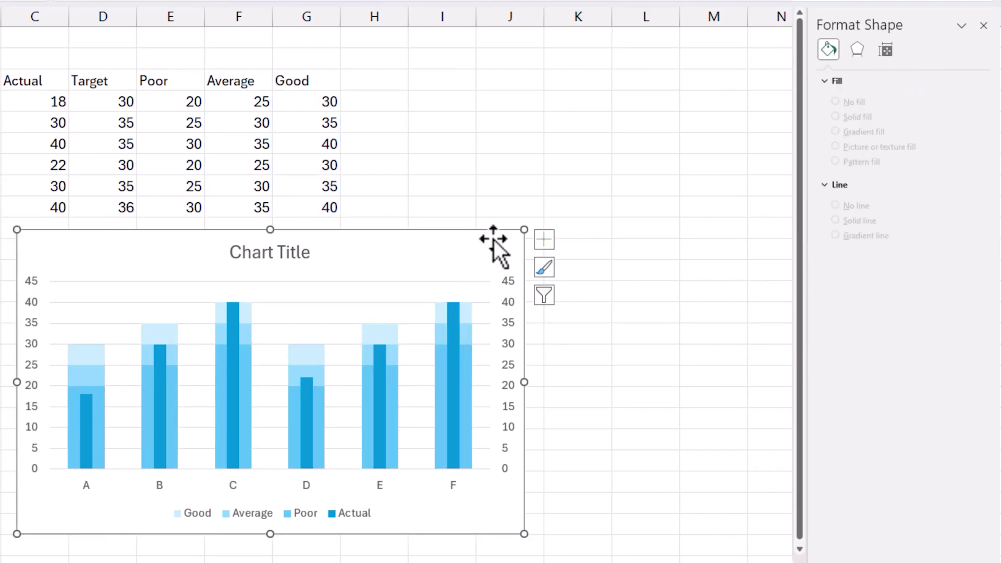
Step: After checking the Good series, try Actual gap widths of 200%, 0%, 300%, 400% and settle on 500%
click(881, 46)
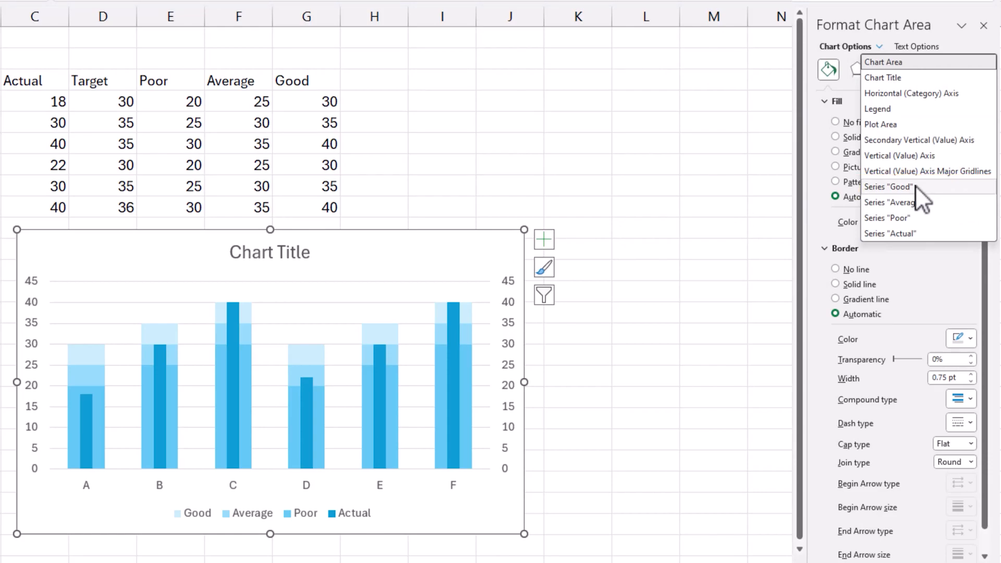
click(889, 186)
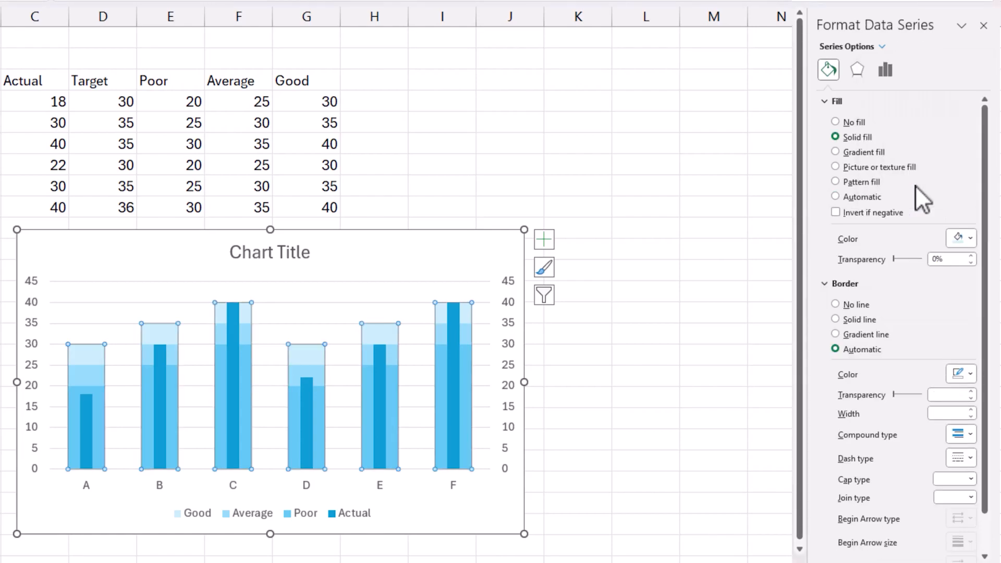
click(886, 70)
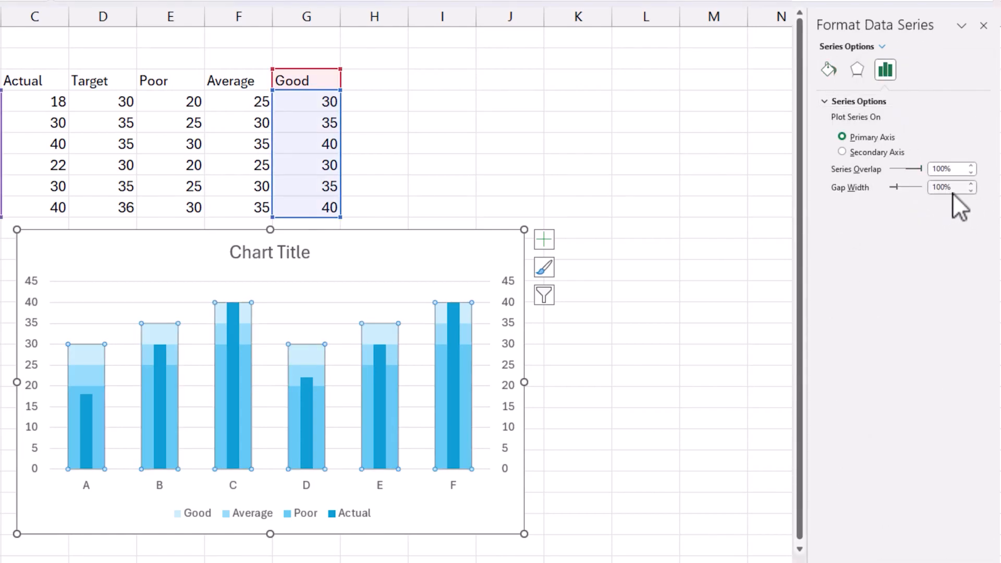
click(883, 46)
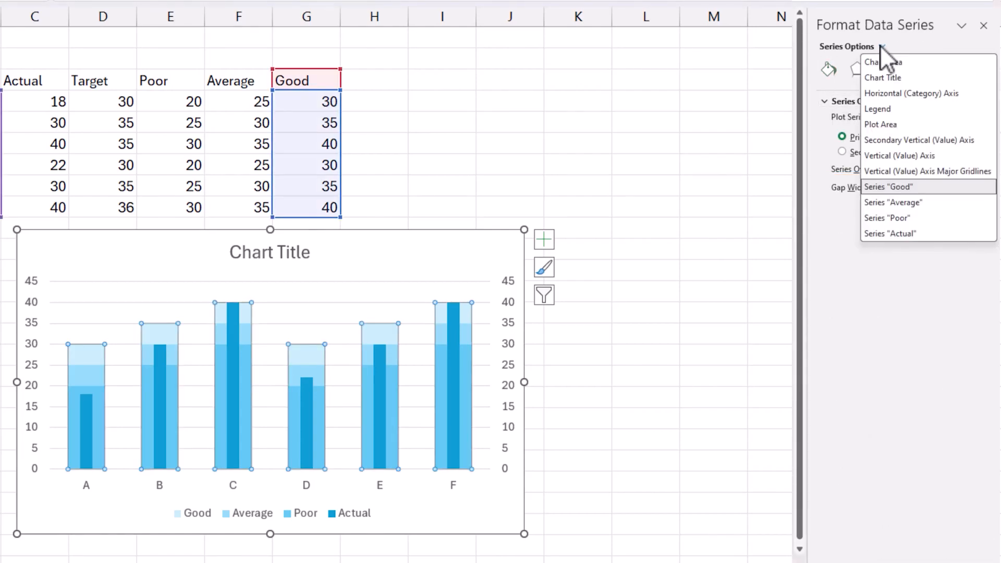
click(890, 233)
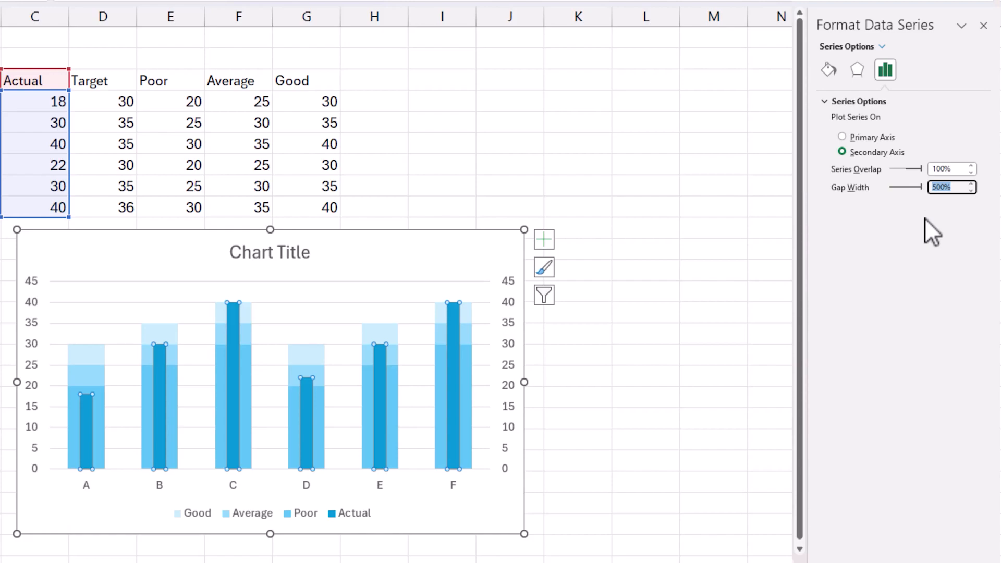
text(200%)
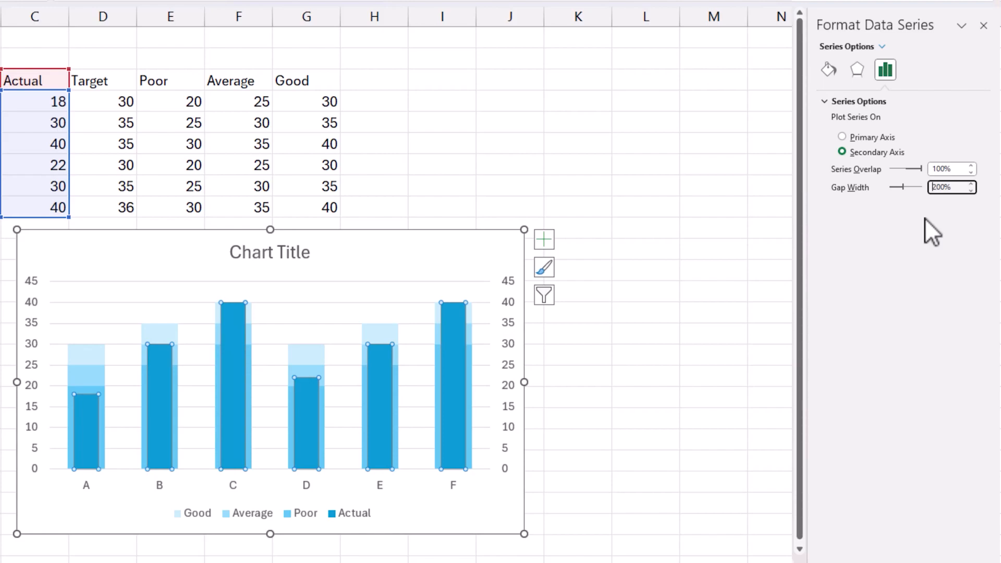
text(0%)
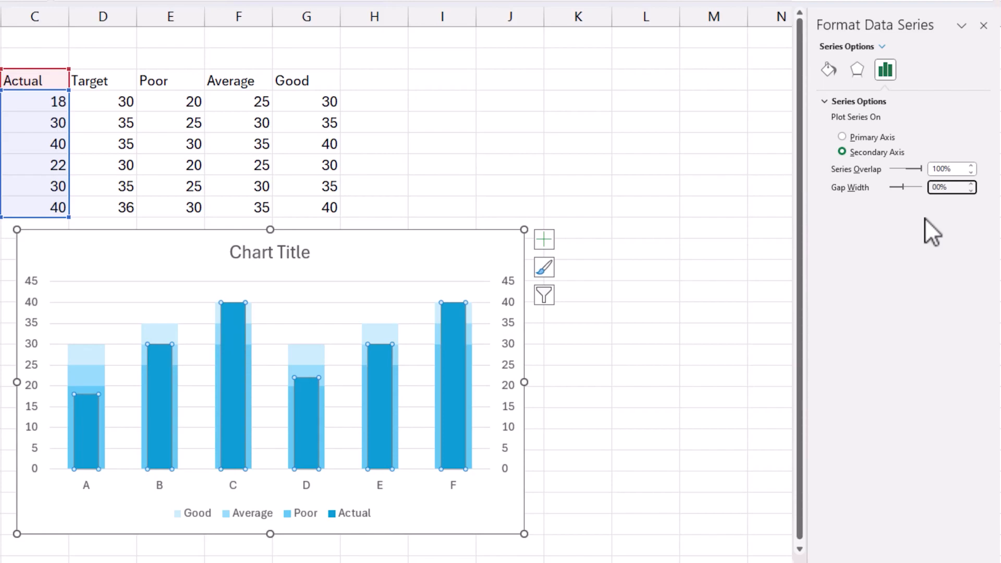
text(300)
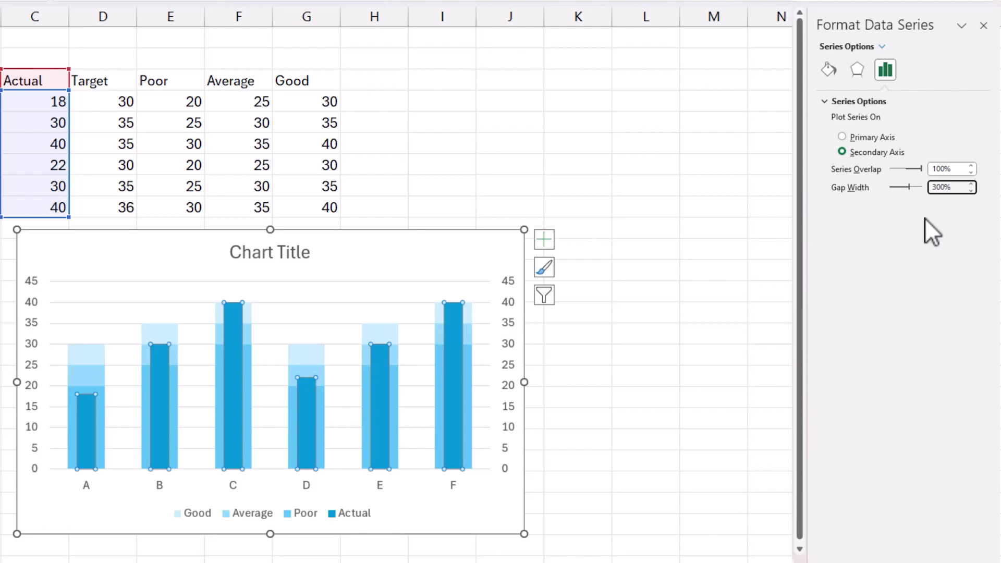
click(974, 184)
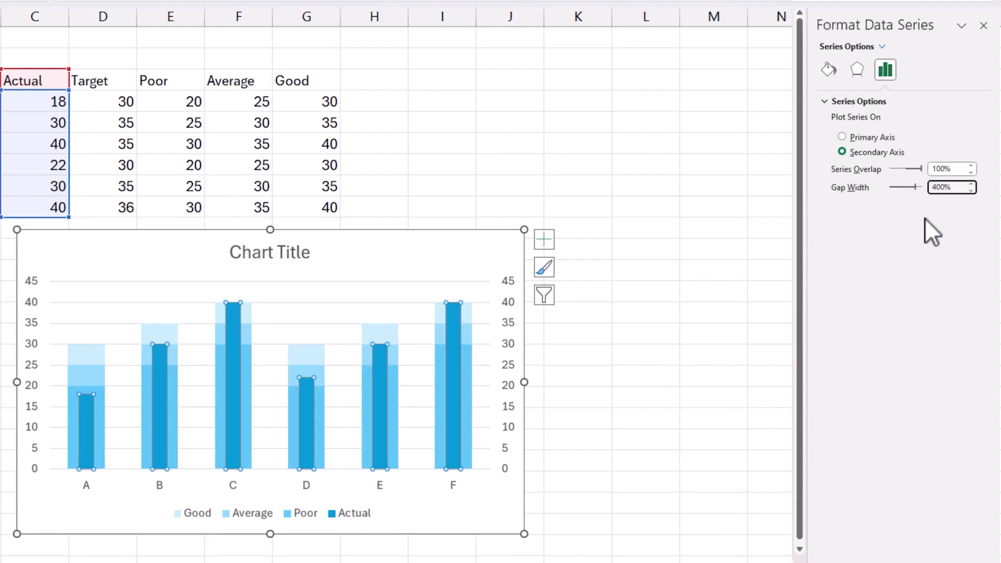
text(500%)
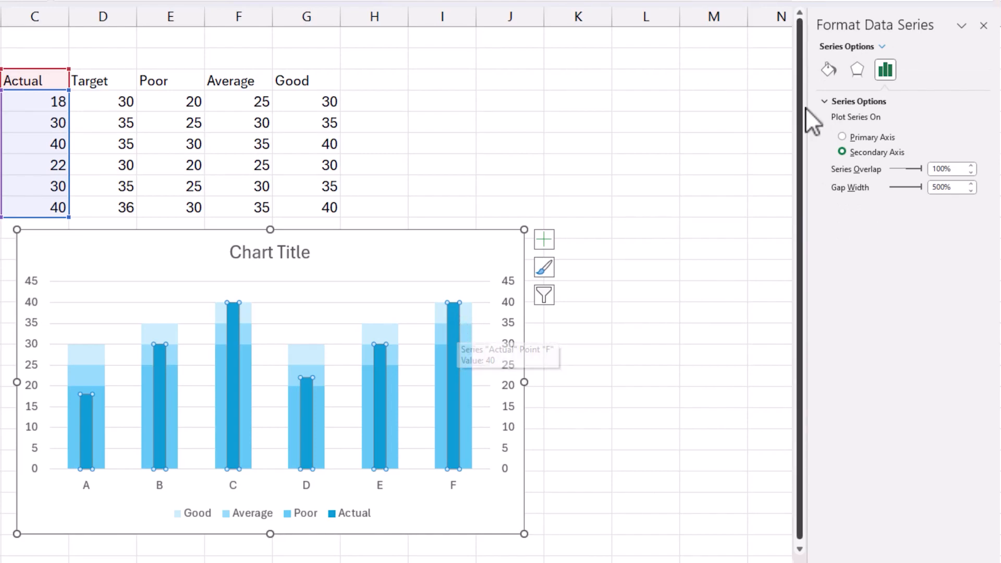
Step: Give the Actual series a solid gray fill under Fill & Line
click(828, 70)
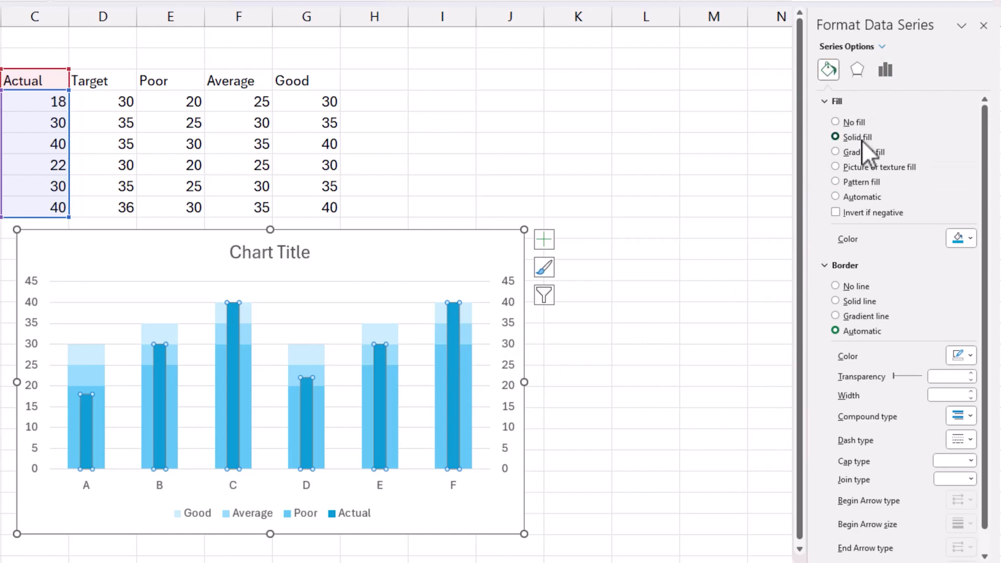
click(969, 238)
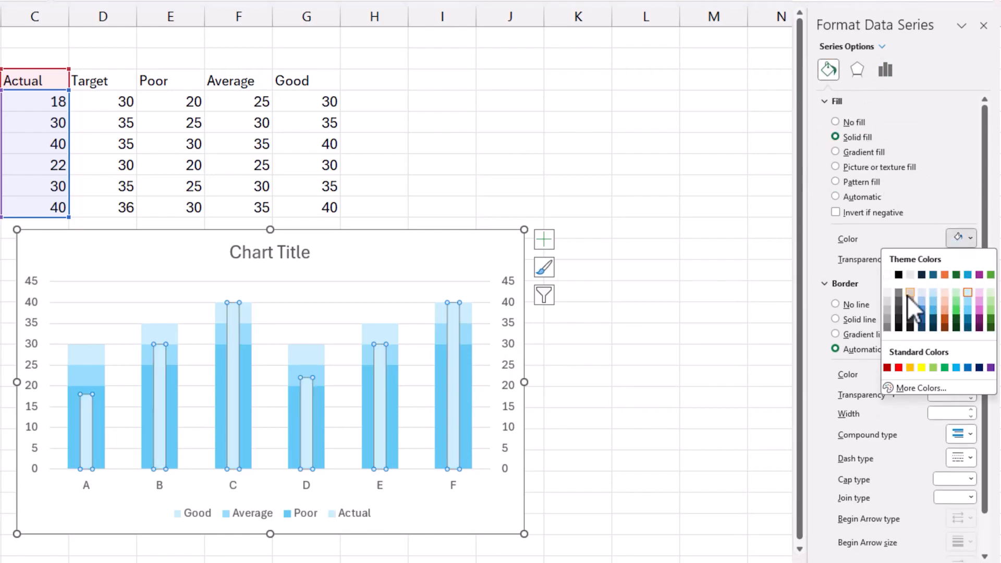
click(911, 292)
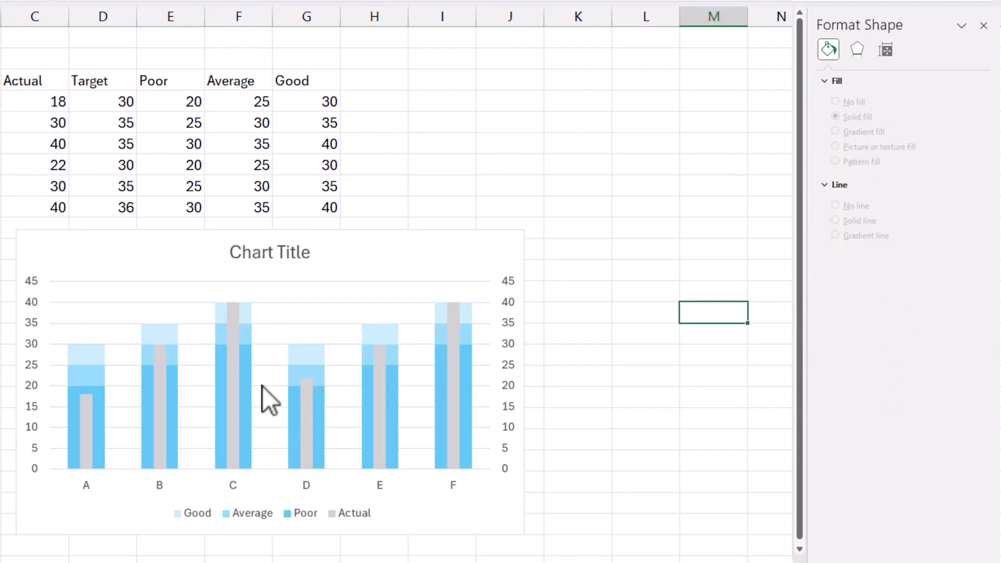
mouse_move(265, 399)
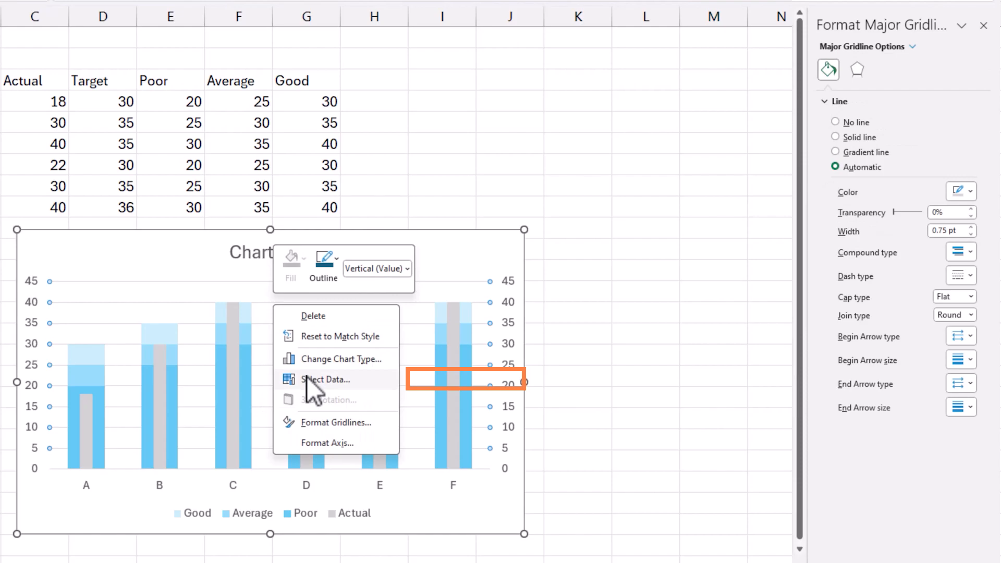
Step: Add a Target series named from D3 with product letters A to F as category labels
click(325, 379)
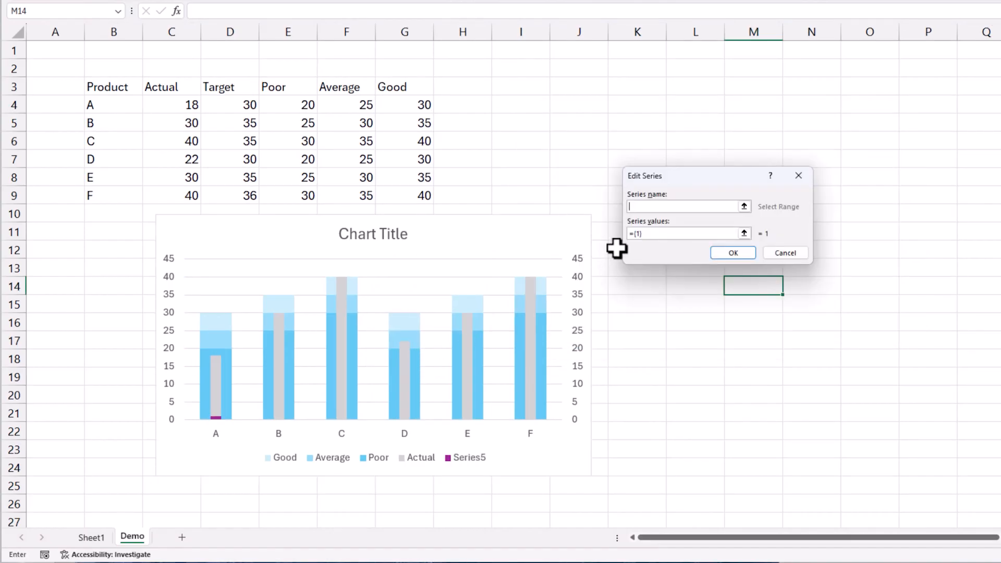
click(218, 87)
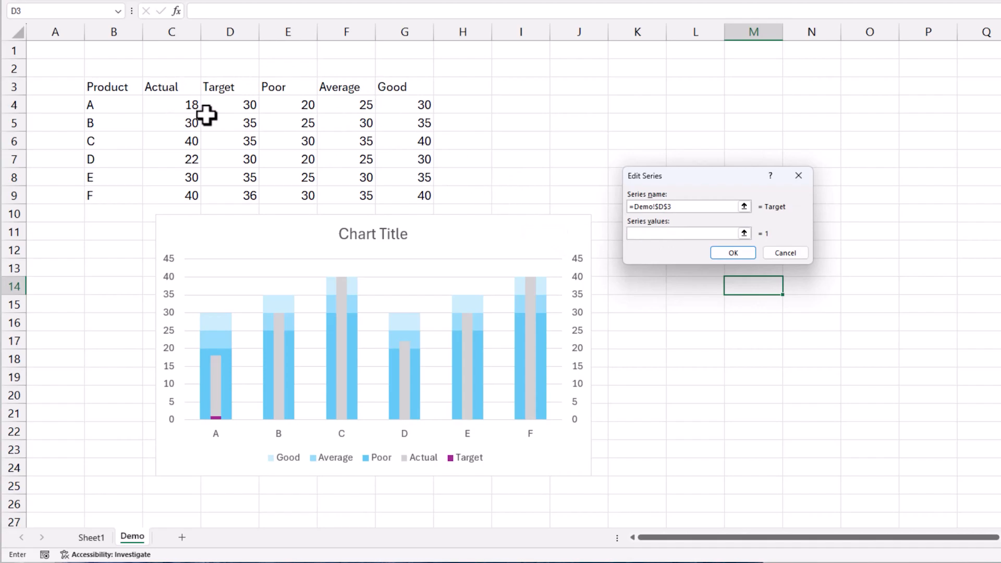
click(732, 252)
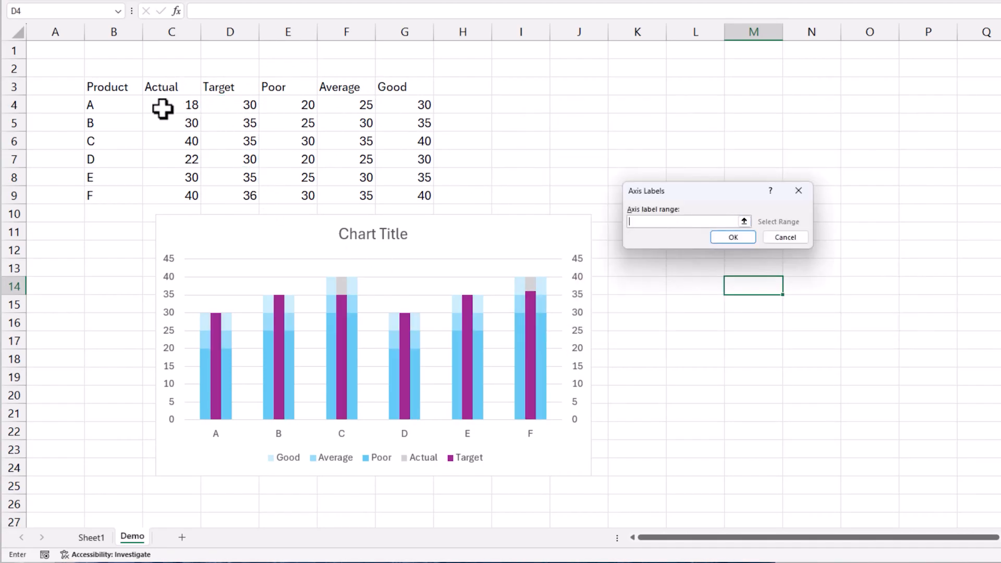
drag(89, 104, 90, 195)
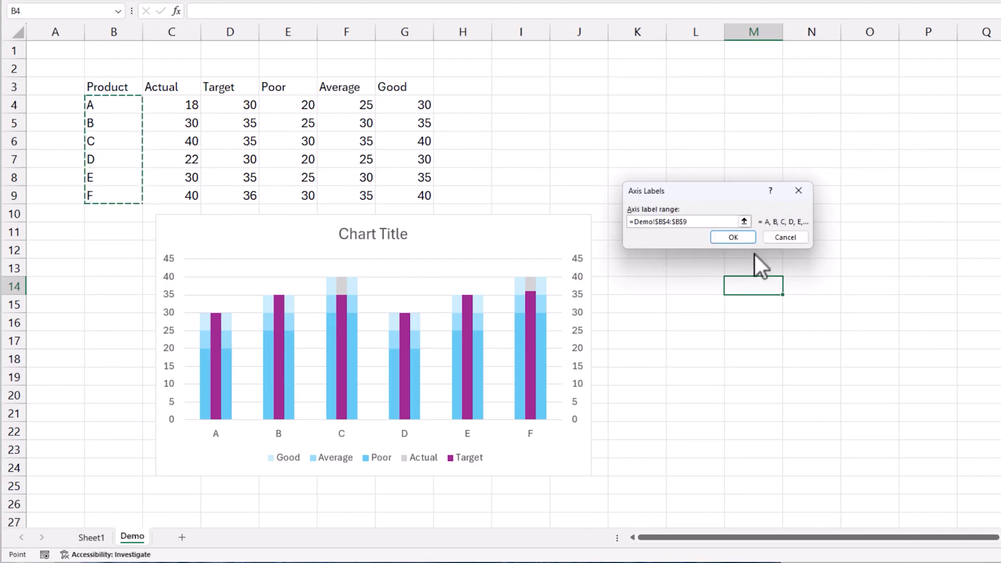
click(732, 237)
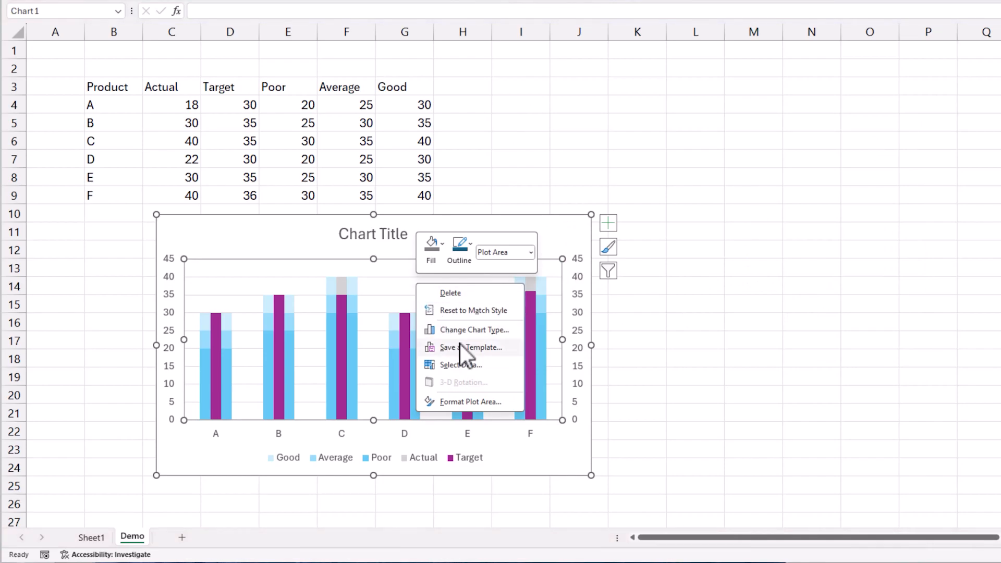
Step: Change the Target series to a line with markers in the Combo chart type
click(473, 329)
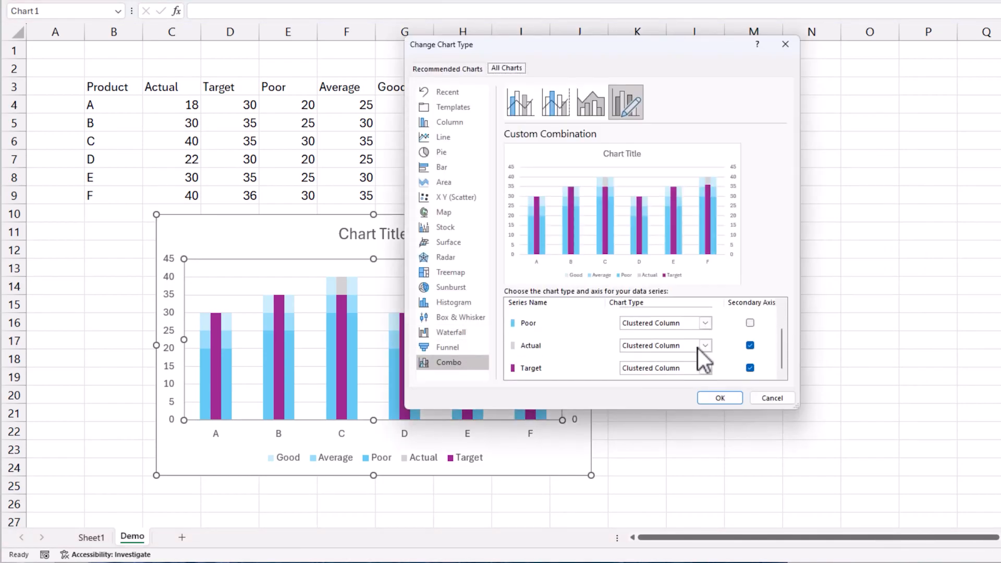
mouse_move(685, 386)
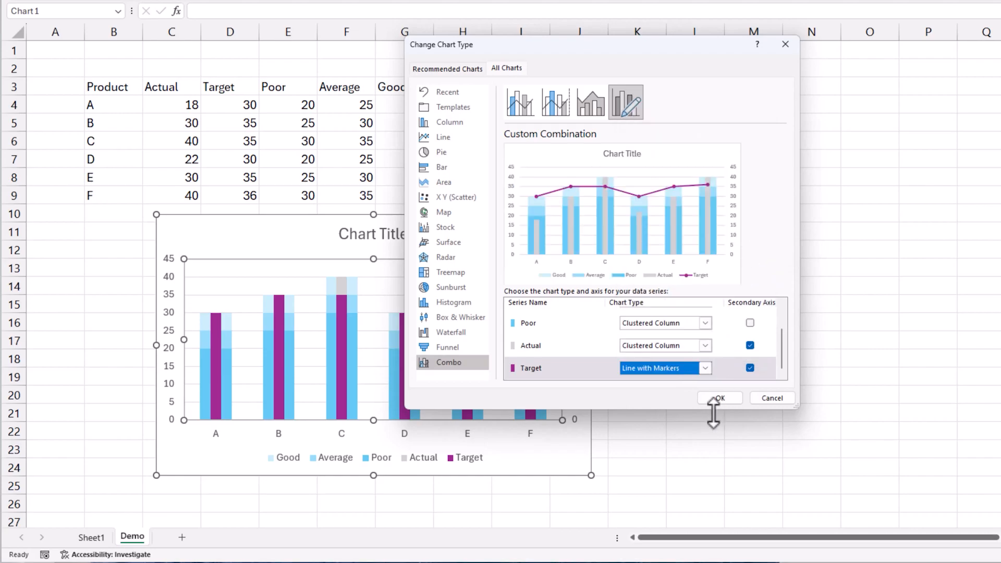
click(719, 398)
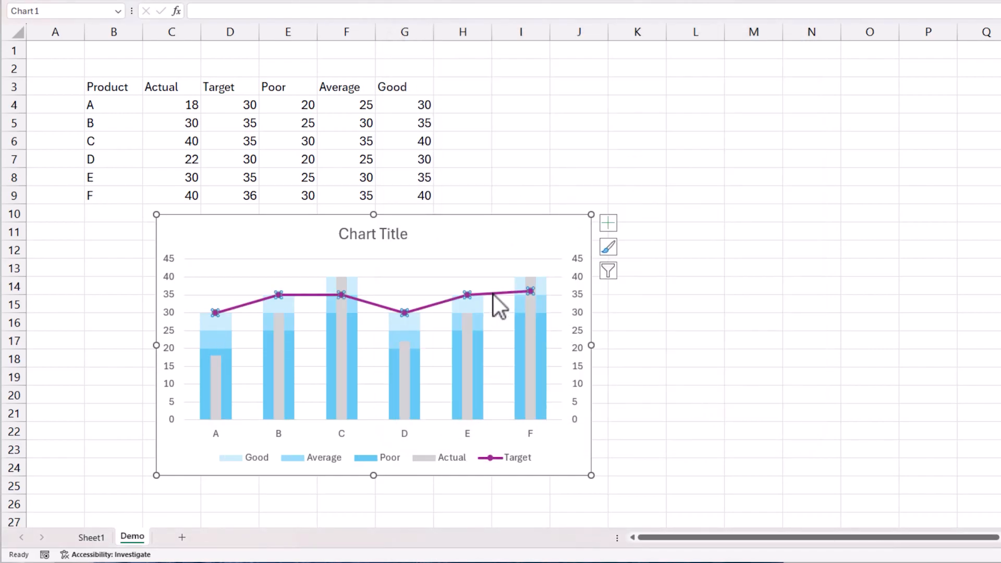
click(497, 295)
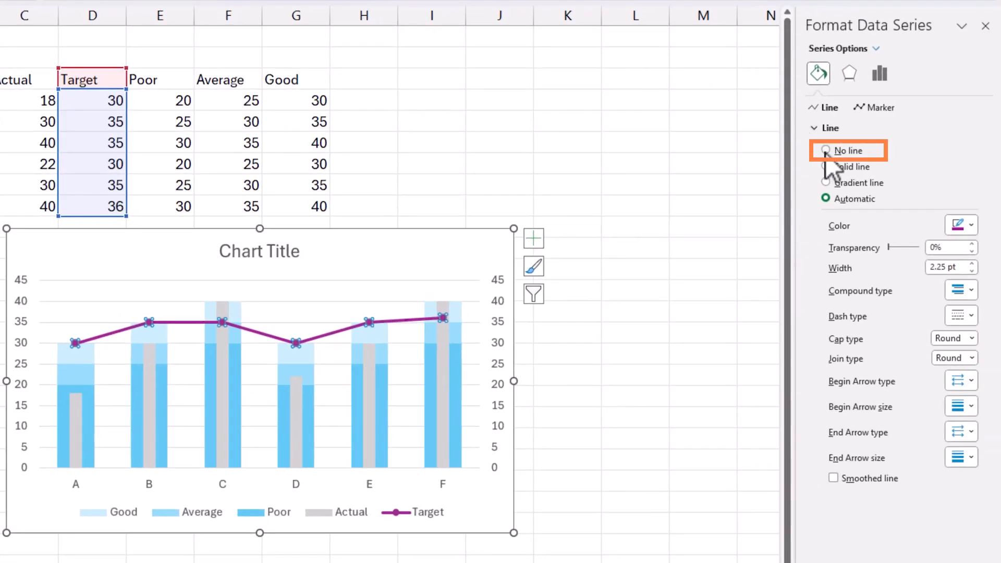
Step: Remove the Target connecting line and switch its marker to a built-in dash shape
click(826, 150)
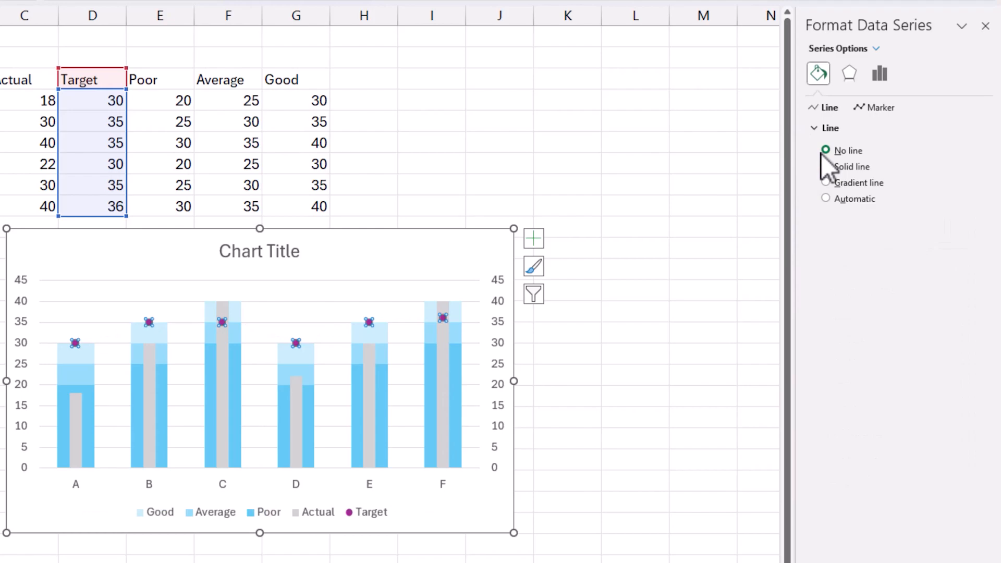
click(880, 108)
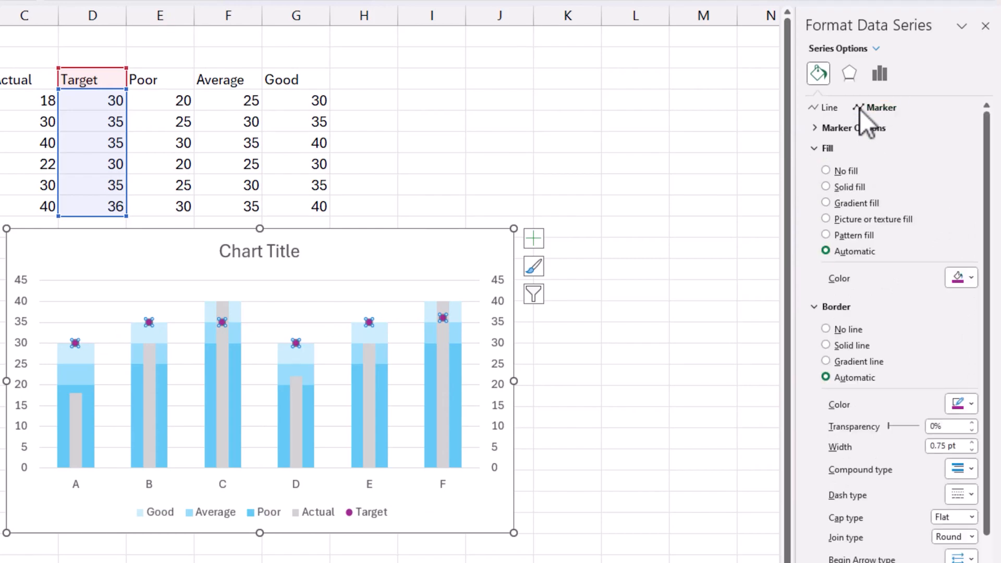
click(852, 128)
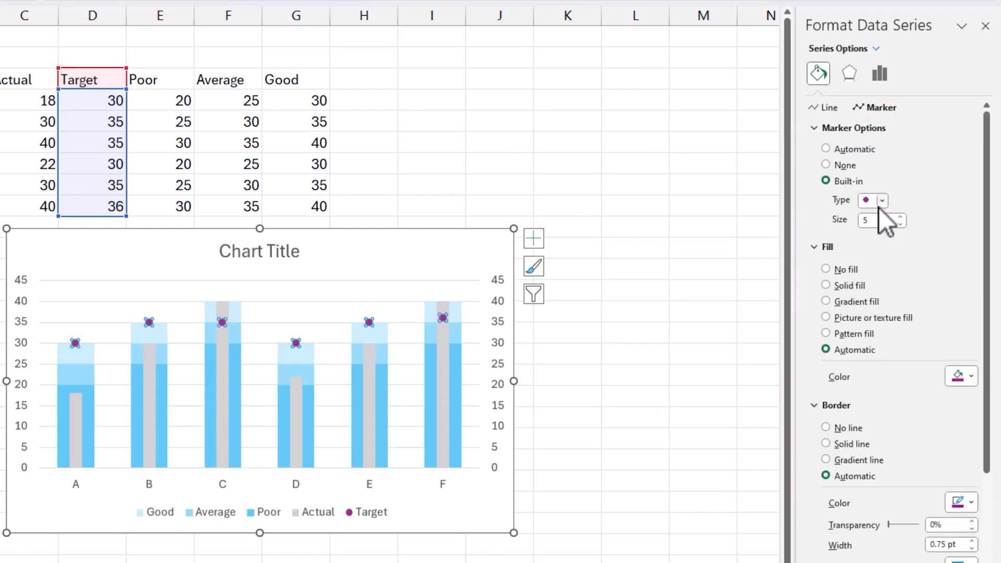
click(882, 200)
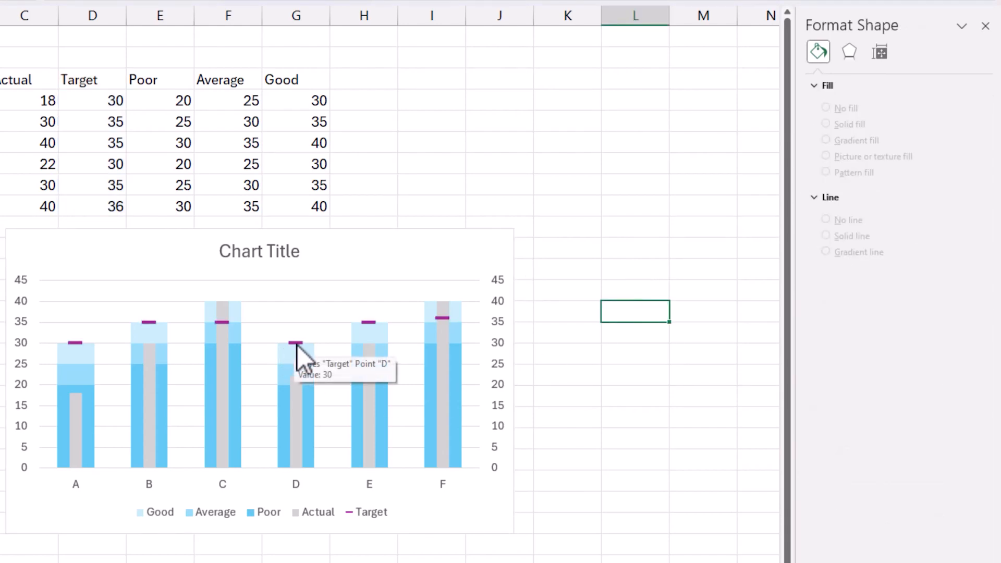
mouse_move(295, 358)
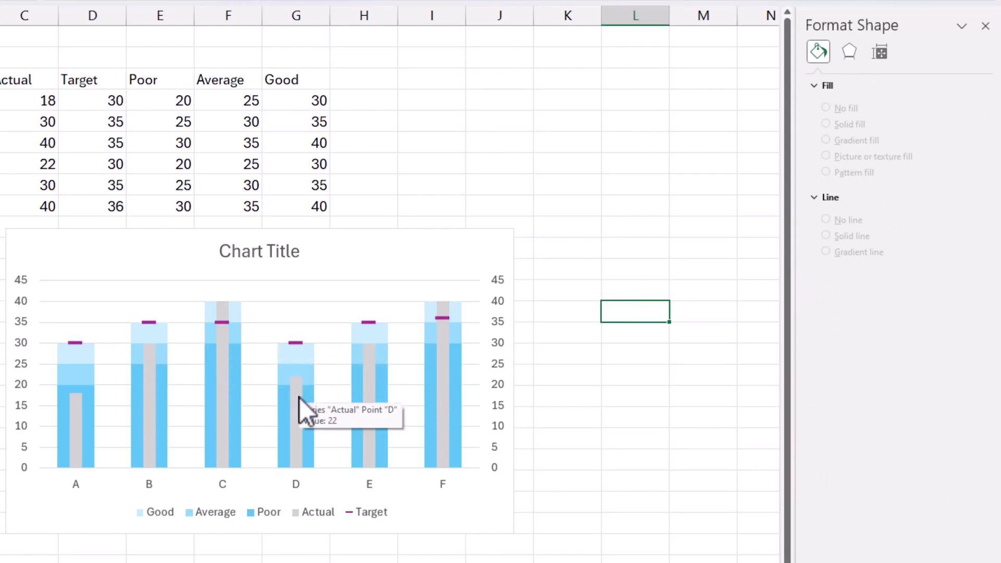
mouse_move(96, 393)
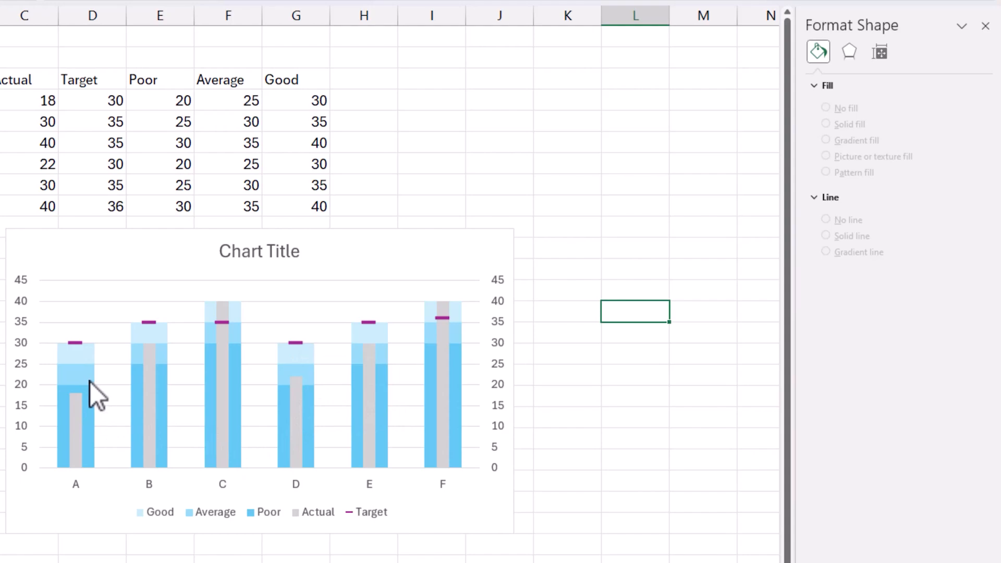
mouse_move(87, 393)
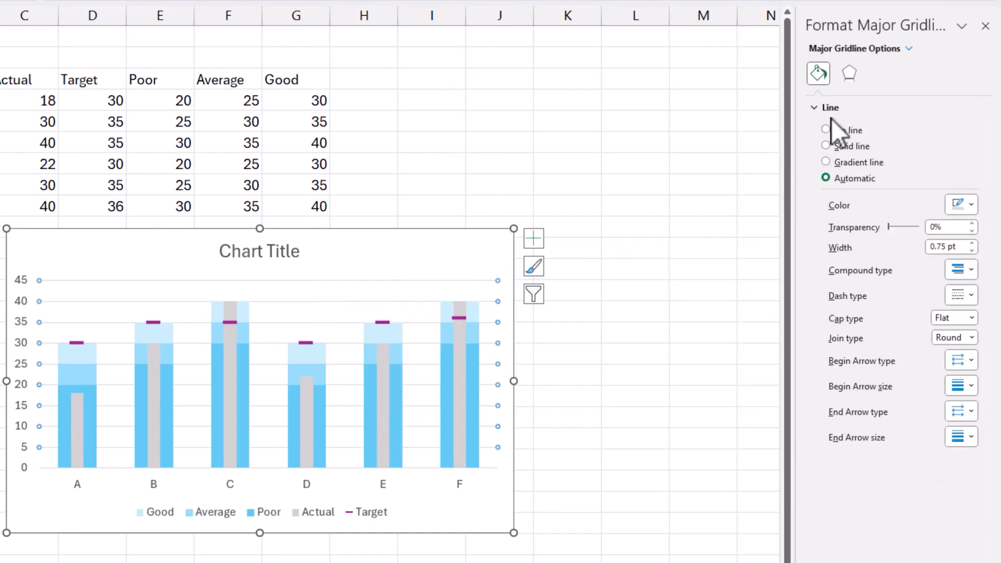
Step: Hide the chart's major gridlines
click(851, 146)
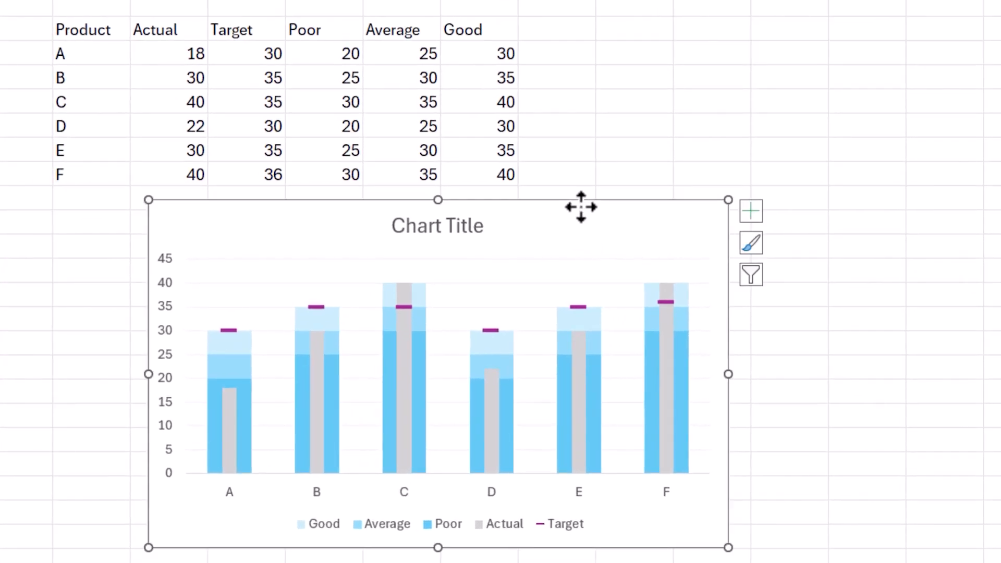
Step: Replace the chart title with 'Product sales - Actual vs Target' and move the legend top right
click(437, 225)
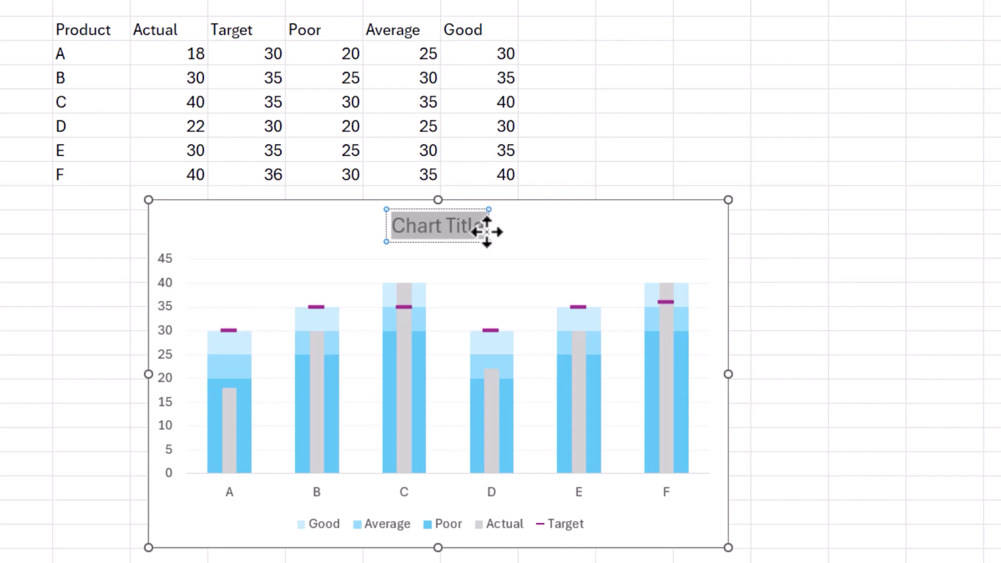
text(P)
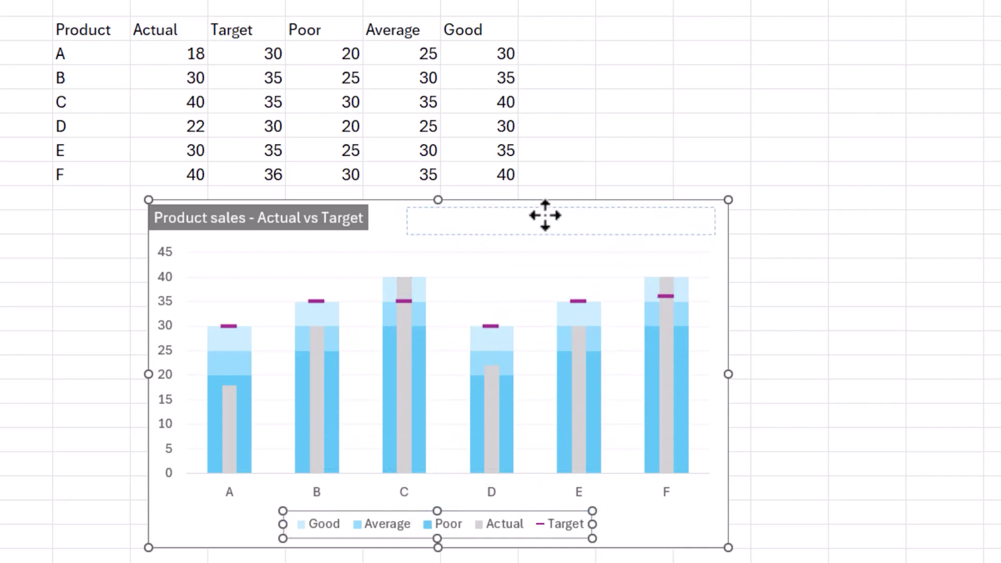
drag(437, 523, 544, 222)
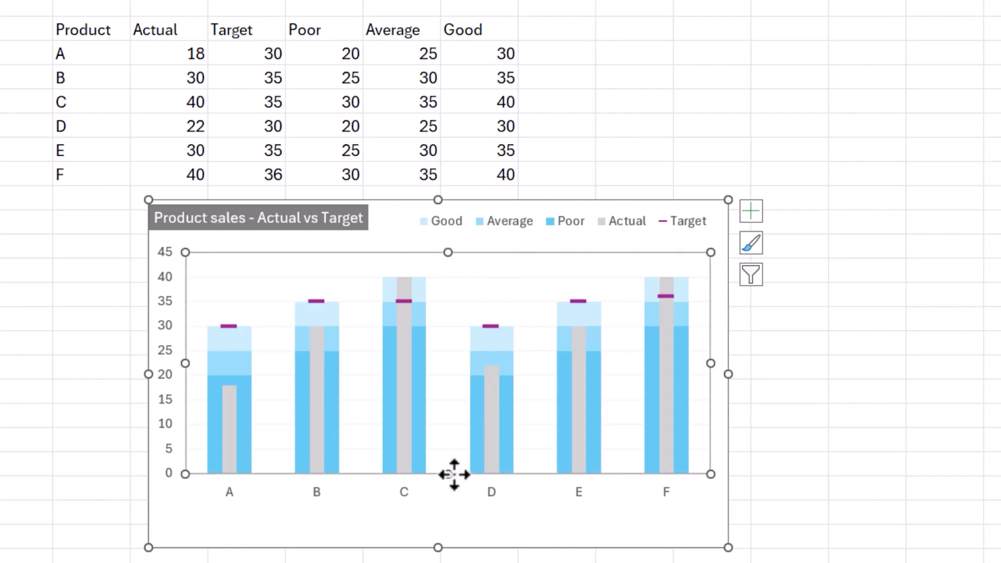
mouse_move(454, 511)
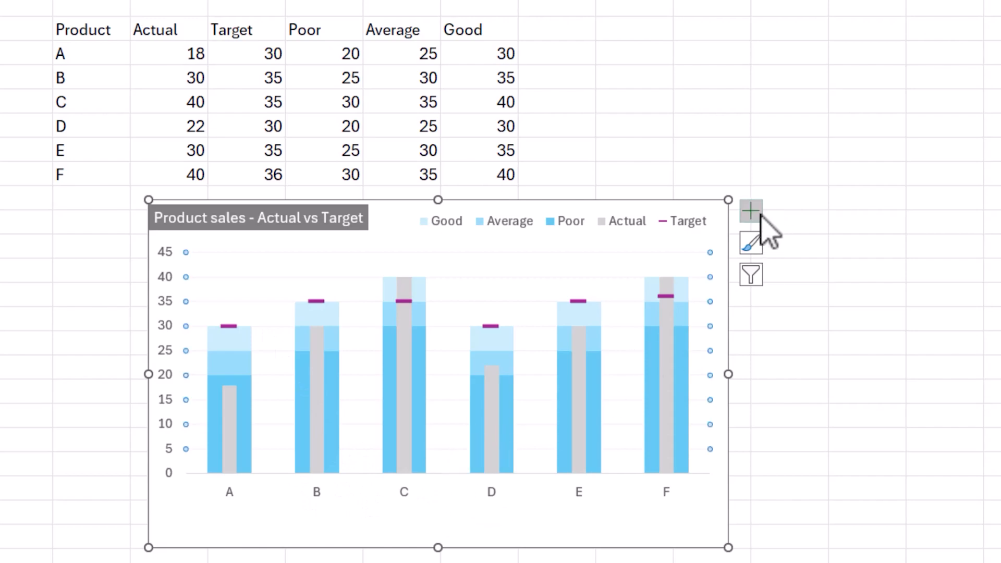
Step: Turn on axis titles from the Chart Elements list
click(751, 212)
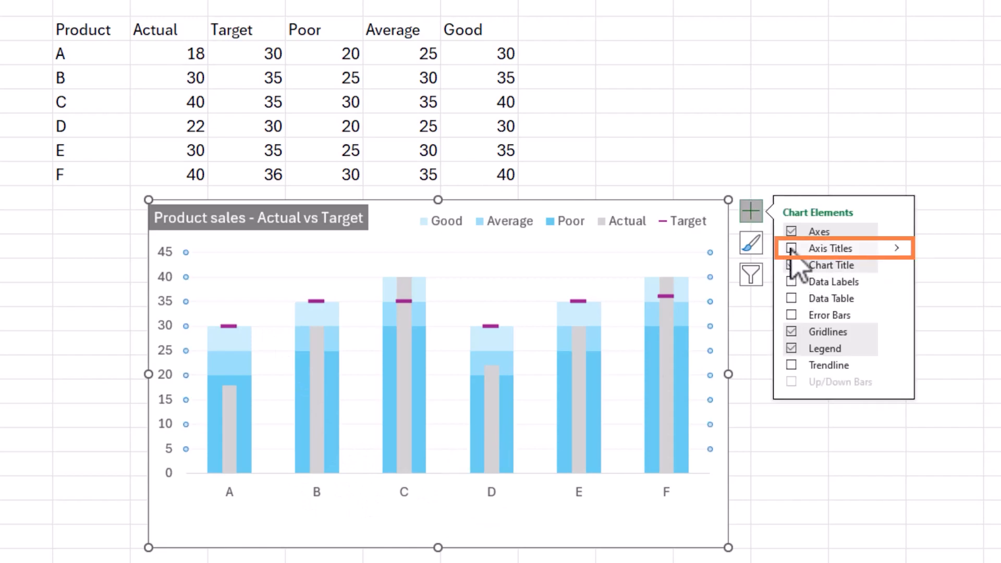
click(791, 248)
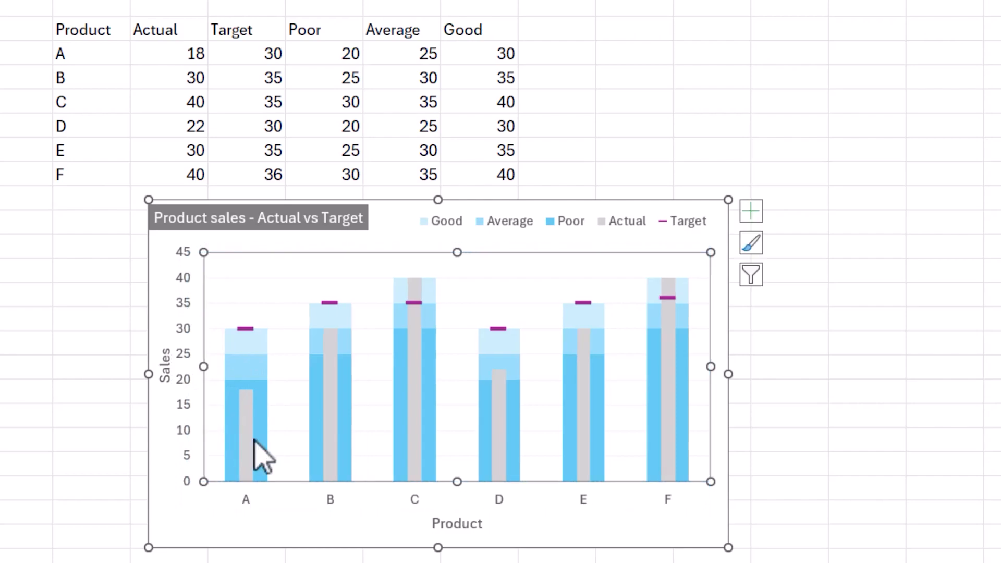
mouse_move(476, 523)
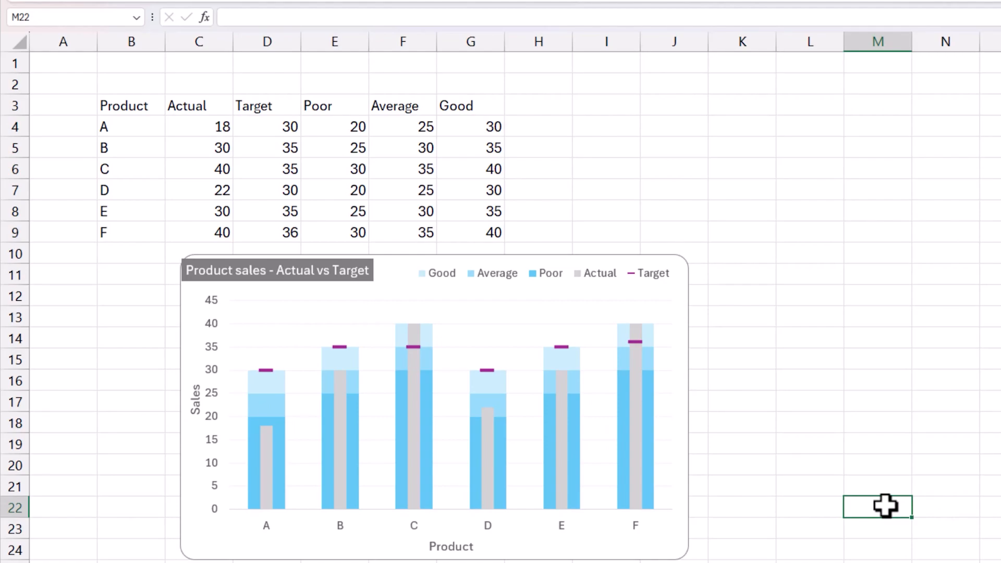
mouse_move(411, 351)
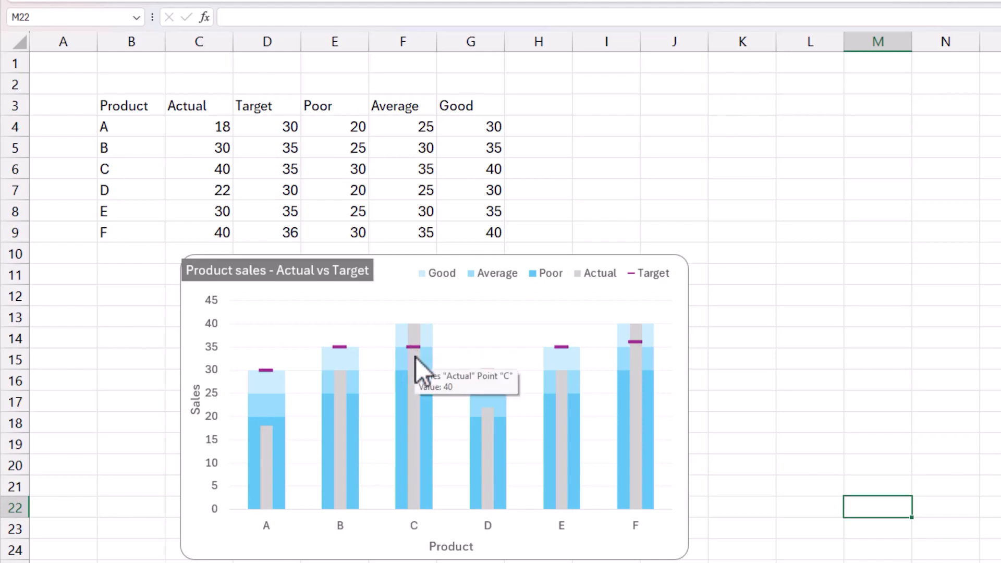
mouse_move(414, 425)
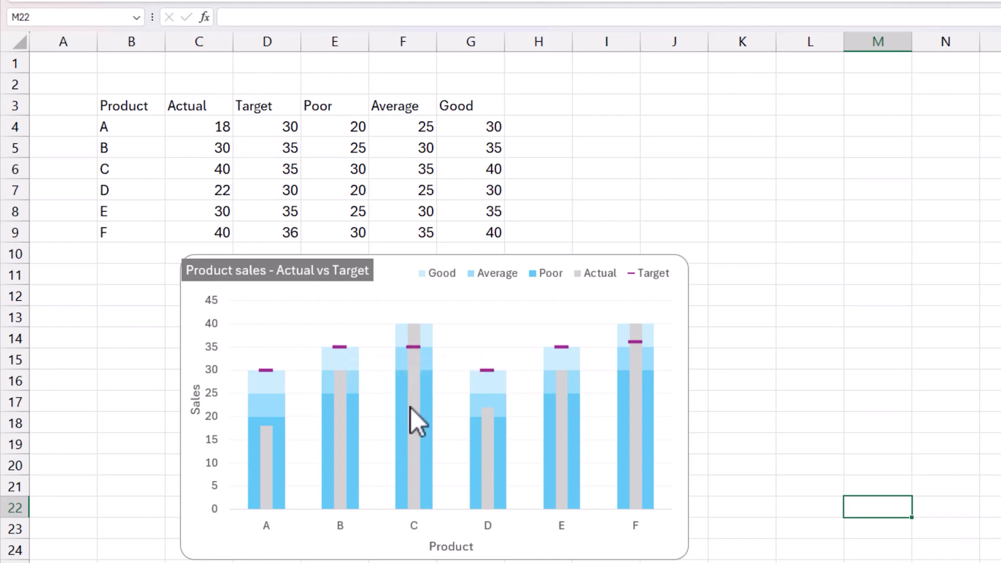
mouse_move(343, 389)
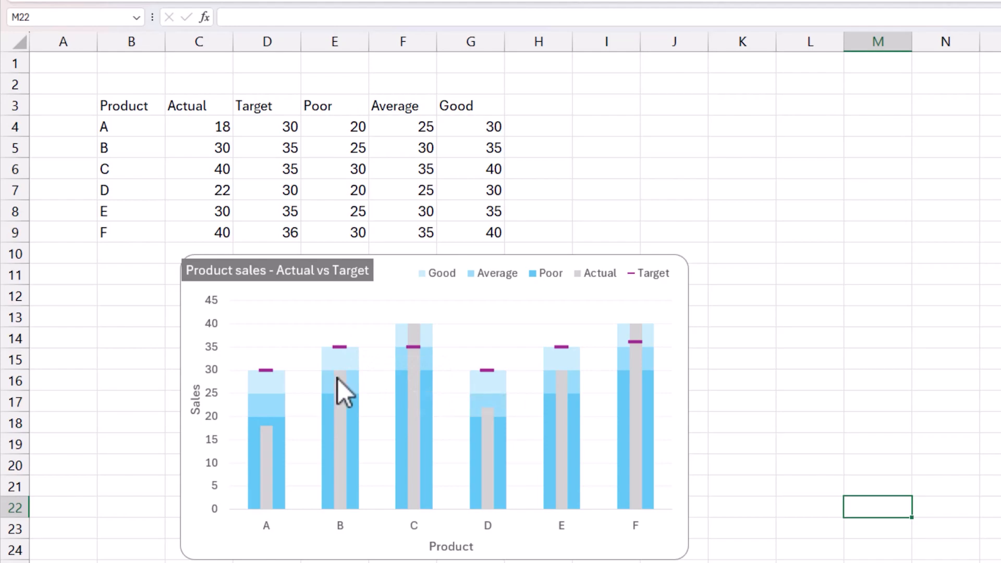
mouse_move(345, 367)
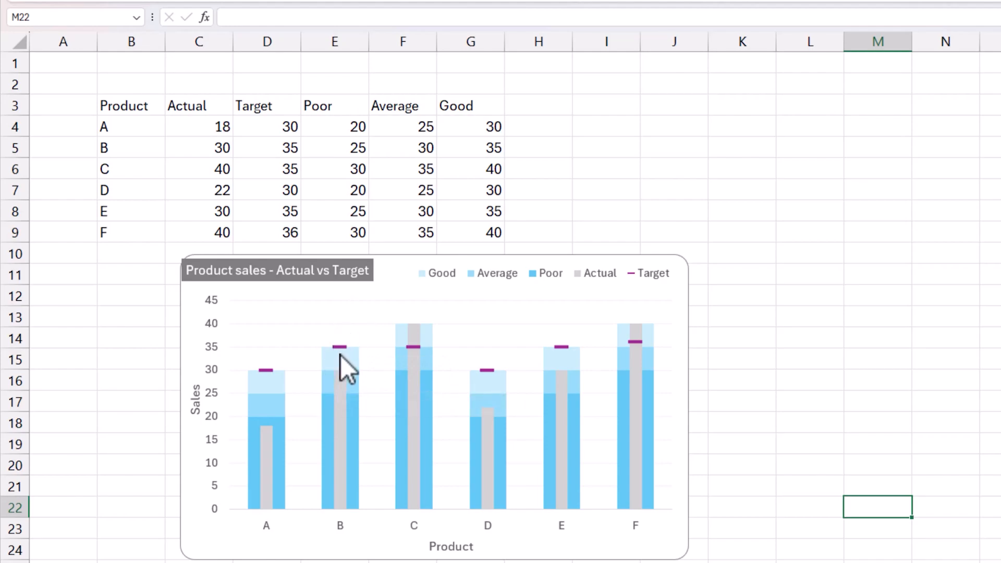
mouse_move(262, 396)
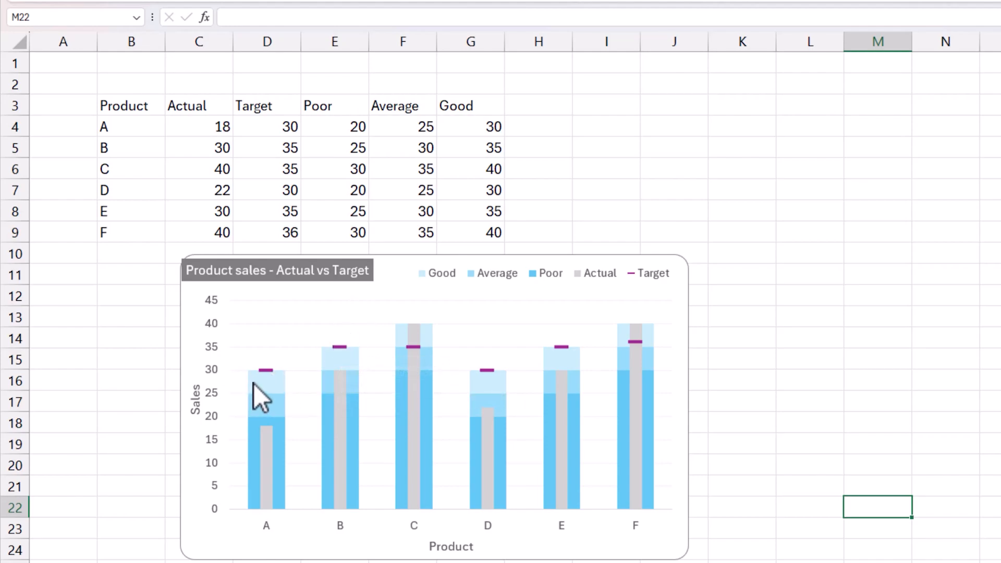
click(337, 376)
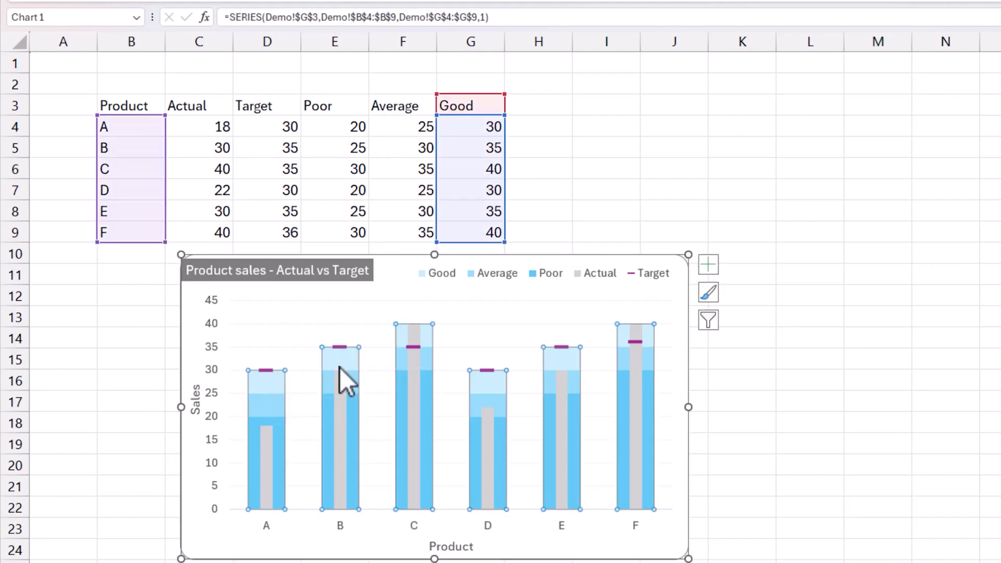
mouse_move(284, 389)
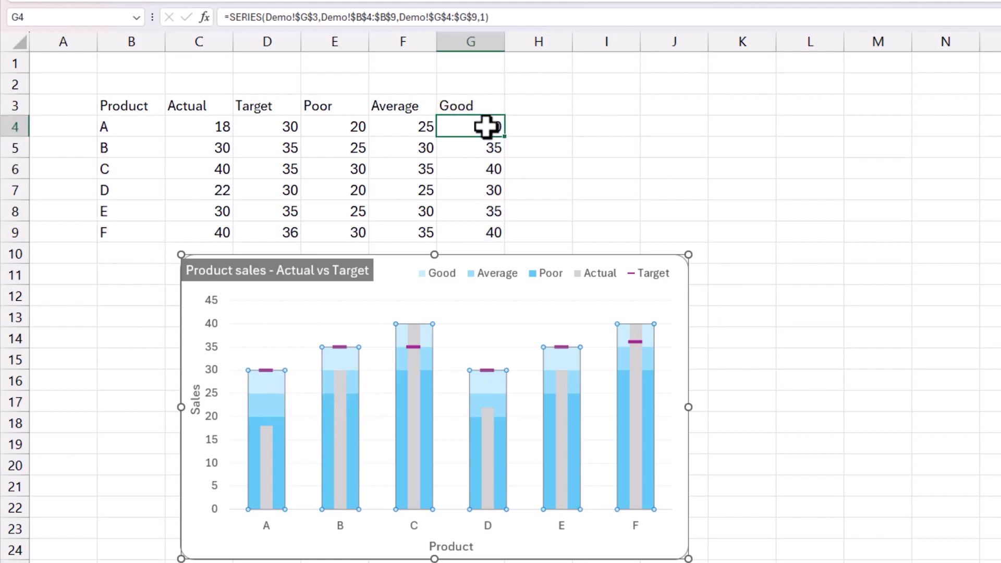
text(30)
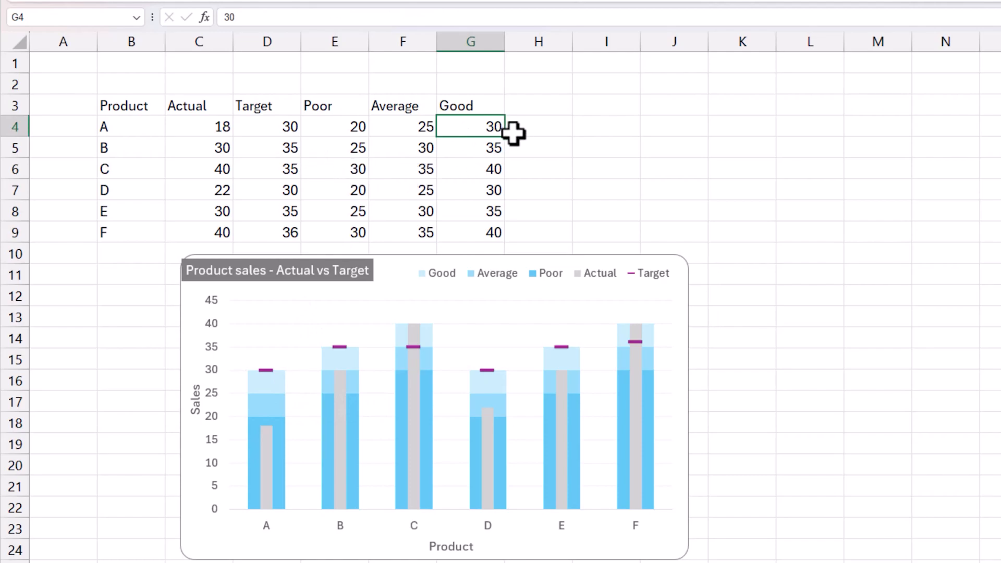
text(40)
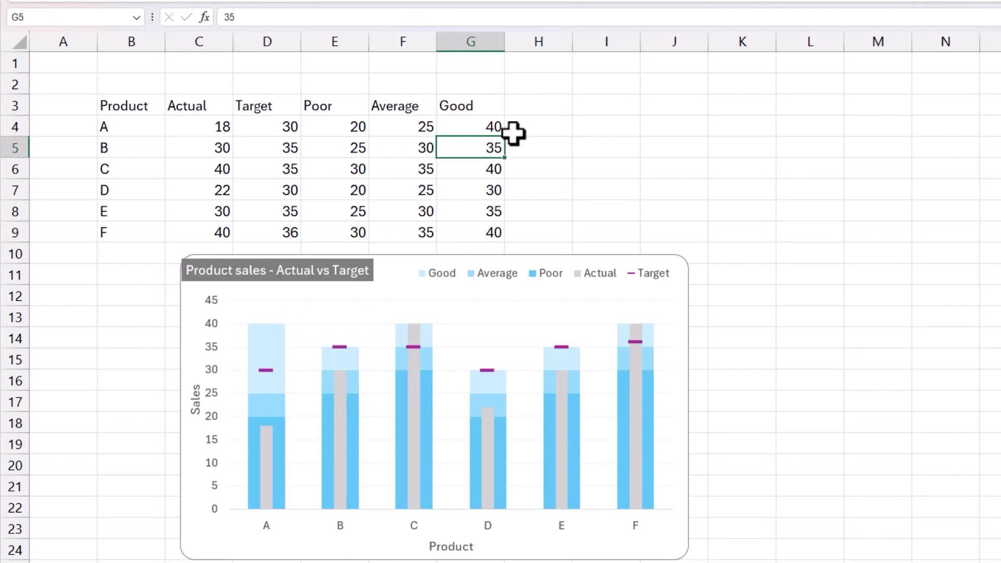
mouse_move(274, 338)
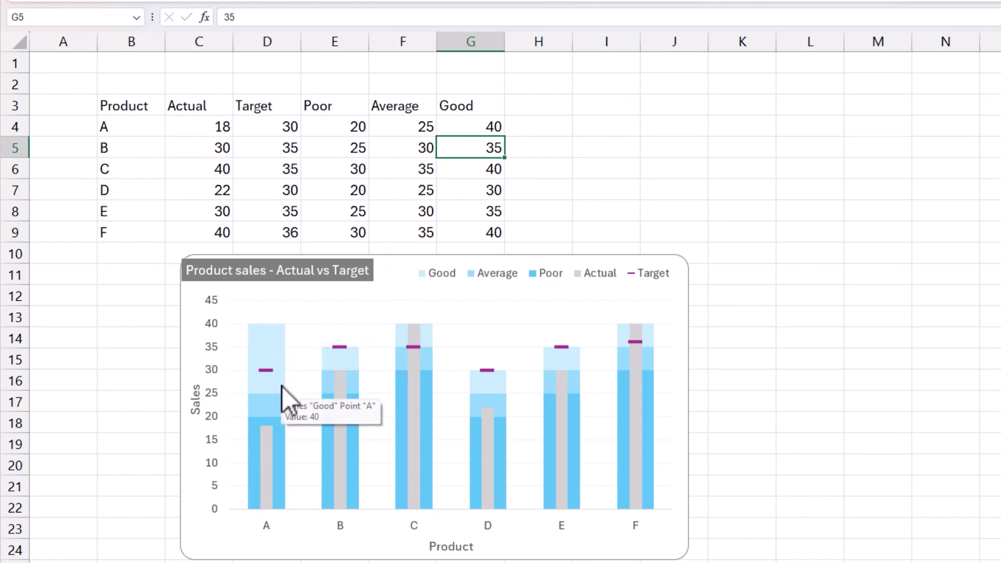
mouse_move(289, 364)
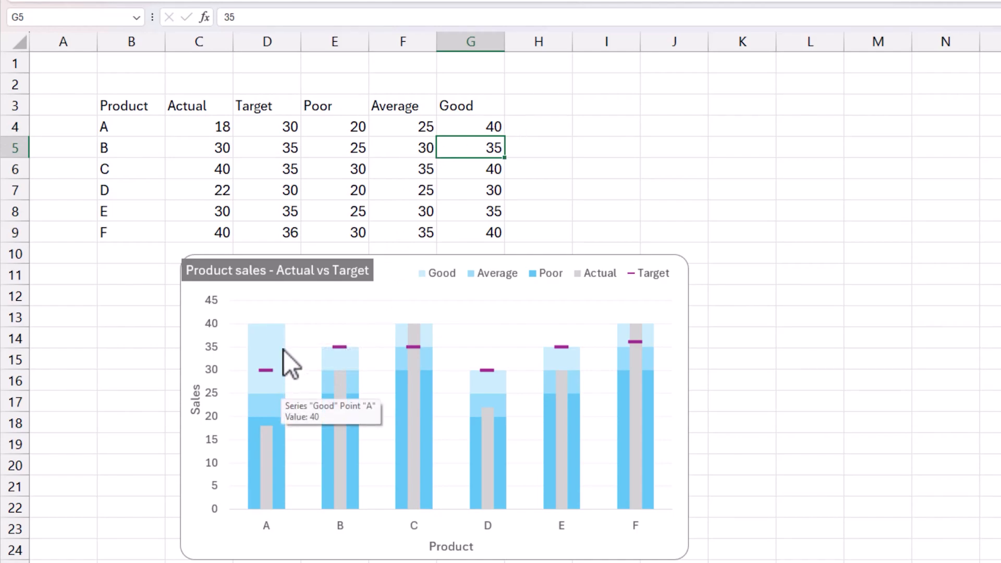
mouse_move(265, 364)
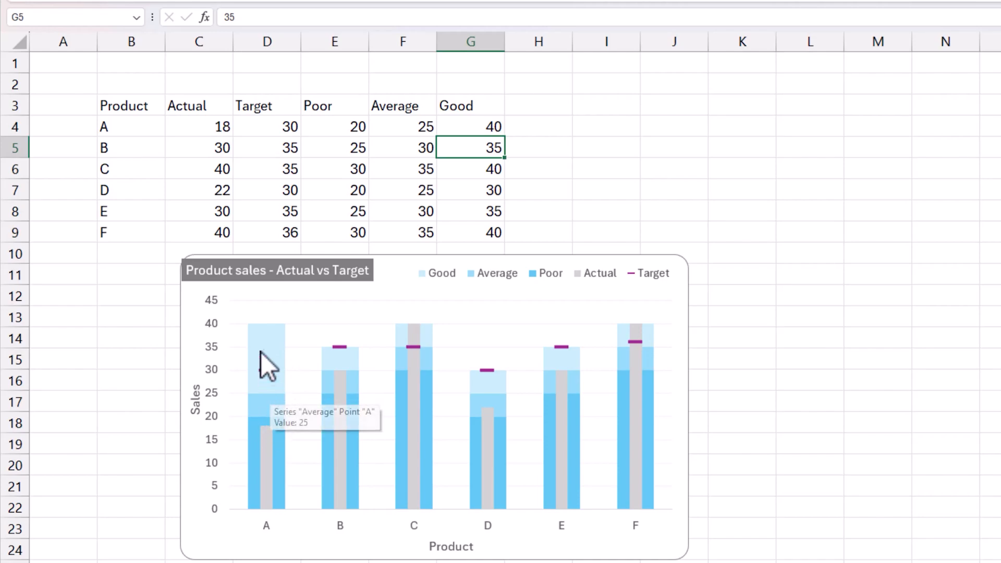
click(471, 126)
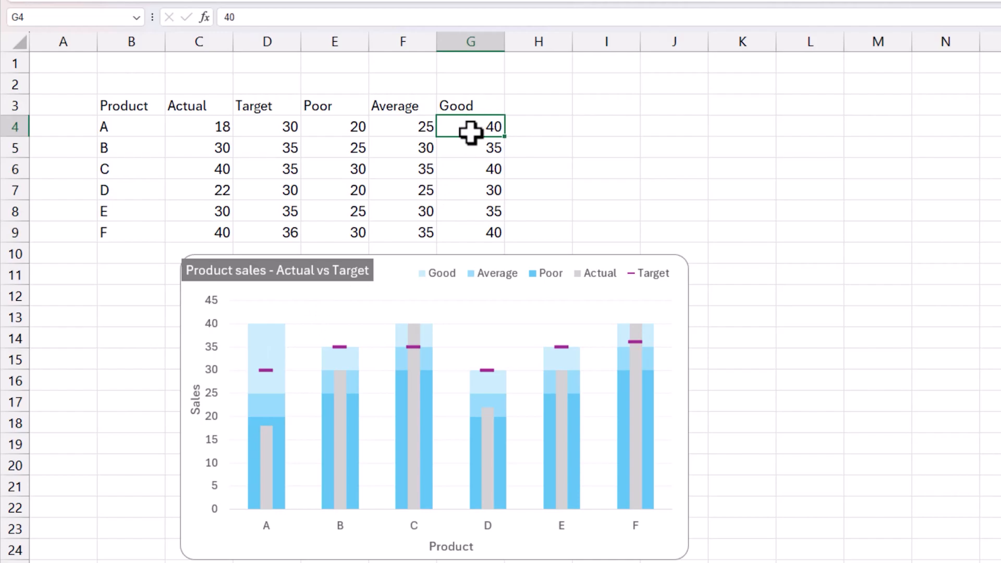
text(30)
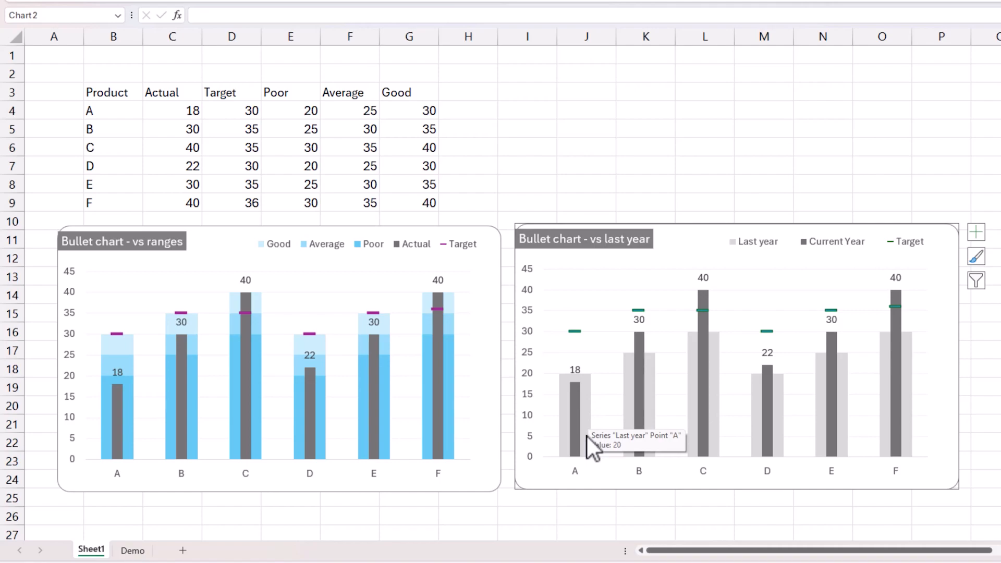
mouse_move(591, 405)
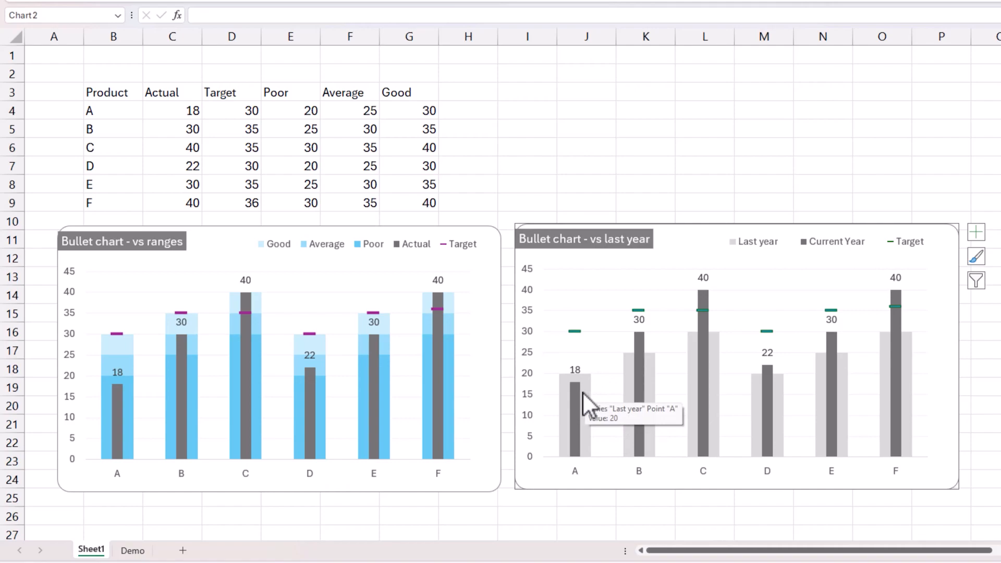
click(575, 382)
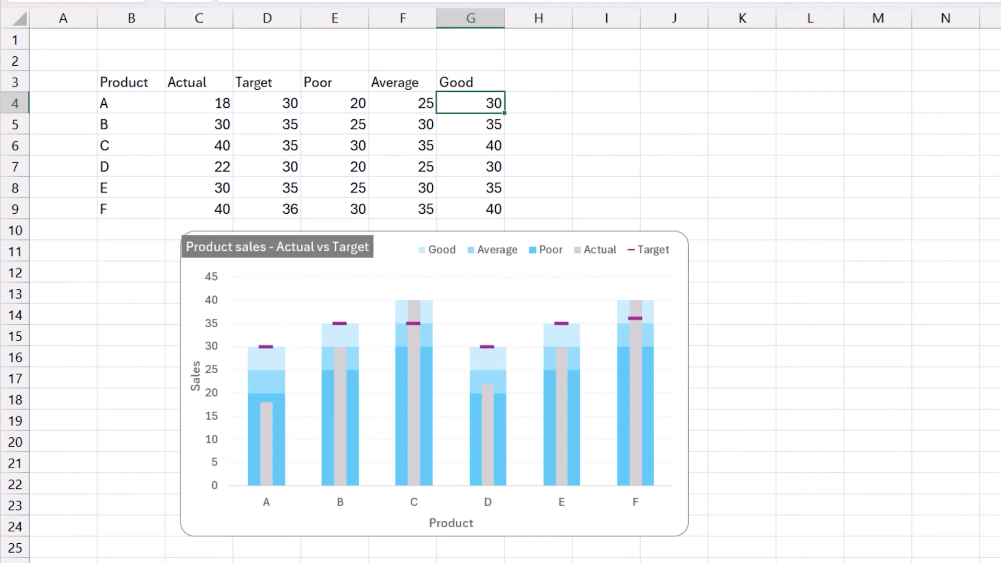
Step: Add data labels to the gray Actual bars, positioned at Inside End
click(413, 383)
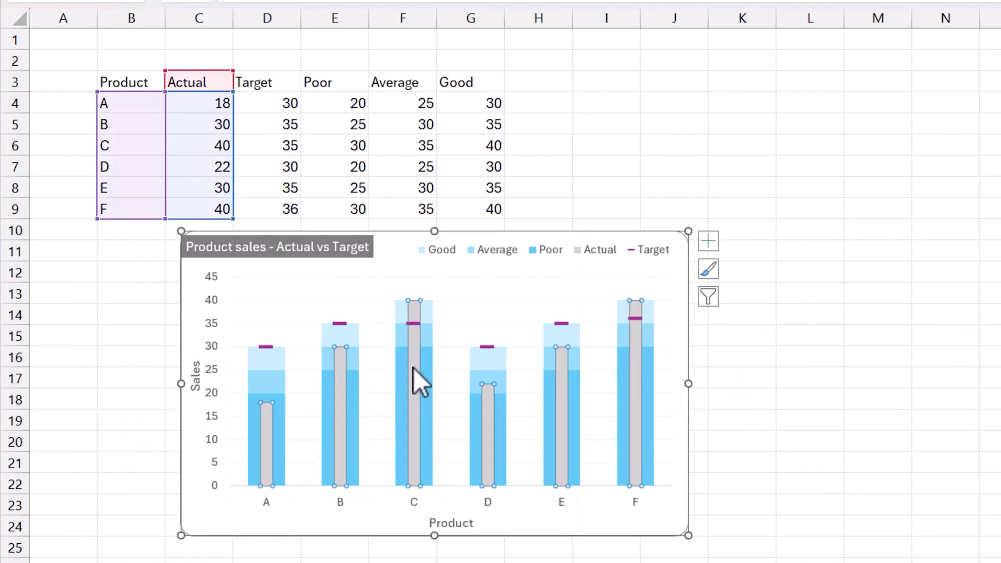
click(707, 241)
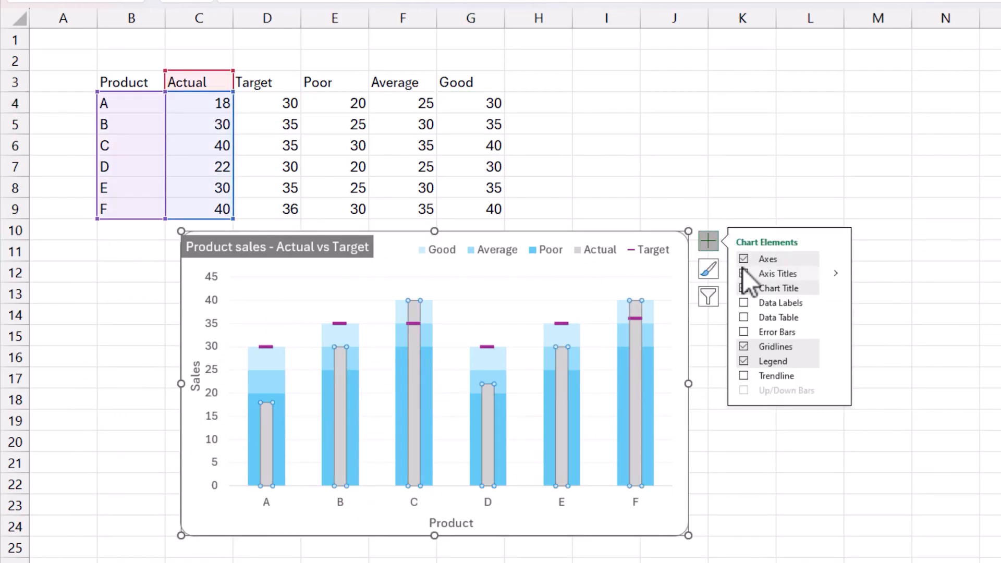
click(744, 302)
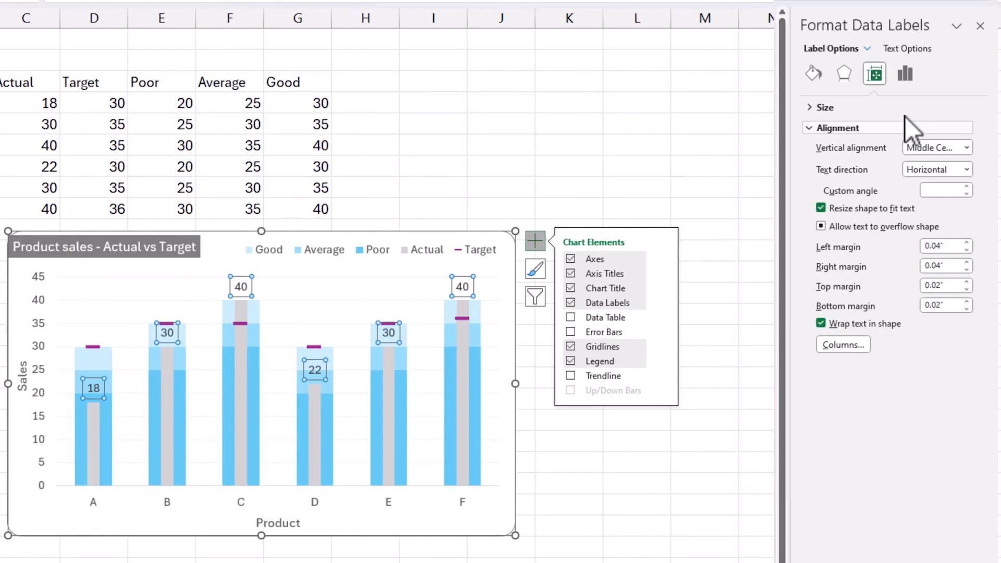
click(905, 73)
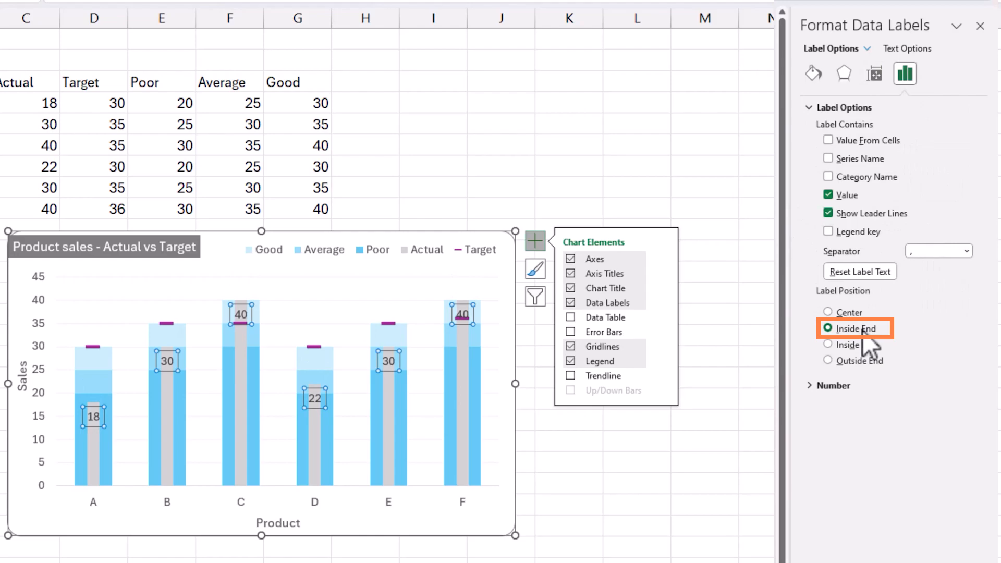
click(757, 460)
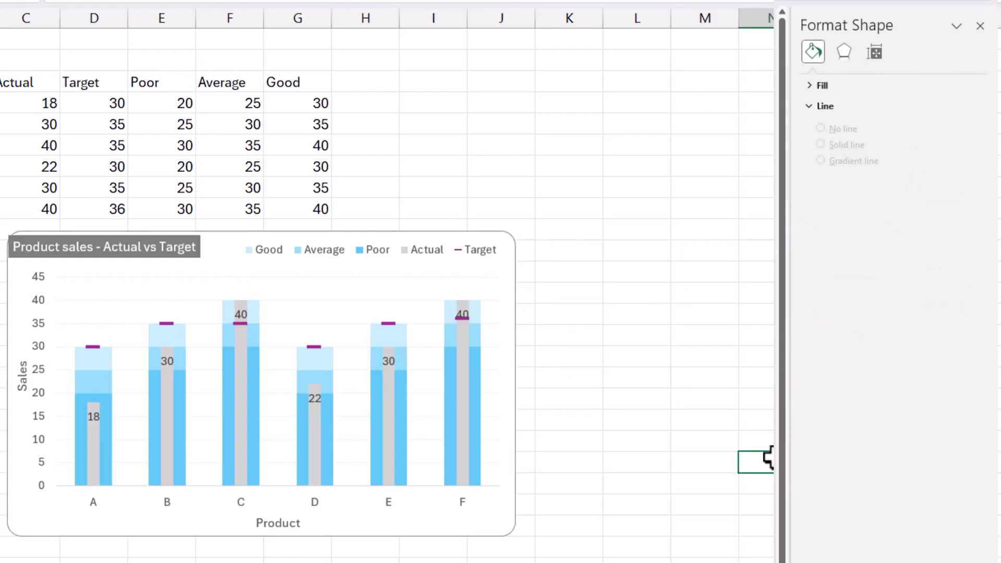